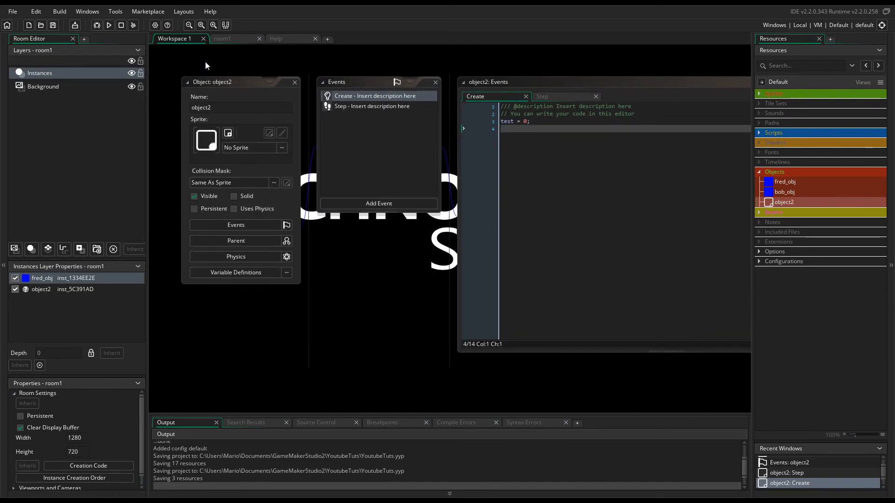
pyautogui.moveTo(387, 304)
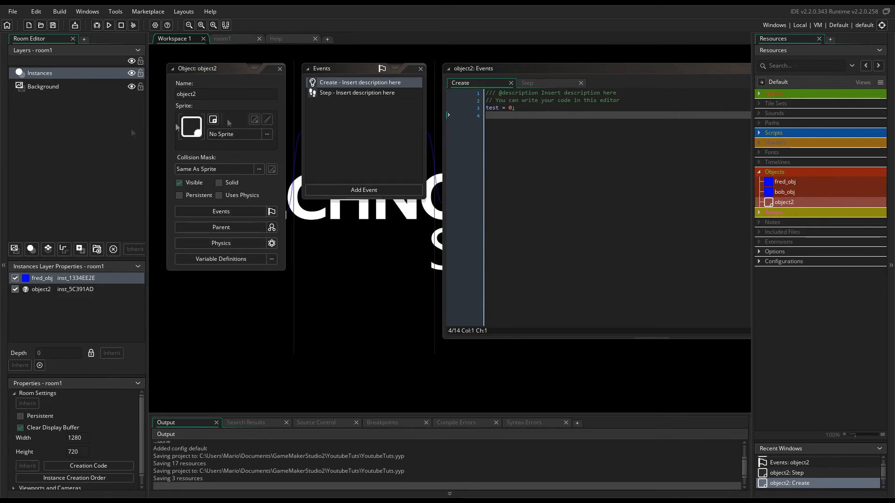
pyautogui.moveTo(577, 247)
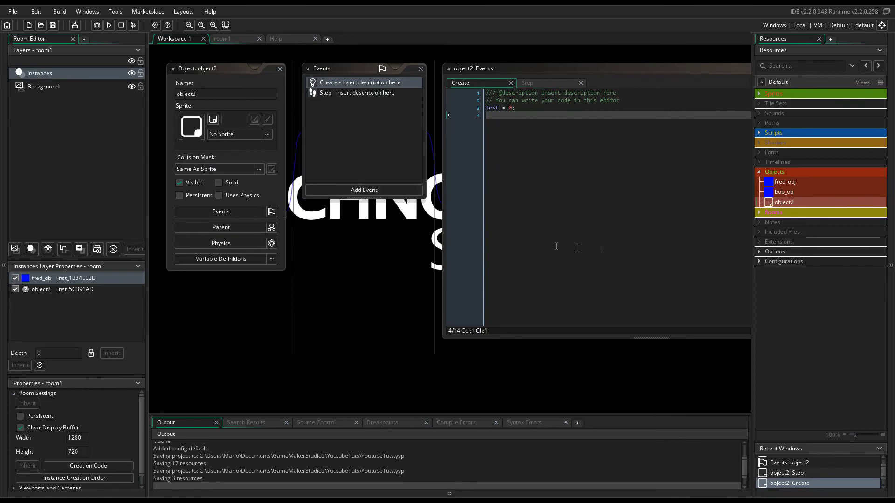
pyautogui.moveTo(528, 129)
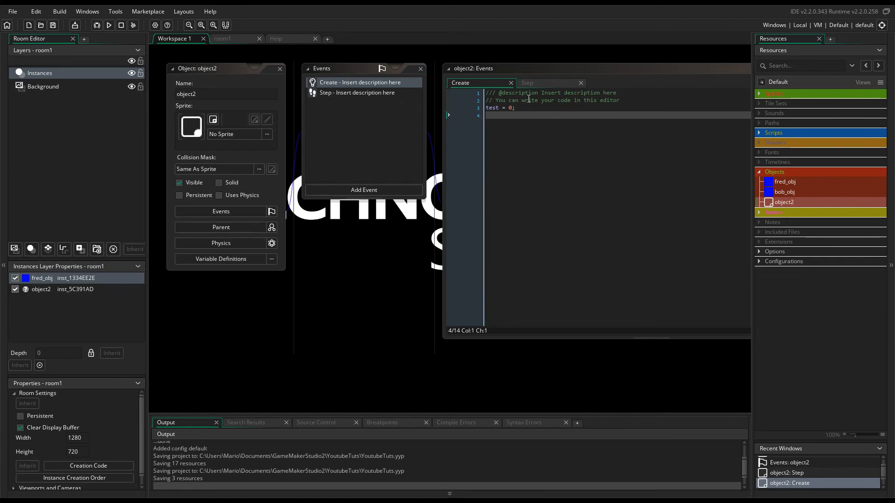
pyautogui.moveTo(484, 171)
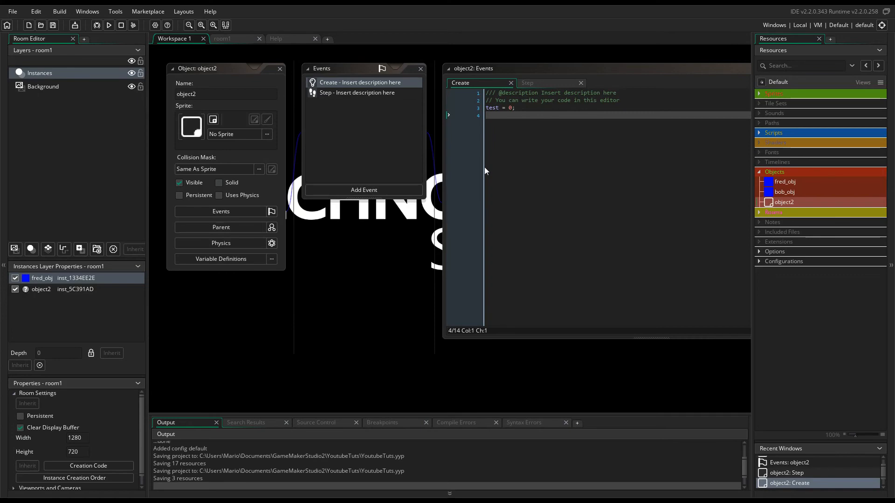
pyautogui.moveTo(285, 57)
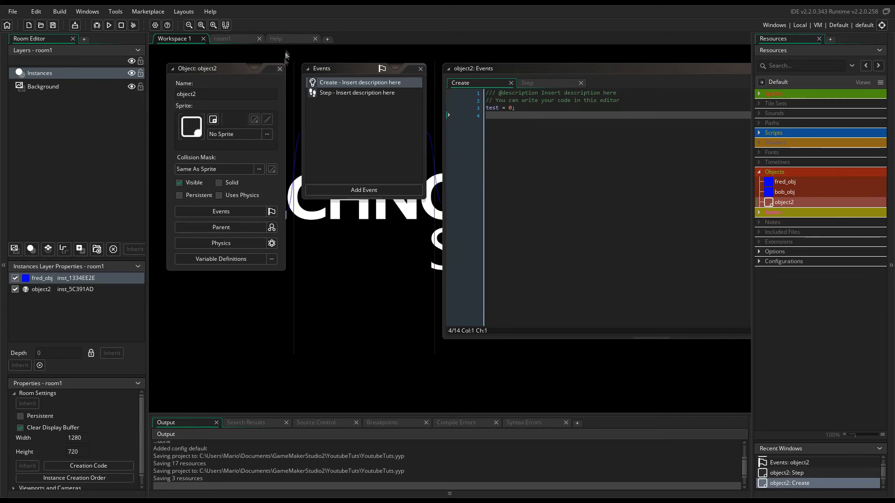
# Show the ini_write_real manual page in the Help tab.
pyautogui.click(293, 39)
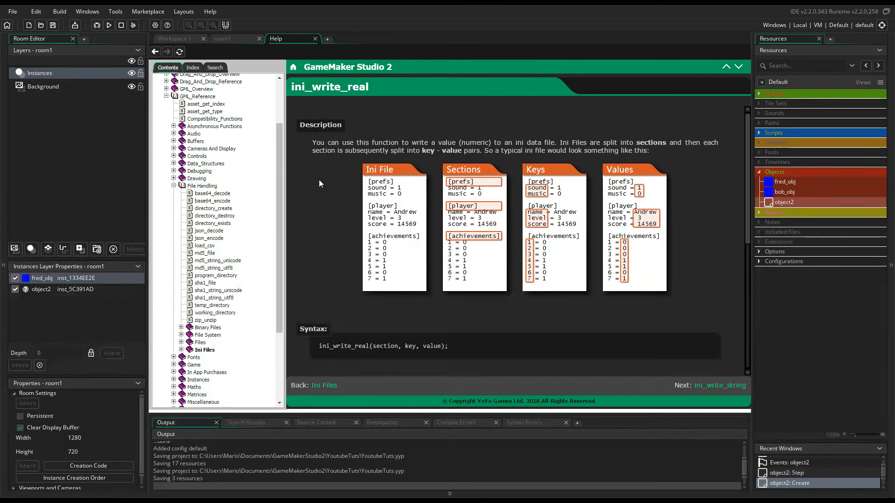
pyautogui.moveTo(275, 265)
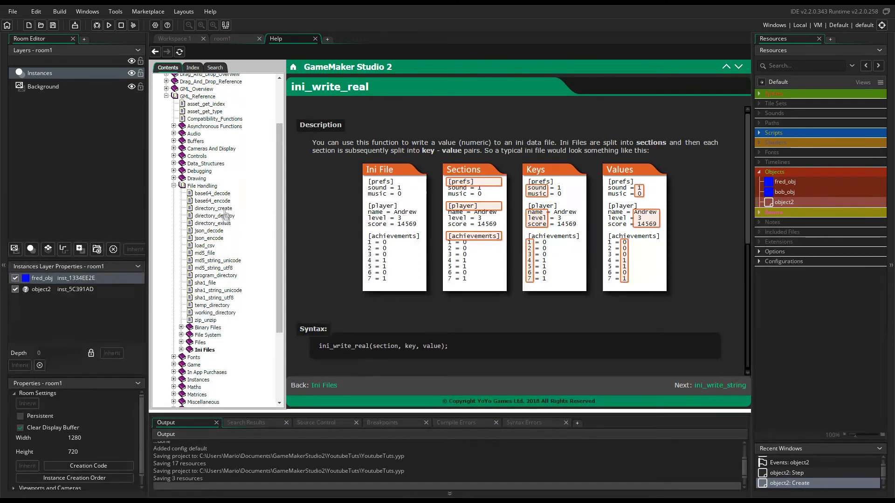
pyautogui.moveTo(220, 216)
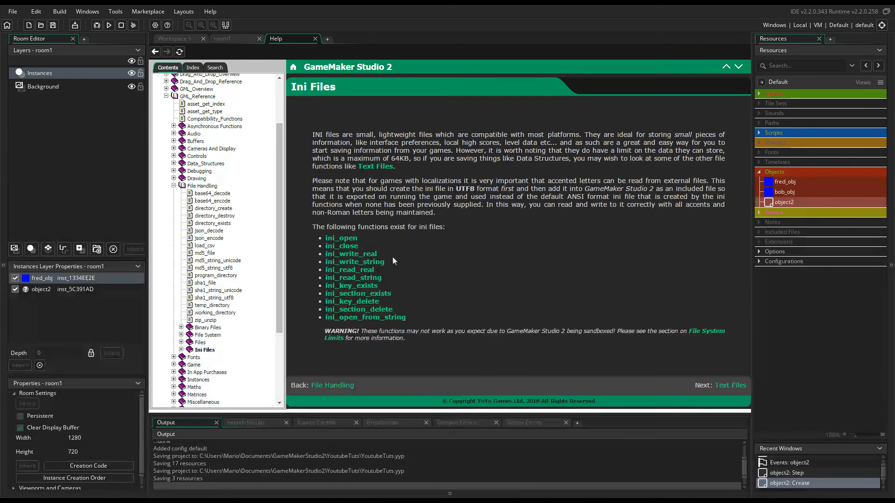
pyautogui.moveTo(351, 254)
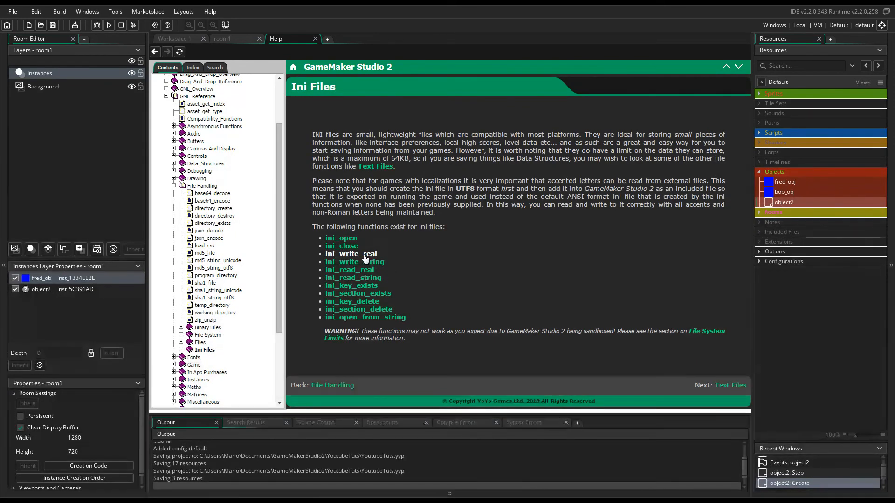
# Reopen ini_write_real from the Ini Files list and review its description and syntax.
pyautogui.click(351, 254)
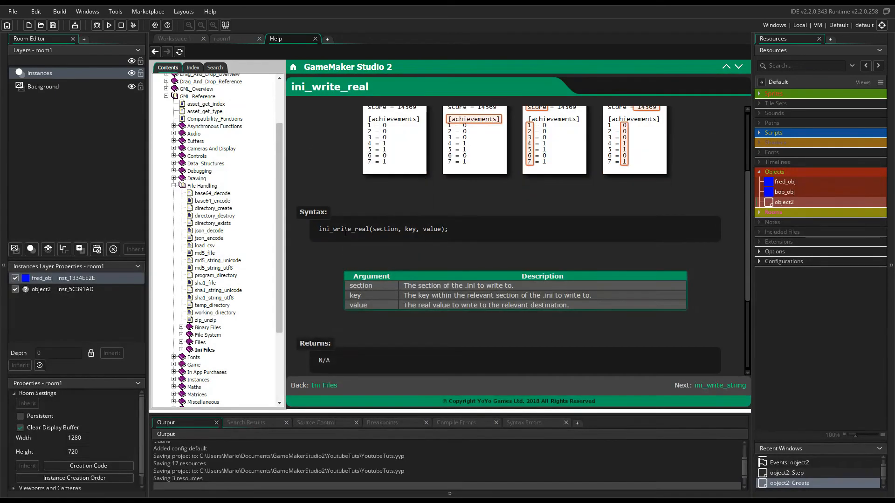
pyautogui.scroll(3)
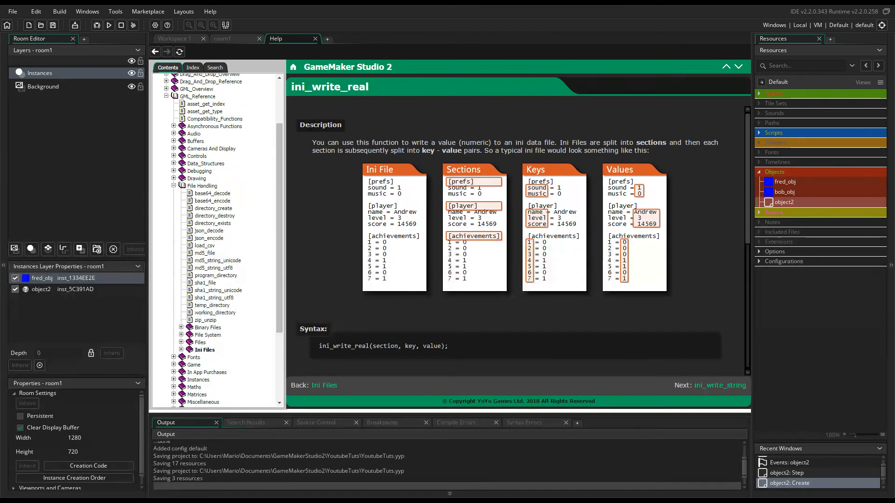
pyautogui.moveTo(296, 143)
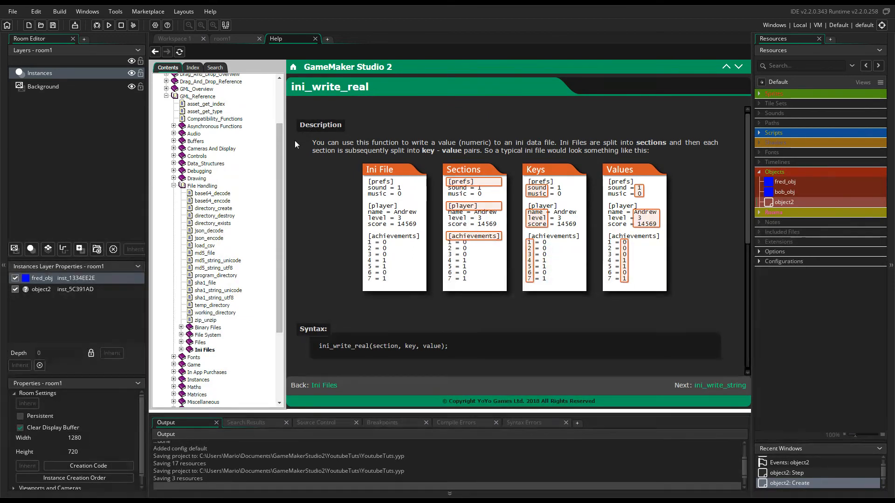
pyautogui.moveTo(286, 254)
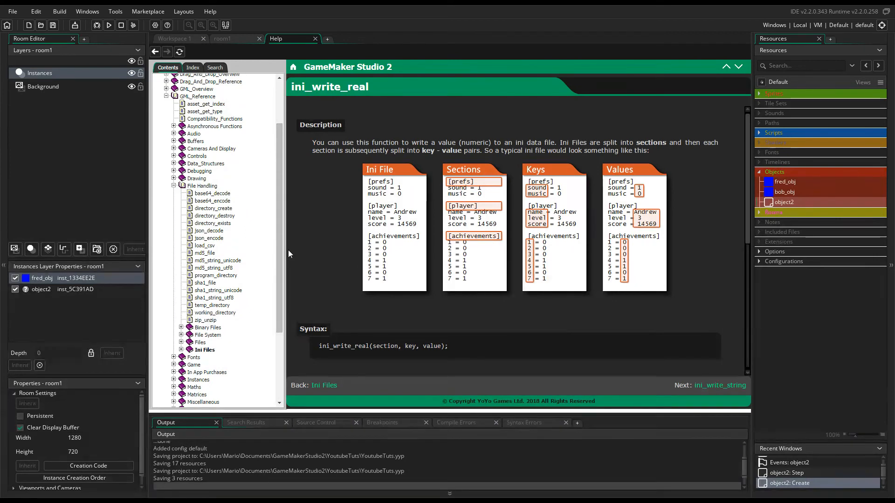
pyautogui.moveTo(415, 206)
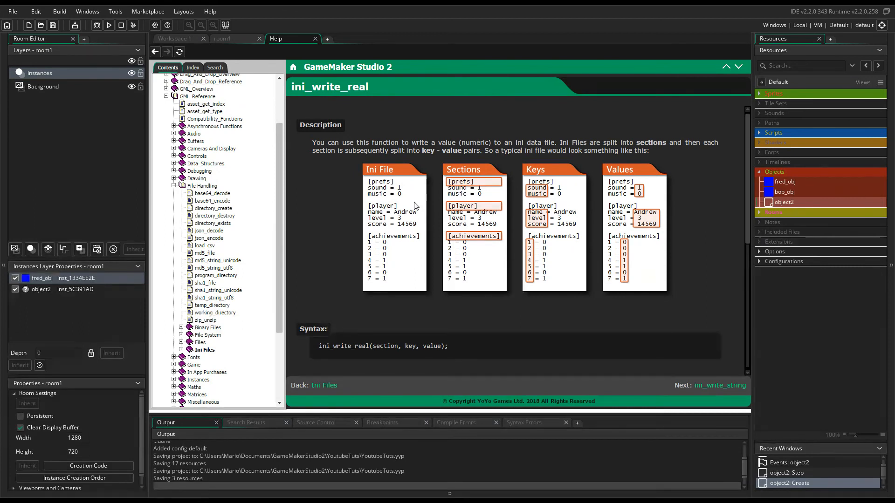
pyautogui.moveTo(428, 169)
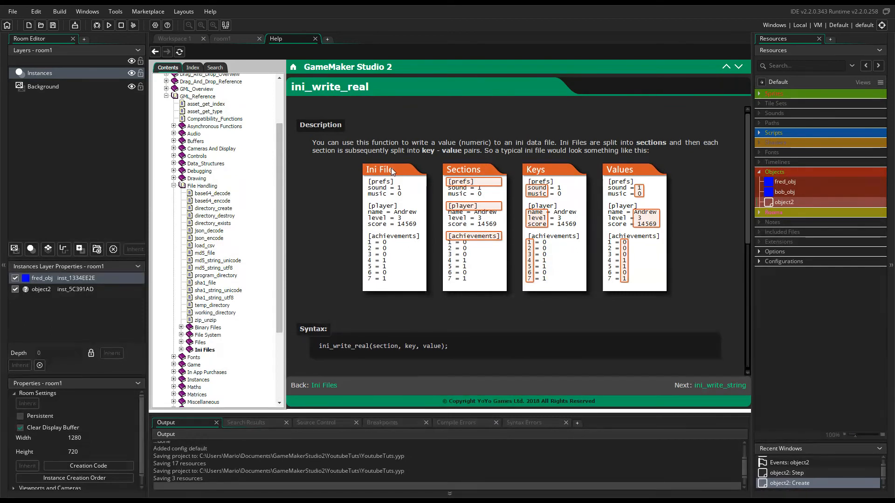
pyautogui.moveTo(431, 160)
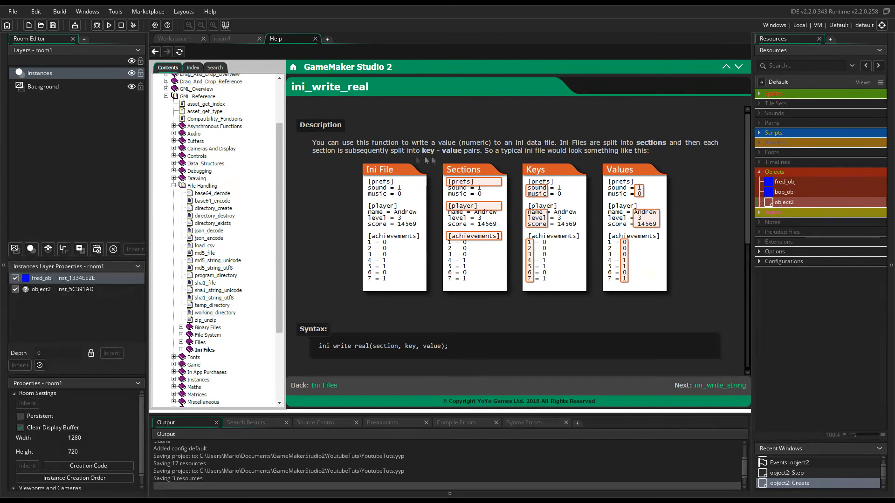
pyautogui.moveTo(404, 187)
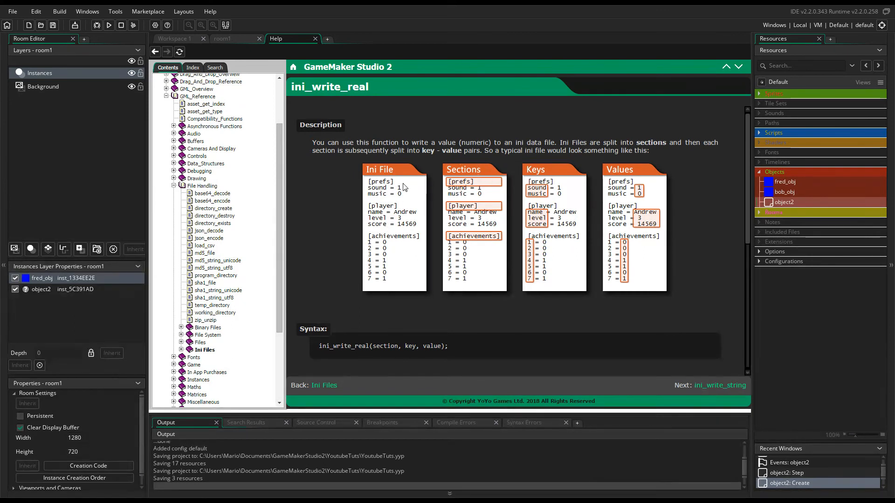
pyautogui.moveTo(384, 175)
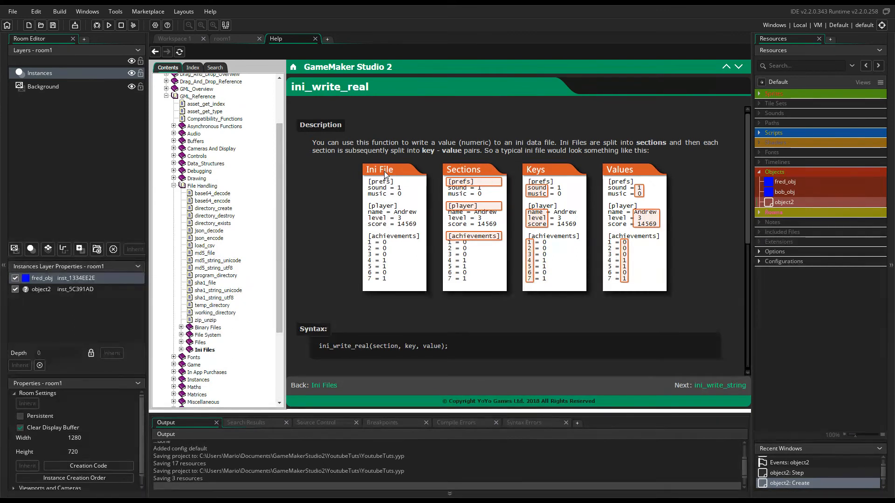
pyautogui.moveTo(358, 177)
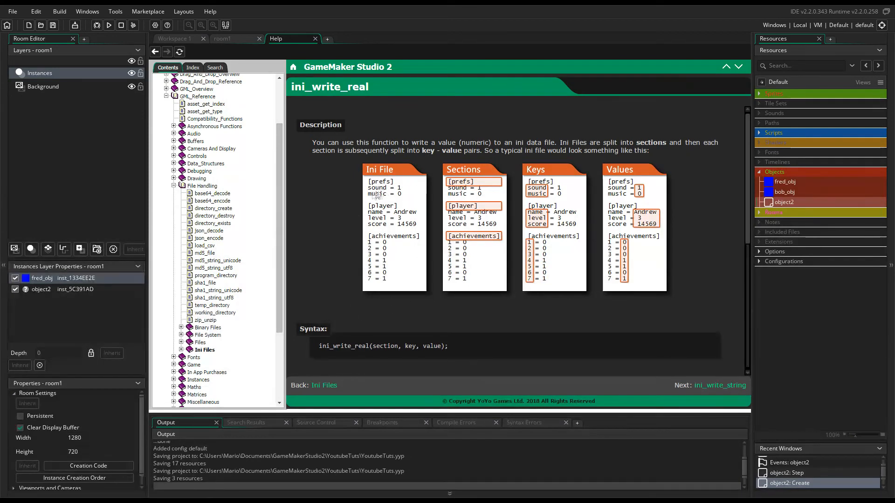
pyautogui.moveTo(337, 192)
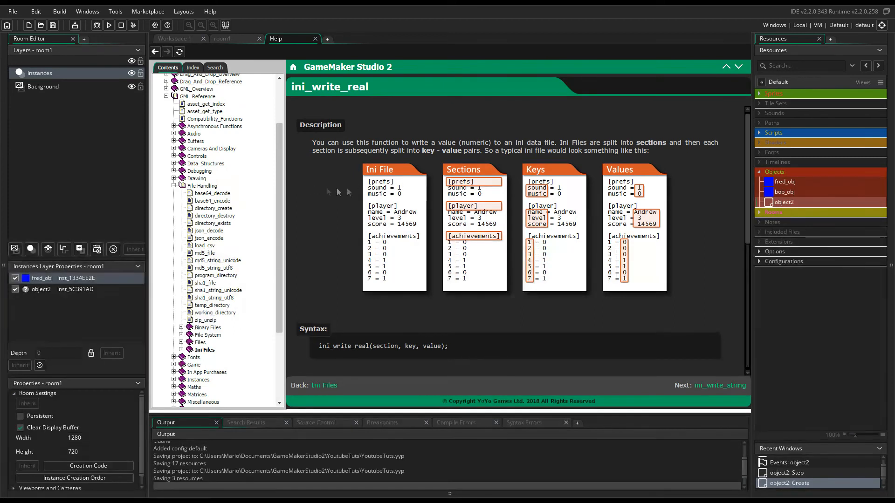
pyautogui.moveTo(526, 195)
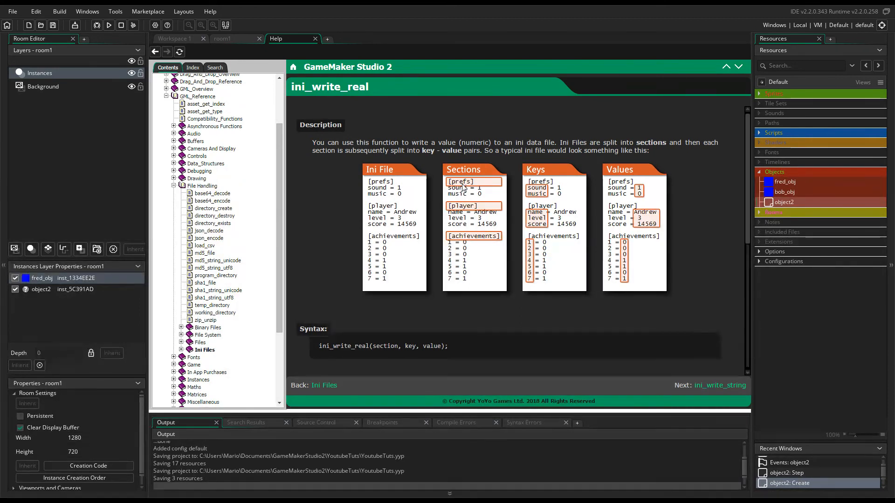
pyautogui.moveTo(54, 436)
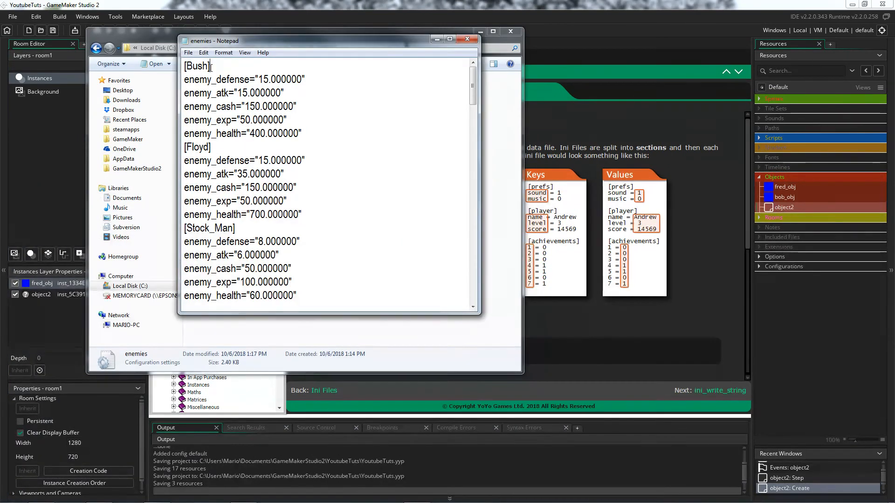
# Highlight the [Bush] section and its enemy_ keys, then close the enemies ini file.
pyautogui.doubleClick(197, 66)
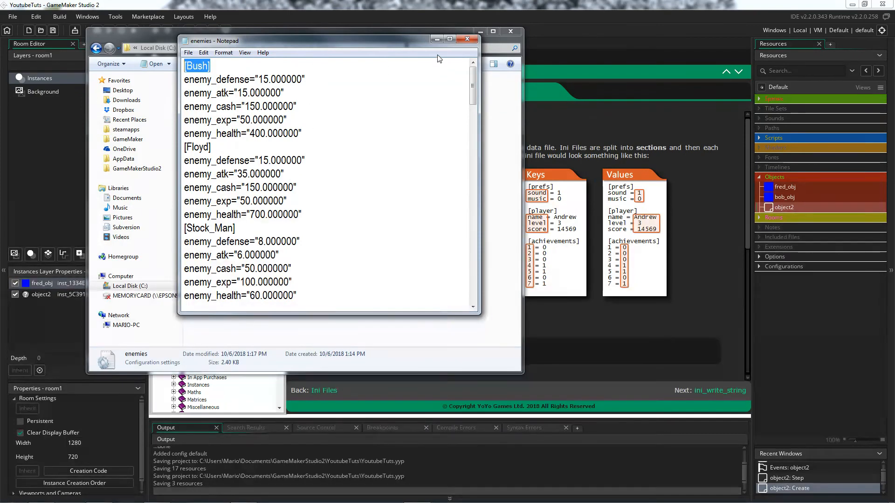
pyautogui.moveTo(218, 67)
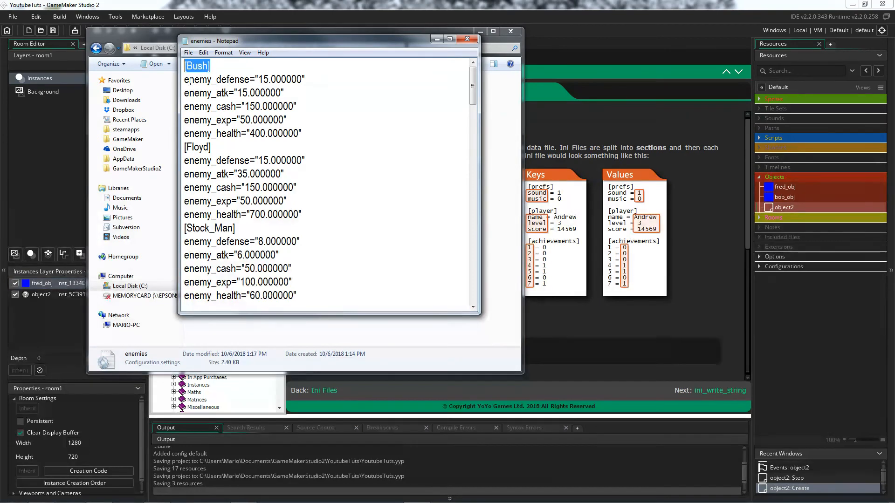
pyautogui.moveTo(188, 79); pyautogui.dragTo(269, 106)
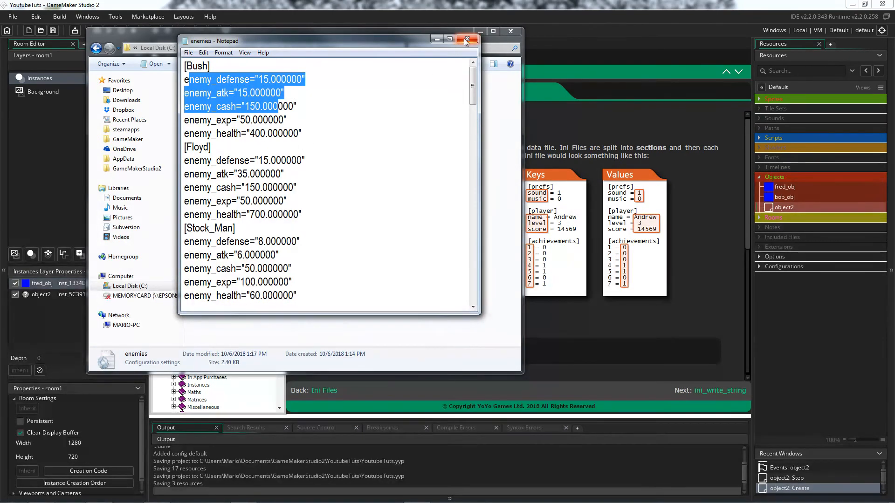
pyautogui.click(467, 39)
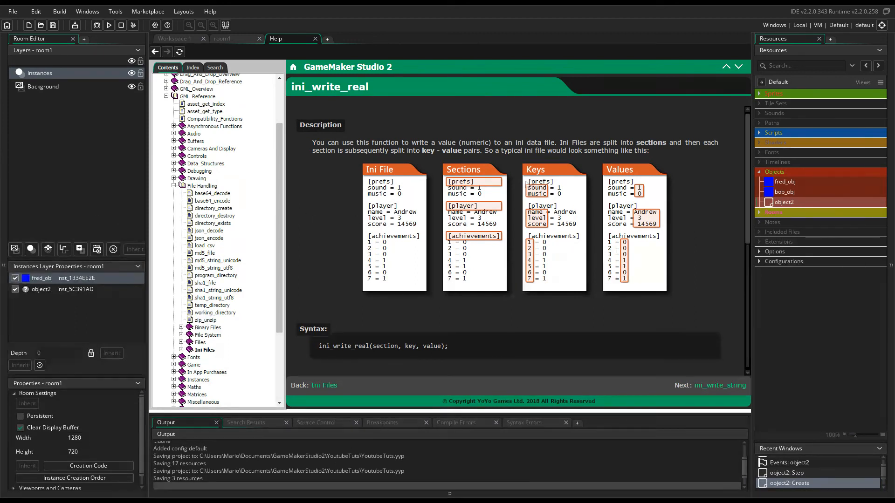
pyautogui.moveTo(539, 234)
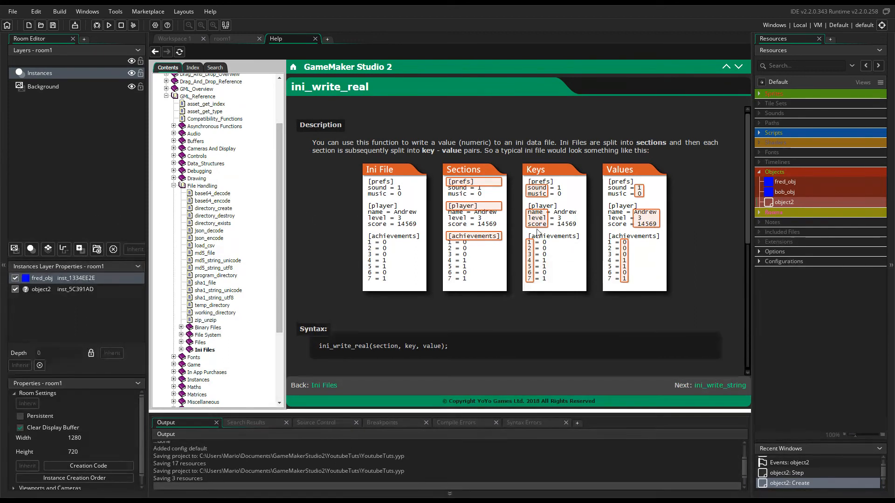
pyautogui.moveTo(660, 204)
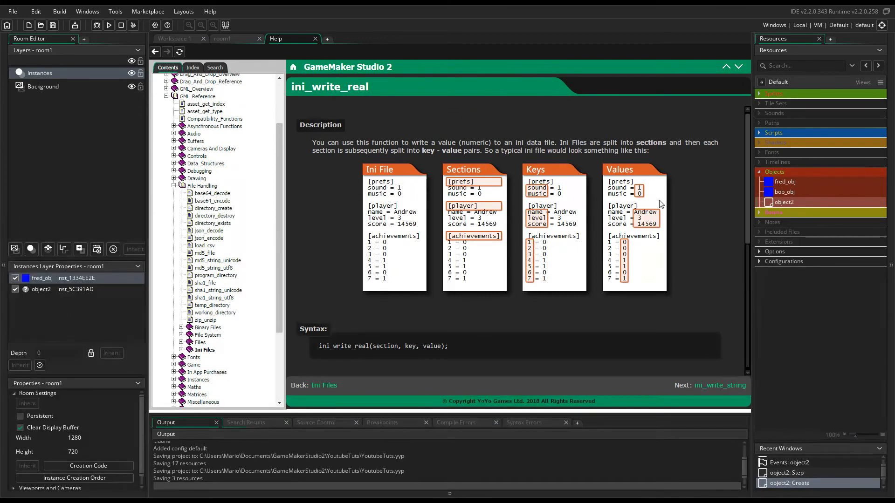
pyautogui.moveTo(637, 250)
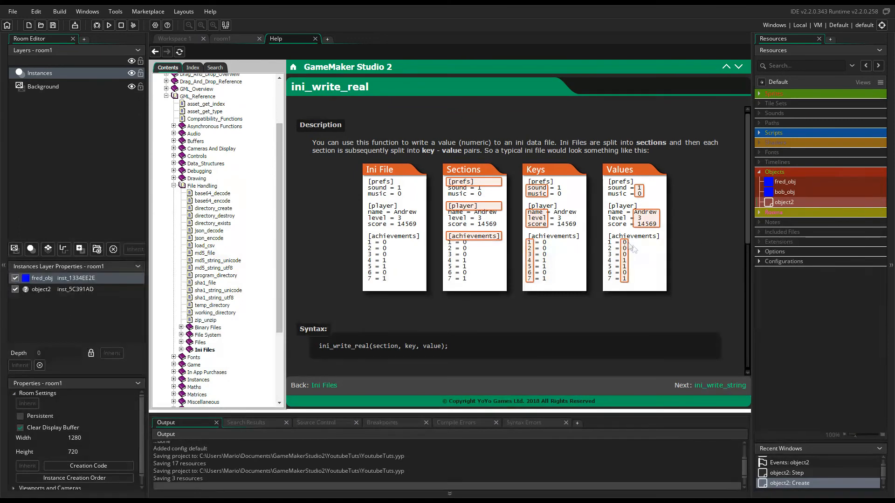
pyautogui.moveTo(536, 226)
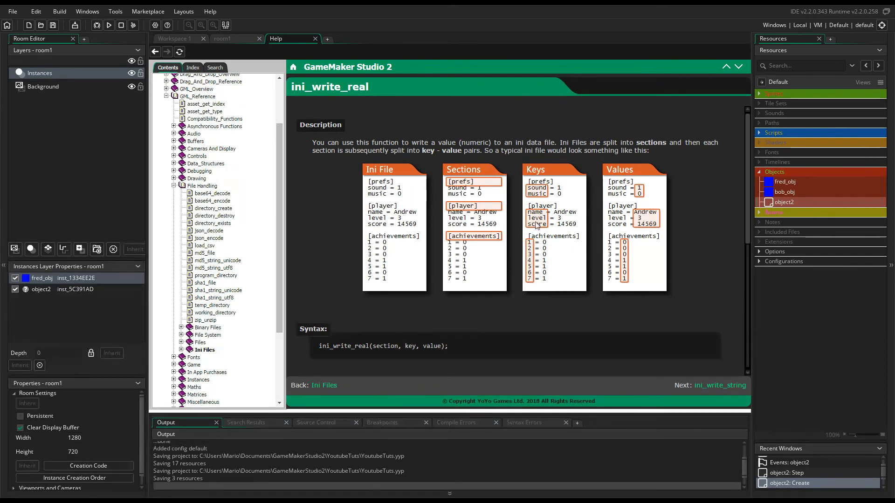
# Read through the ini_write_real page and return to the object2 Create code workspace.
pyautogui.scroll(-3)
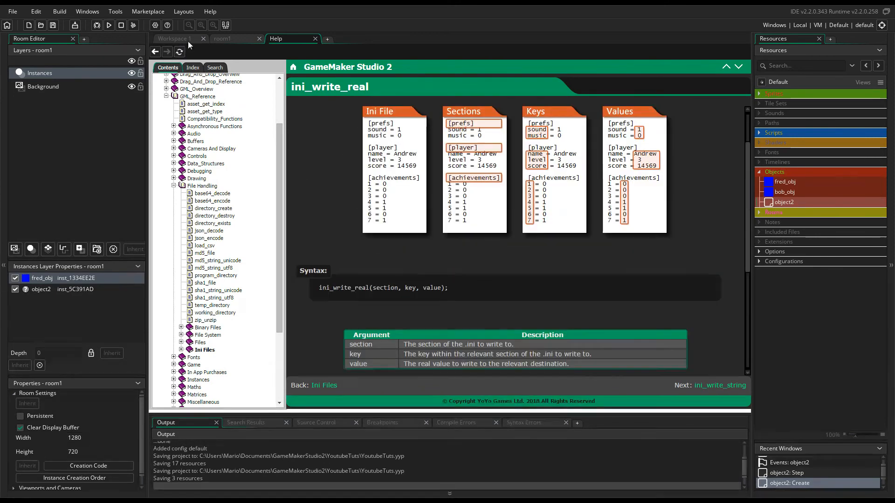
pyautogui.scroll(3)
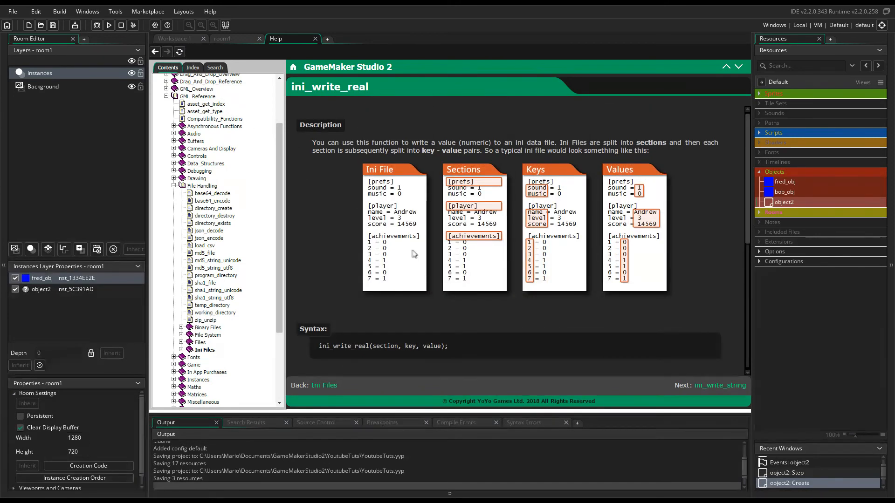
pyautogui.moveTo(265, 62)
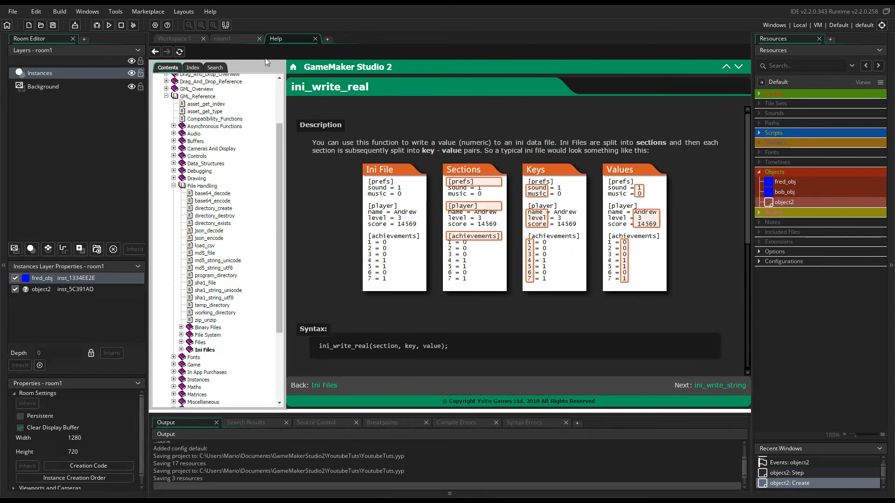
pyautogui.click(174, 38)
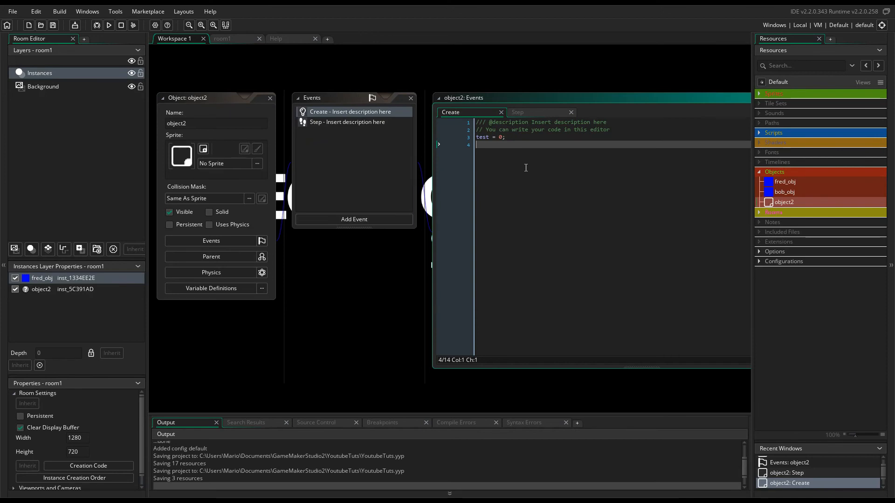
# Add the line fname = program_directory + "test.ini"; to the Create event.
pyautogui.press('Return')
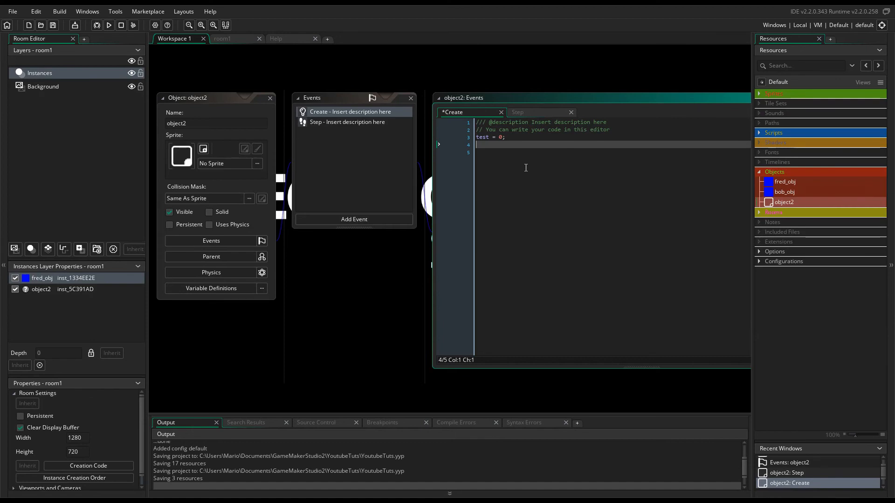
pyautogui.write('fname')
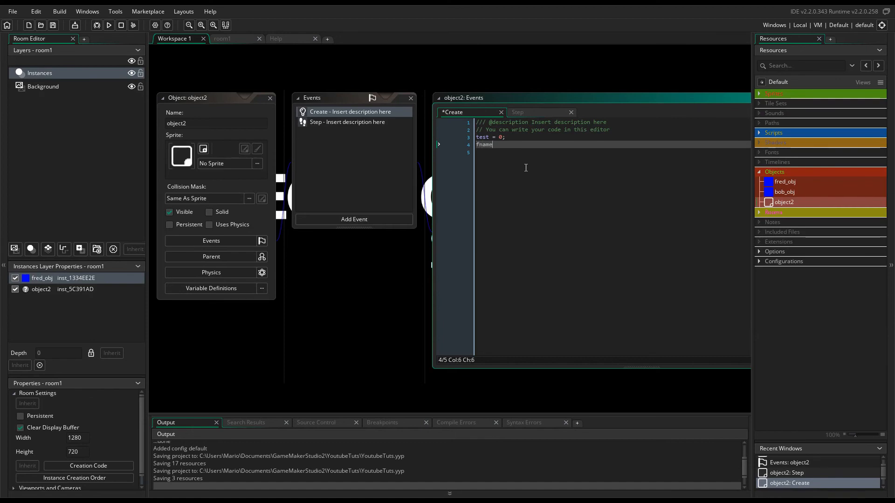
pyautogui.write('=')
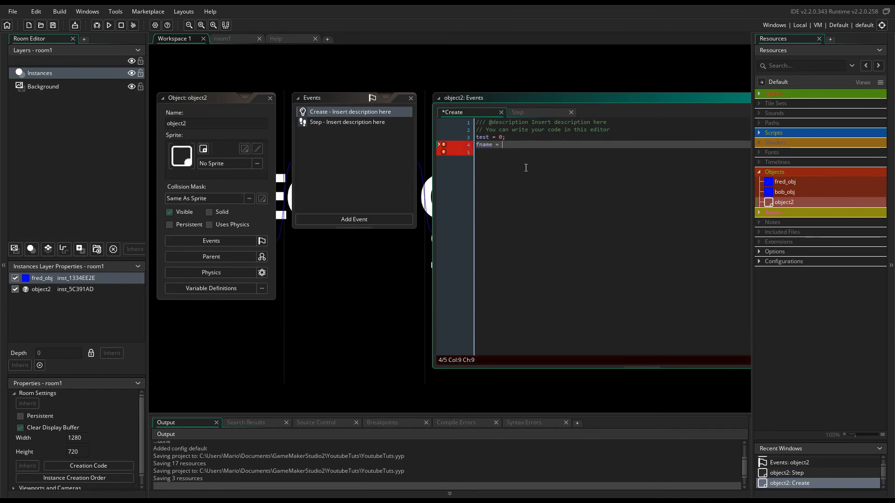
pyautogui.write('""')
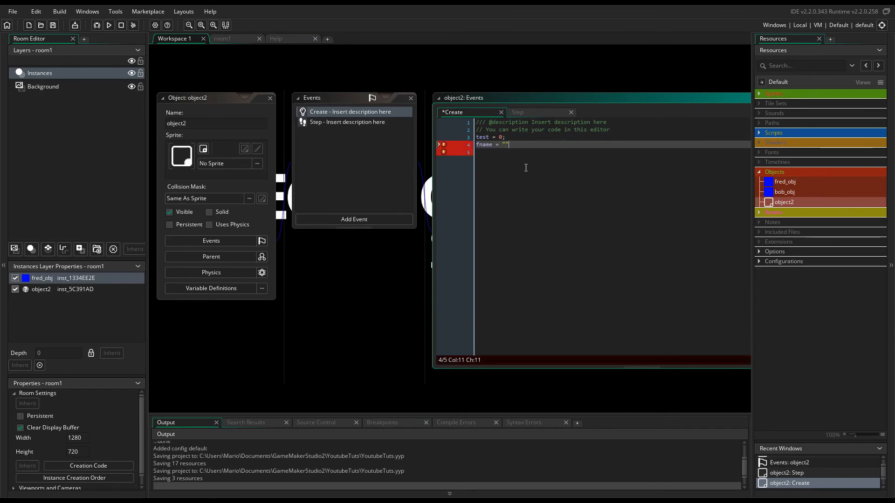
pyautogui.press('Backspace')
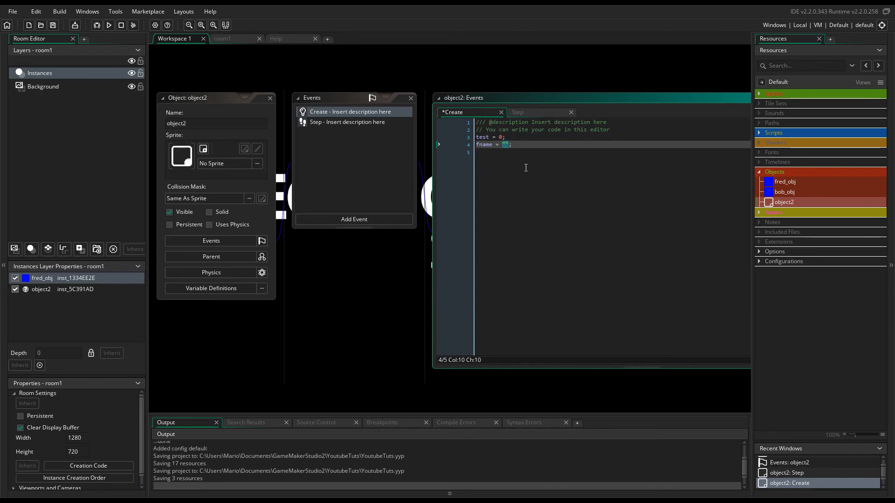
pyautogui.write('t')
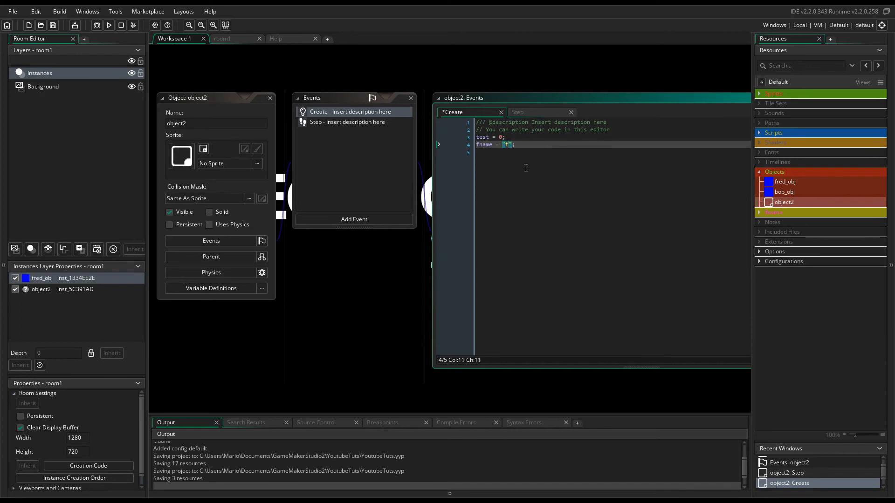
pyautogui.write('est.ini')
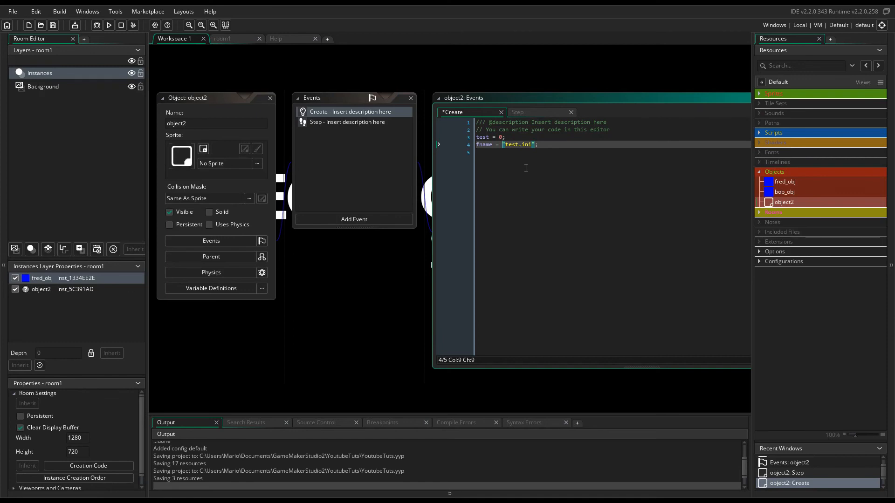
pyautogui.write('pro')
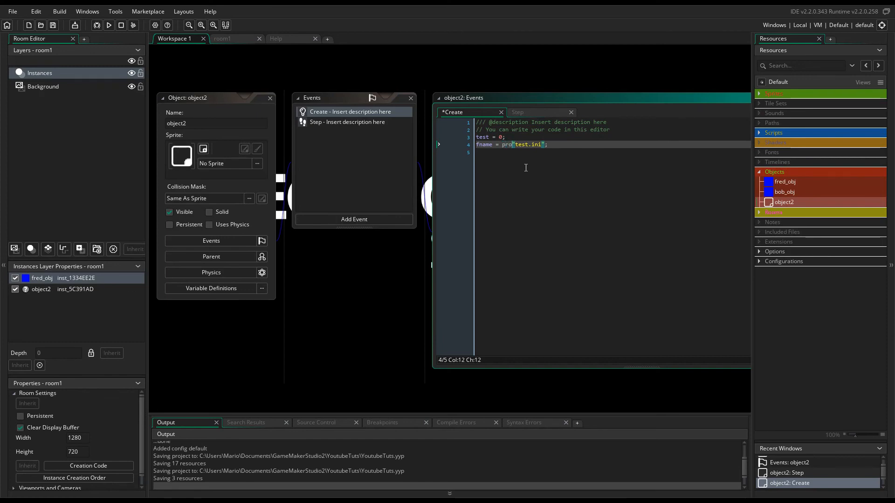
pyautogui.write('gram_dire')
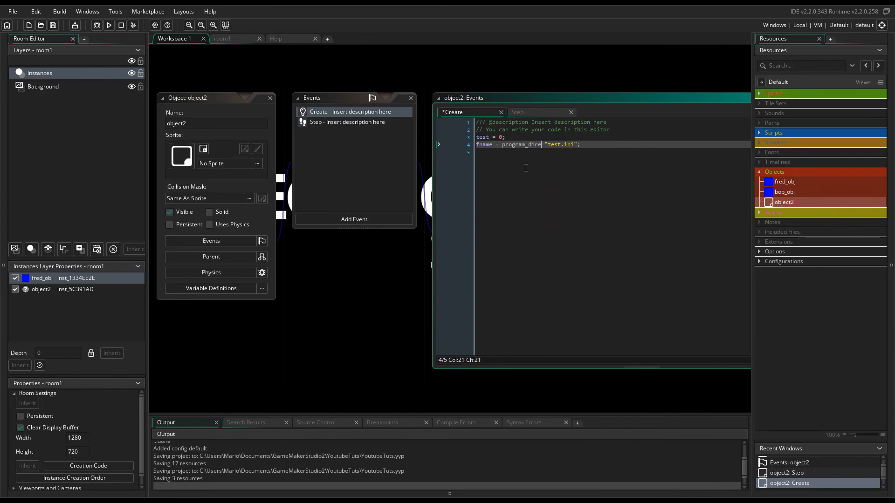
pyautogui.write('ctory')
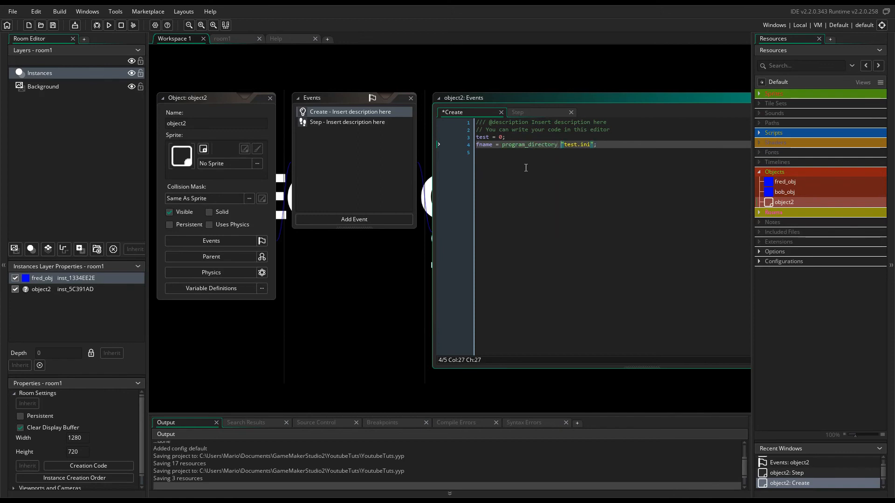
pyautogui.write('+')
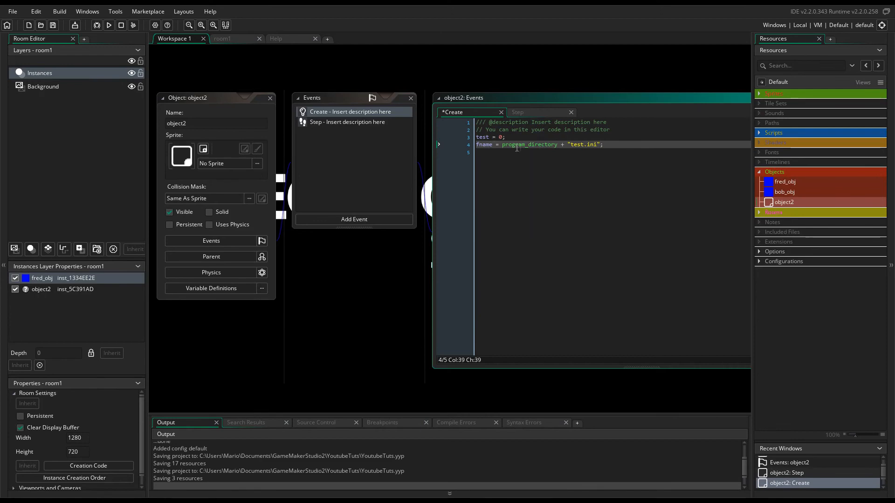
pyautogui.moveTo(296, 276)
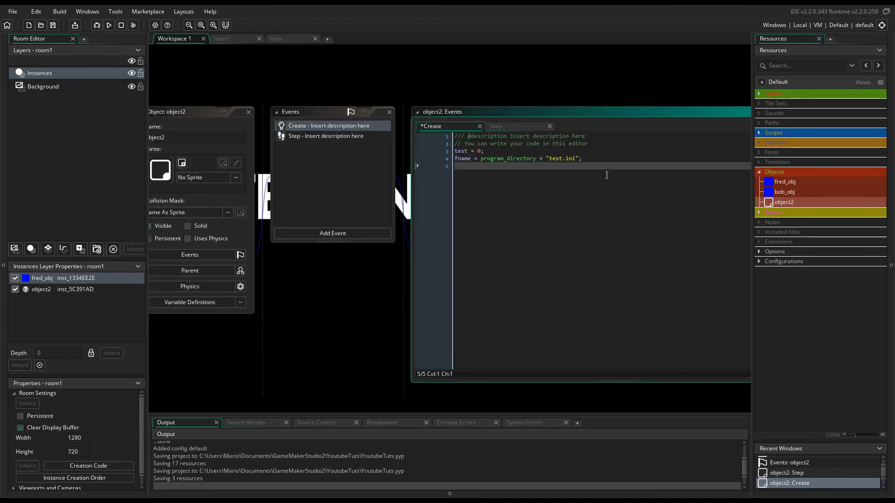
# Add an empty if (!file_exists(fname)) block below the fname assignment.
pyautogui.press('Return')
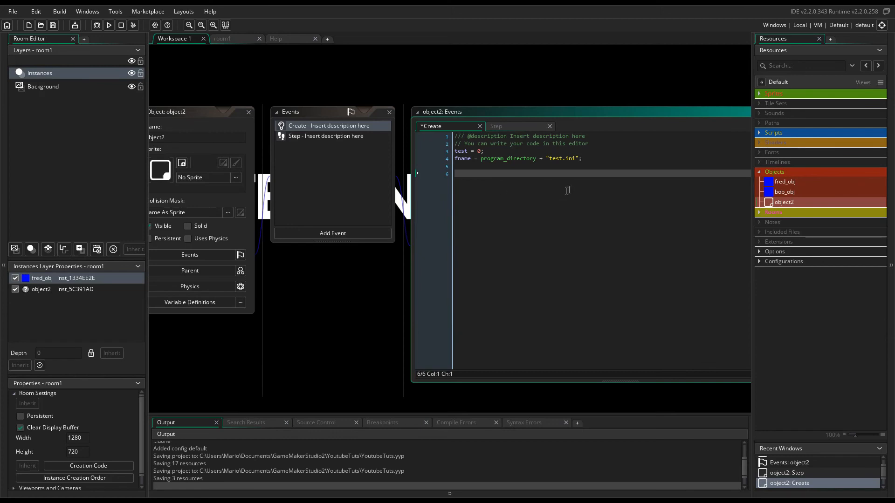
pyautogui.moveTo(449, 202)
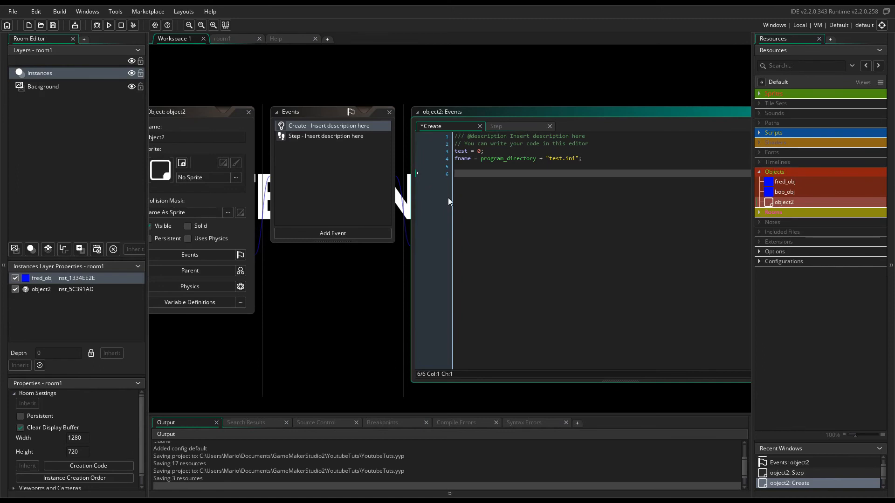
pyautogui.write('if()')
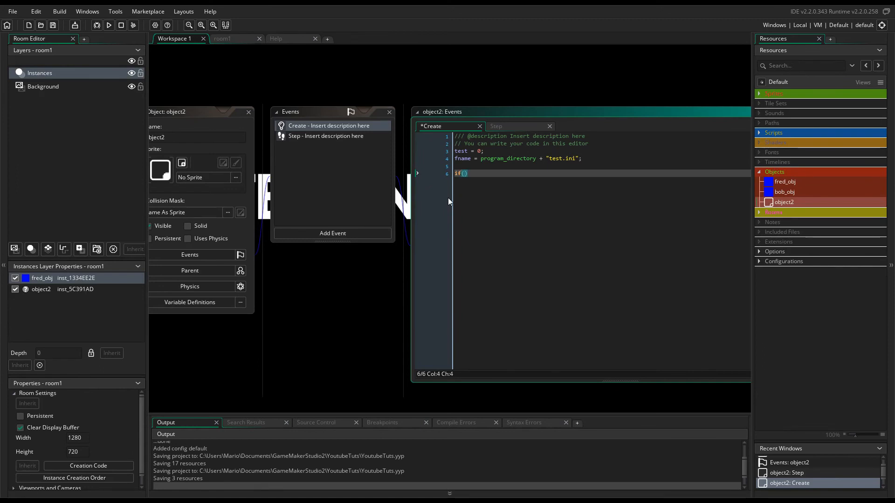
pyautogui.write('!file')
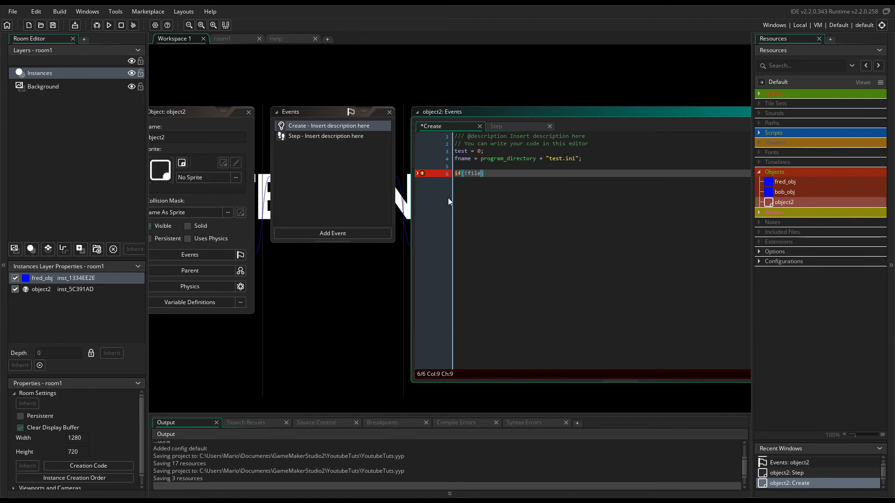
pyautogui.write('_exists(')
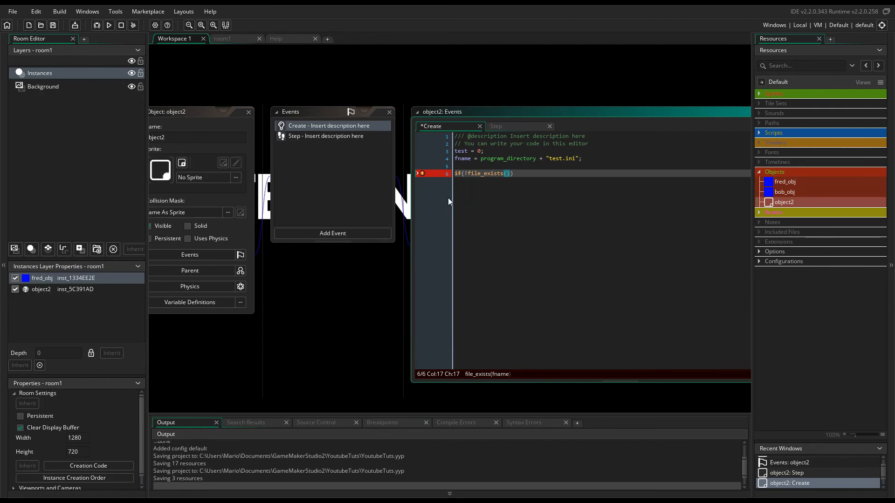
pyautogui.write('fname')
pyautogui.write('{')
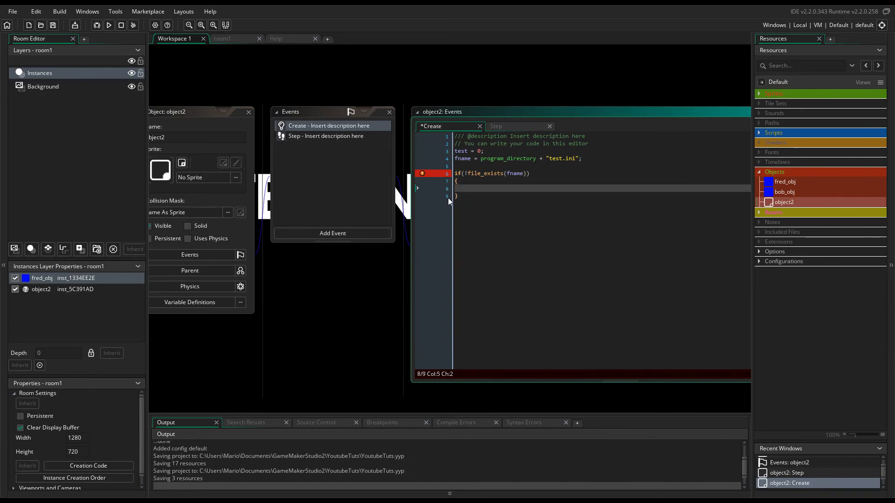
# Write ini_open(fname); and ini_close(); inside the block with a blank line between them.
pyautogui.click(422, 173)
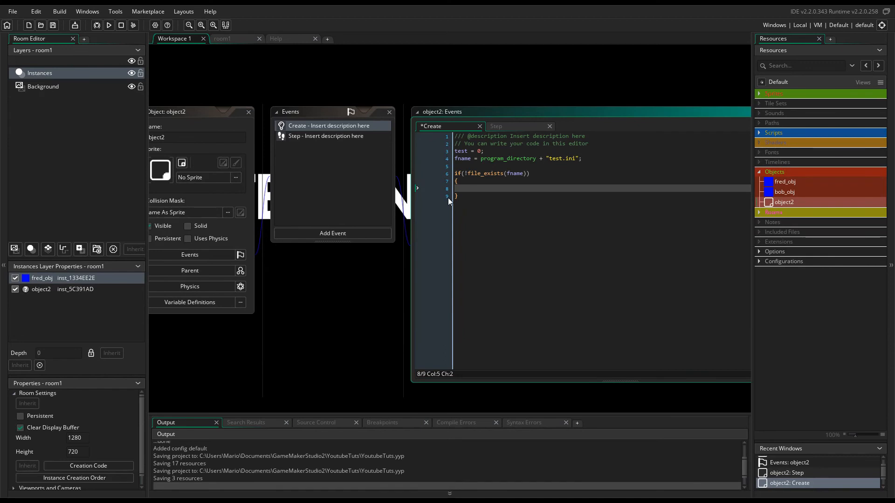
pyautogui.write('i')
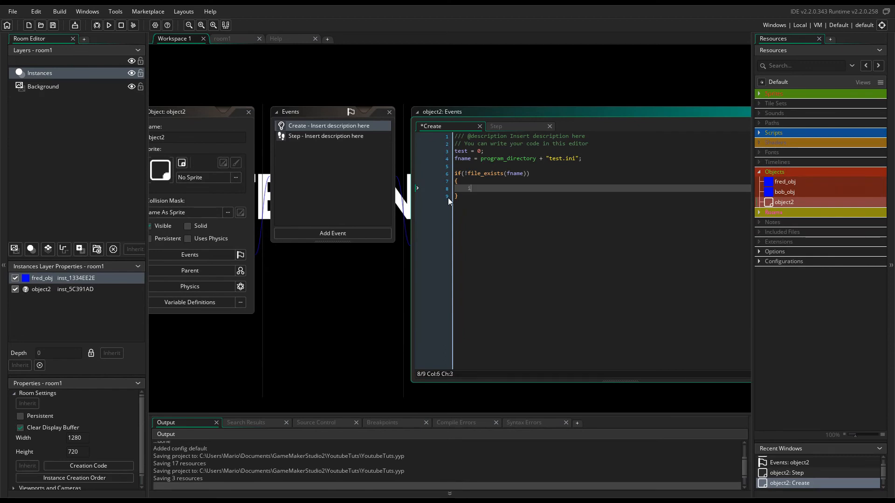
pyautogui.write('ini_open(')
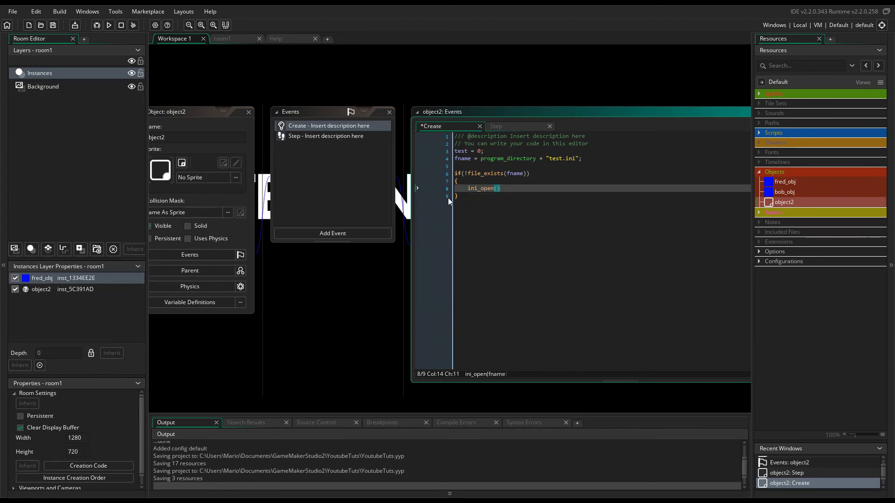
pyautogui.click(421, 196)
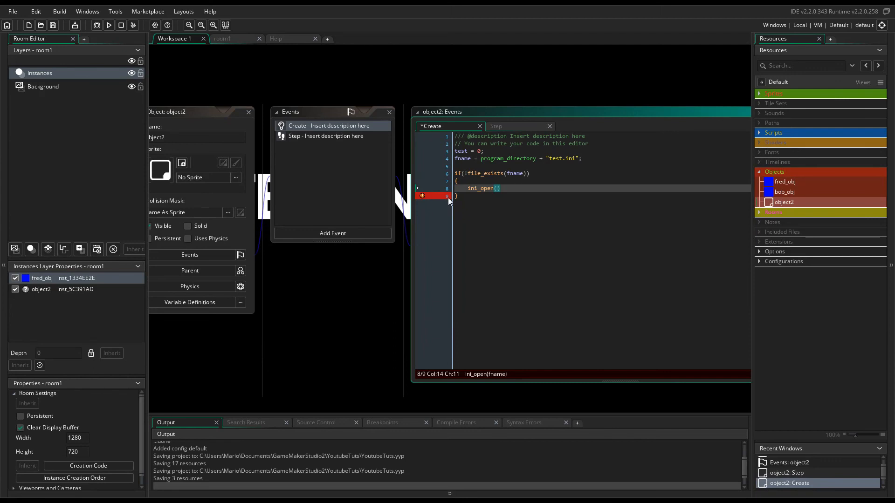
pyautogui.write('fname')
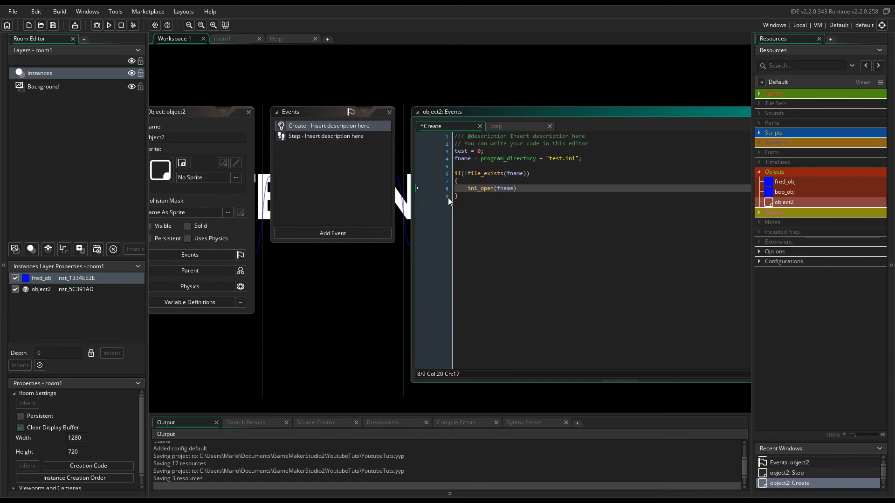
pyautogui.write(';')
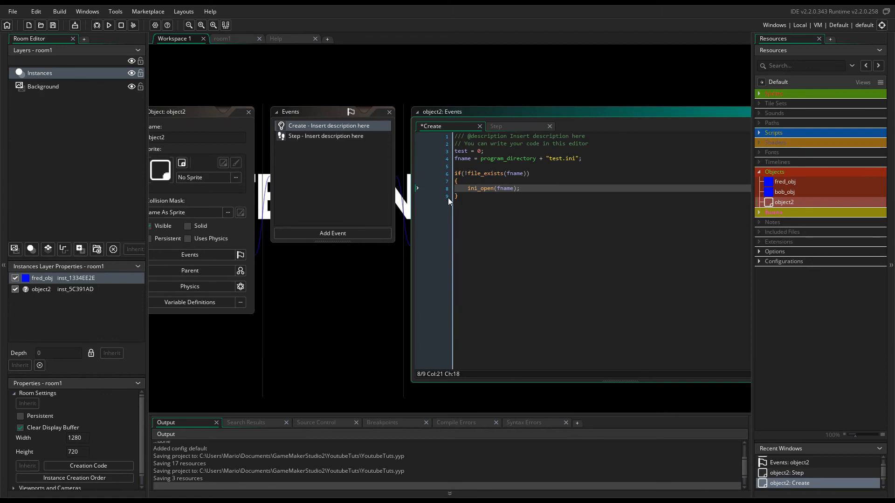
pyautogui.press('Return')
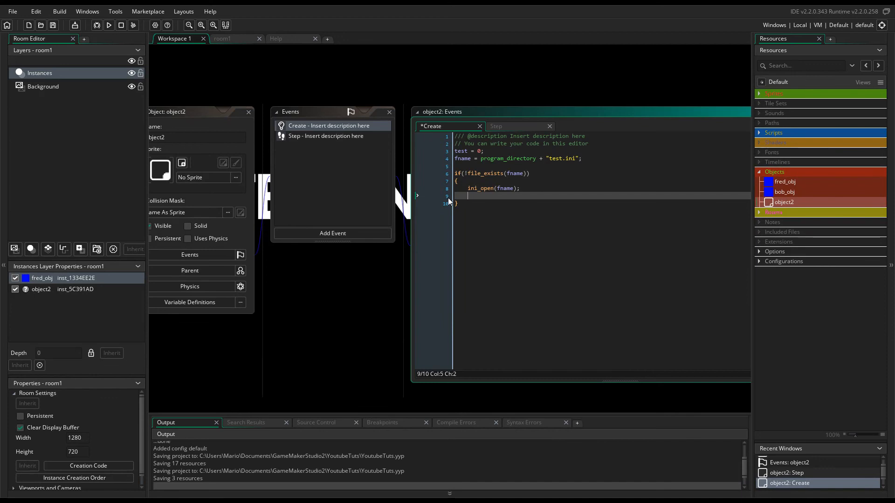
pyautogui.write('ini_close')
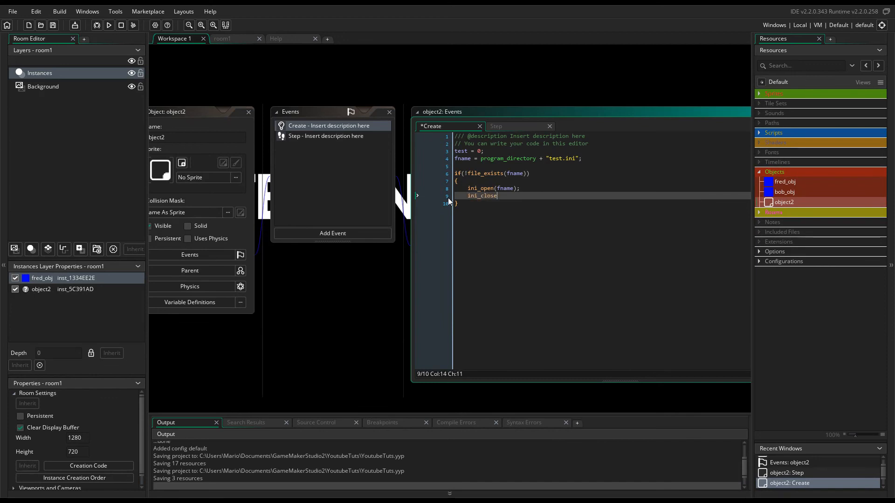
pyautogui.write('();')
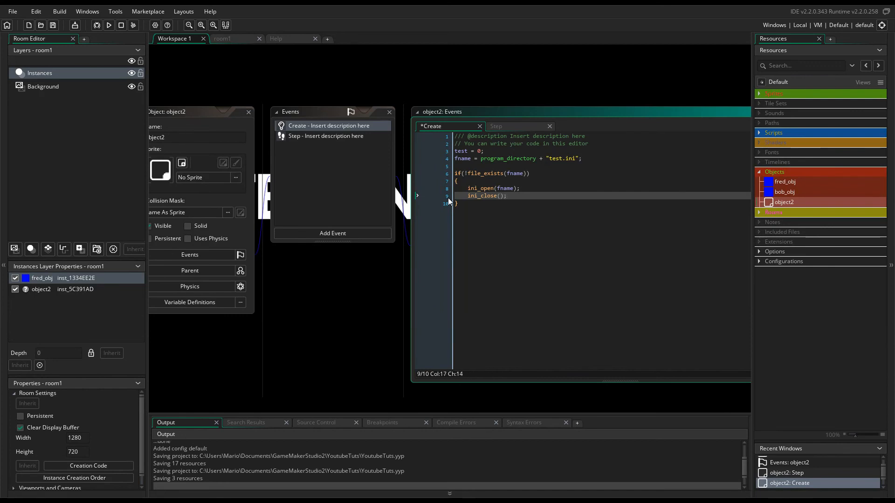
pyautogui.press('Return')
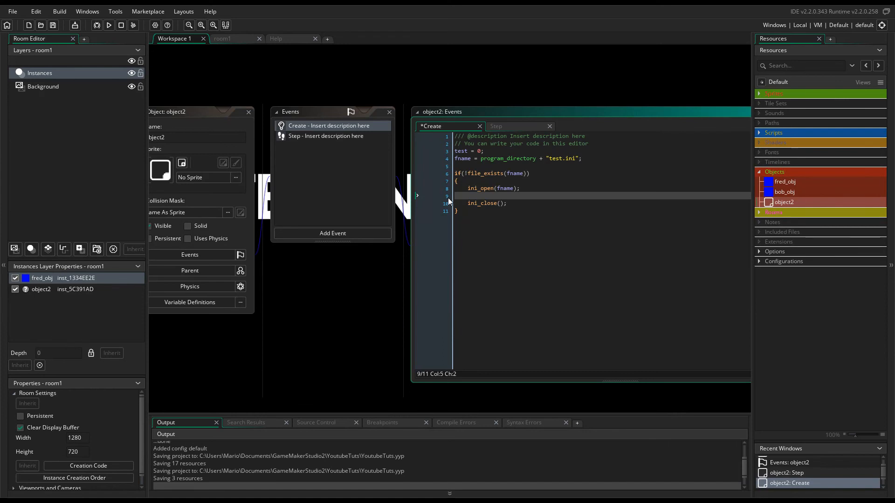
# Add ini_write_real("Test","value1", 10); between the open and close calls.
pyautogui.write('ini_write_real();')
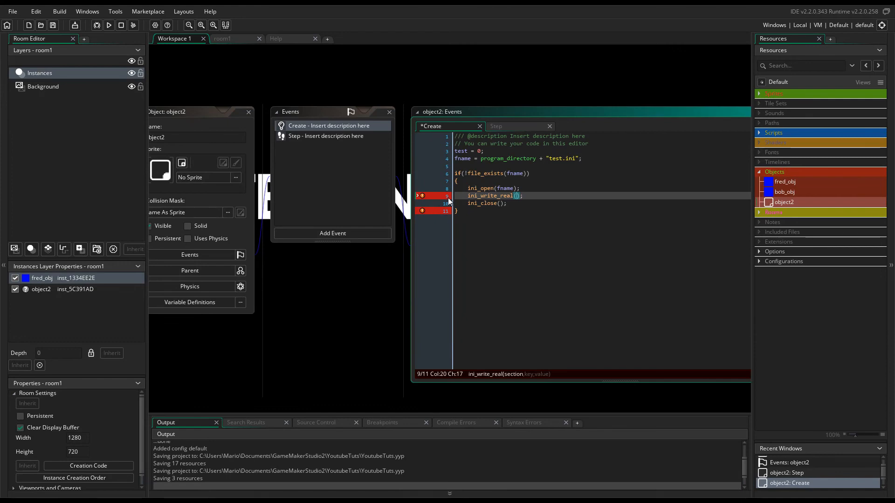
pyautogui.moveTo(279, 40)
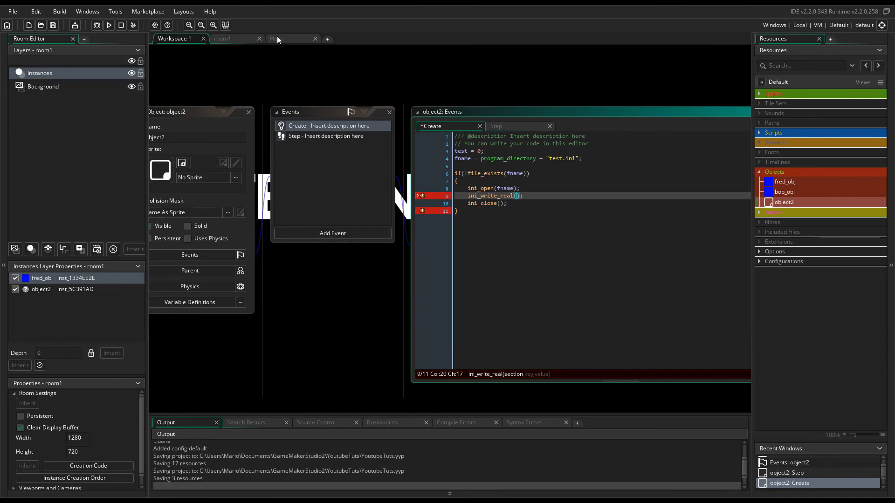
pyautogui.click(277, 39)
pyautogui.write('"')
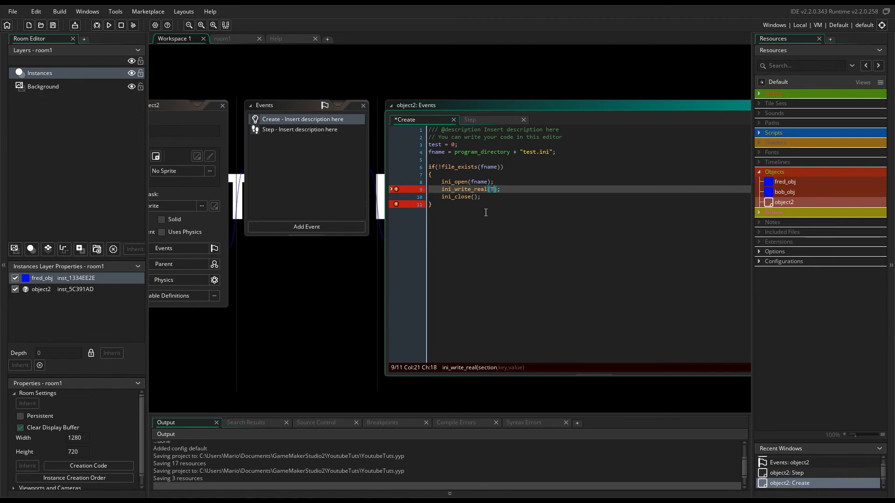
pyautogui.write('Test",""')
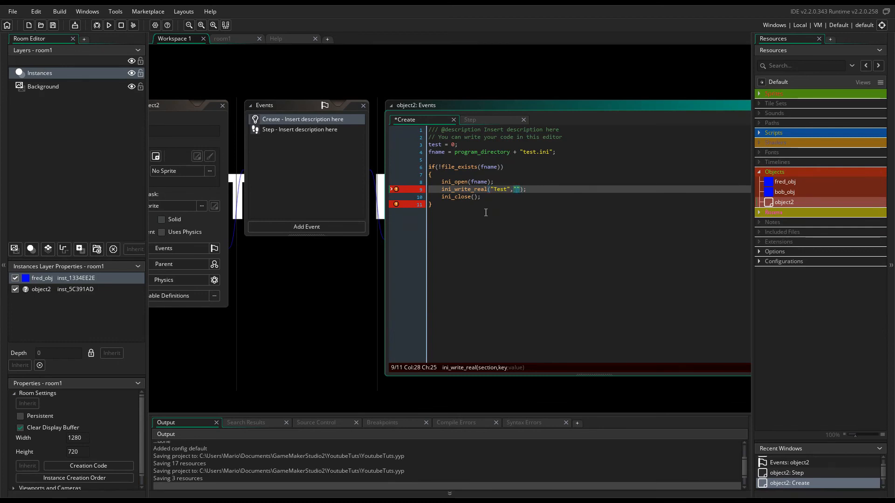
pyautogui.write('valu')
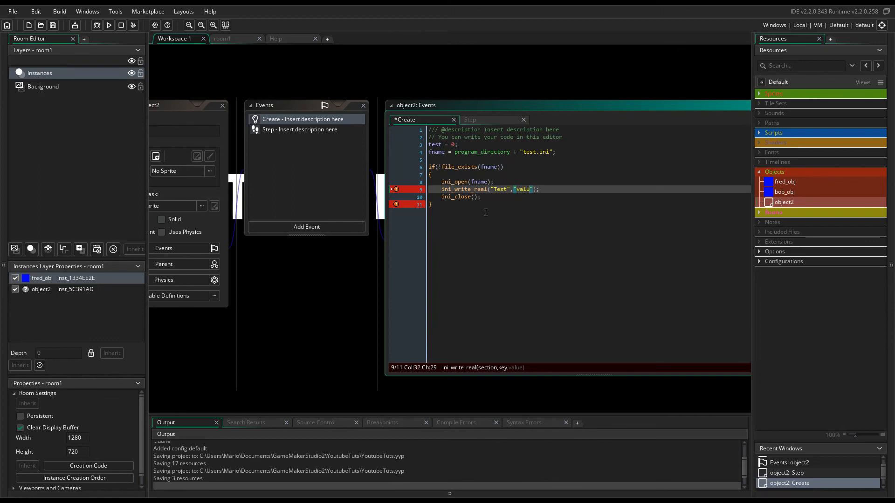
pyautogui.write('e1')
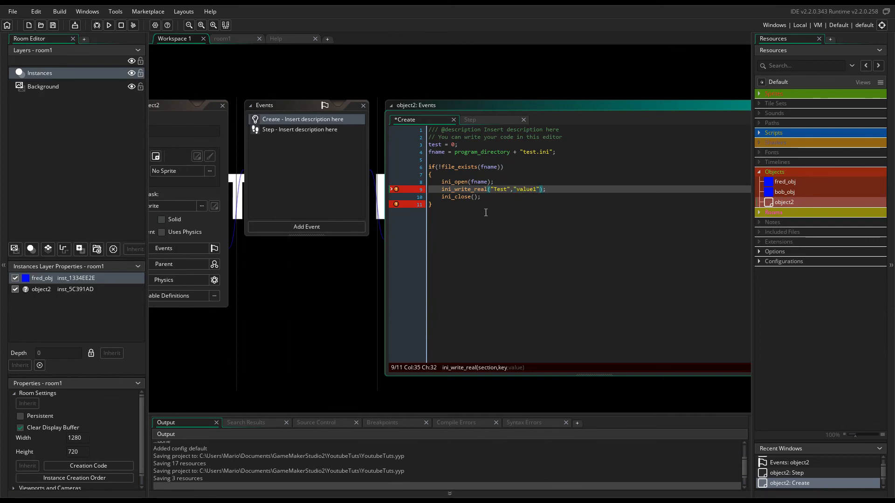
pyautogui.write(', 10')
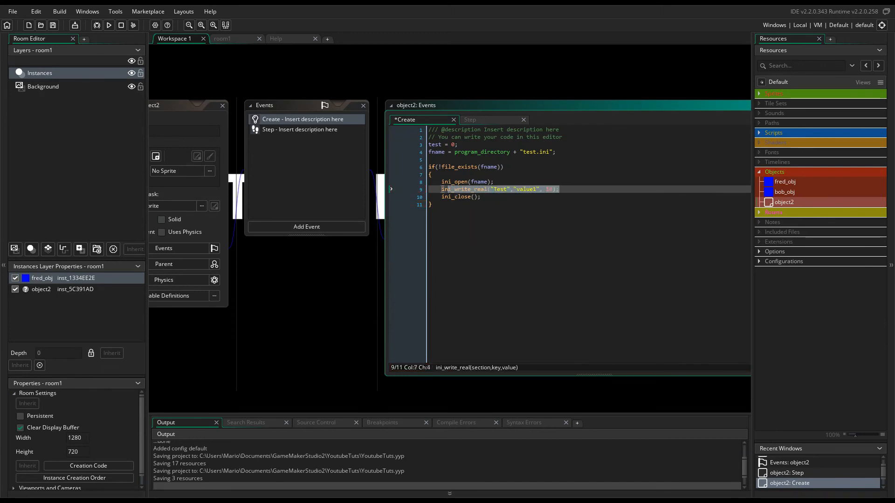
# Duplicate the write line into value1–value4 calls storing 10, 5, 15 and 20 under Test.
pyautogui.click(571, 184)
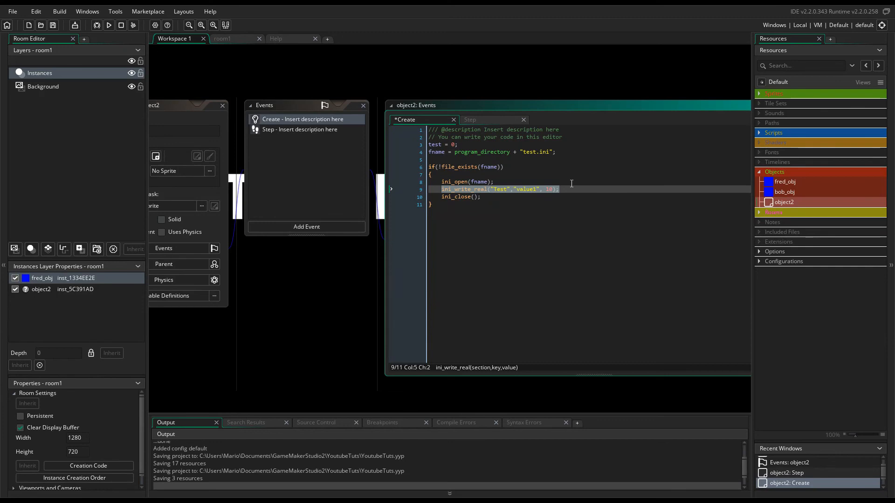
pyautogui.press('enter')
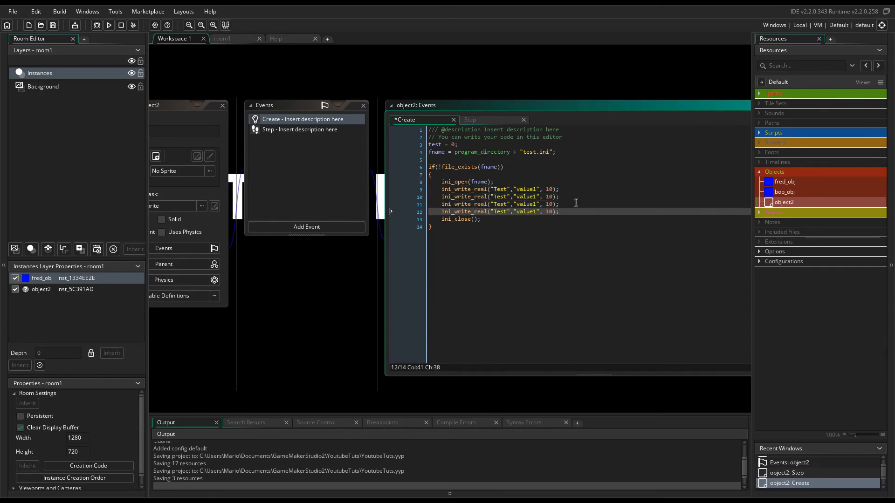
pyautogui.click(529, 197)
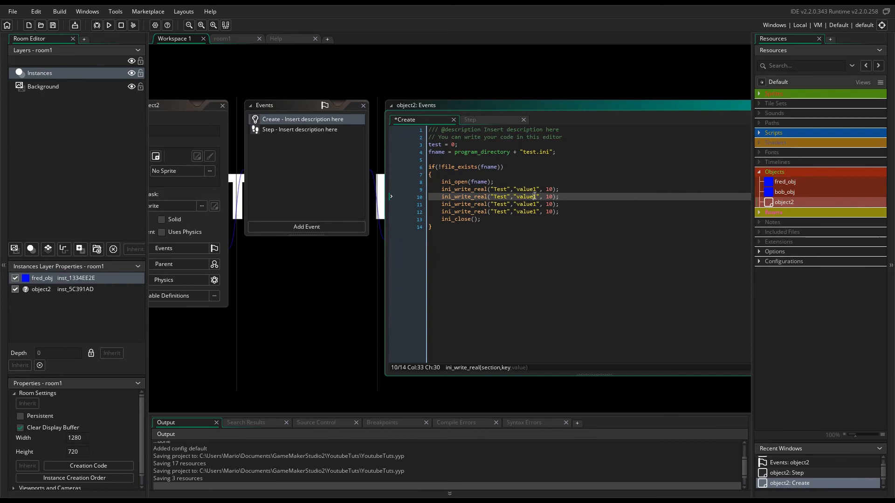
pyautogui.click(533, 204)
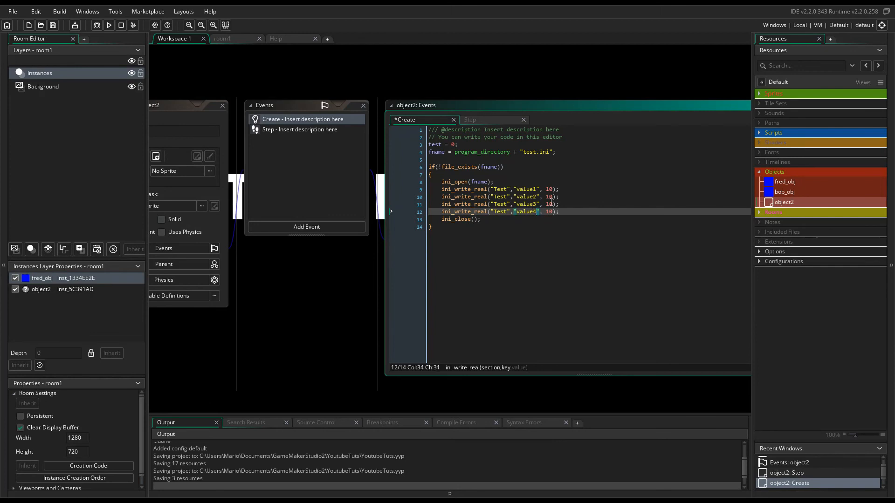
pyautogui.click(549, 197)
pyautogui.write('5')
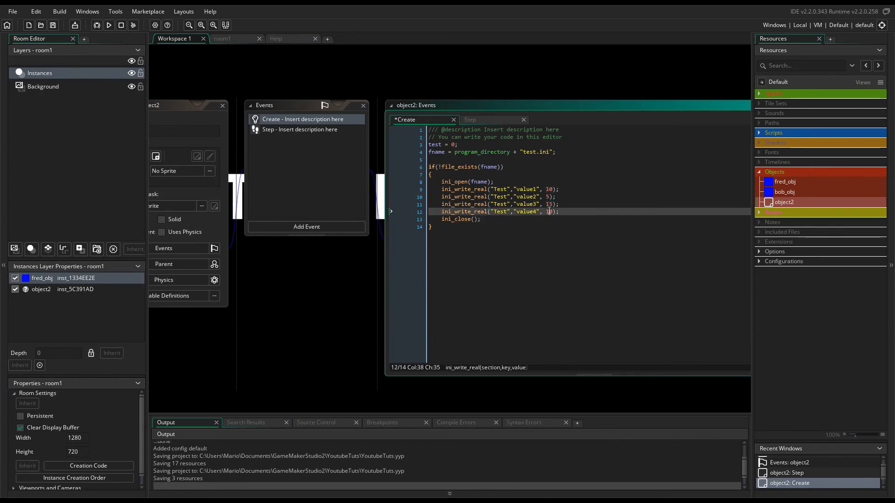
pyautogui.write('0')
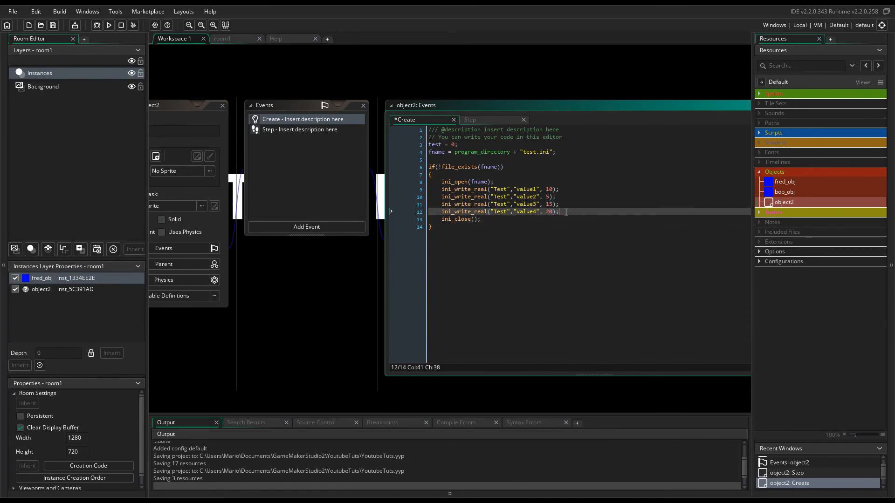
# Add a fifth ini_write_real call writing Yoot = 100 in section Yeet.
pyautogui.press('Return')
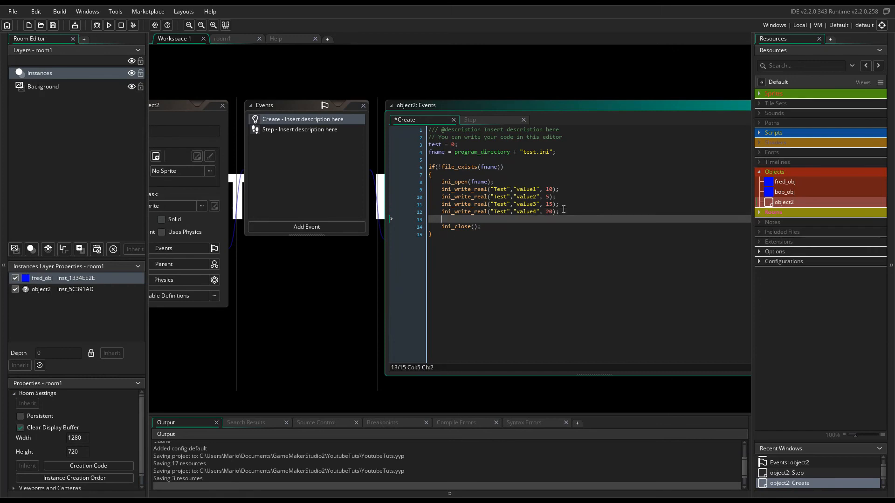
pyautogui.write('ini_write_real("Test","value1", 10);')
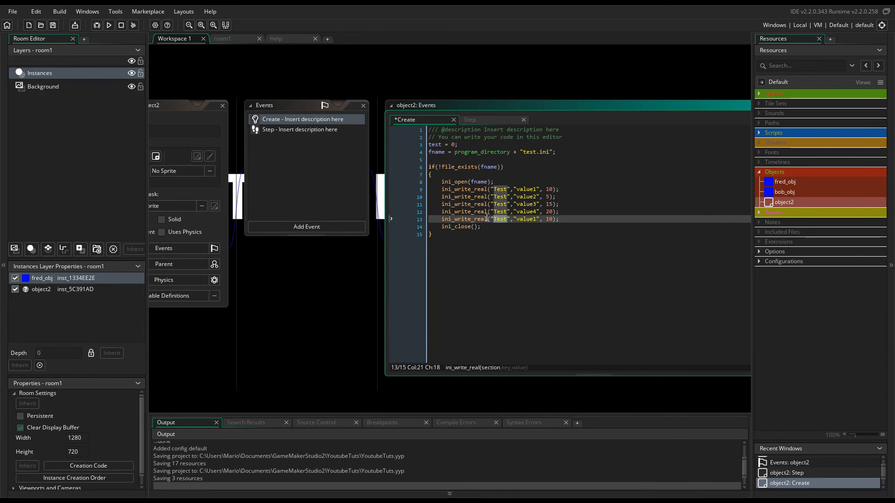
pyautogui.write('Yeet')
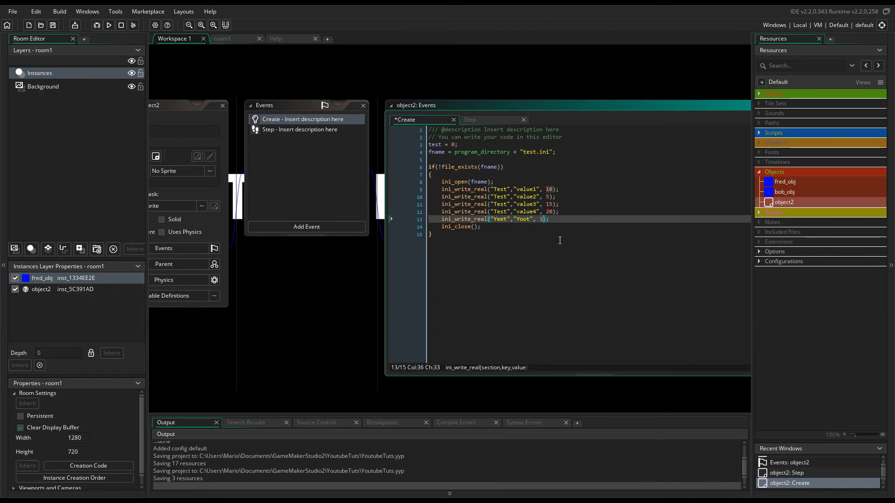
pyautogui.write('00')
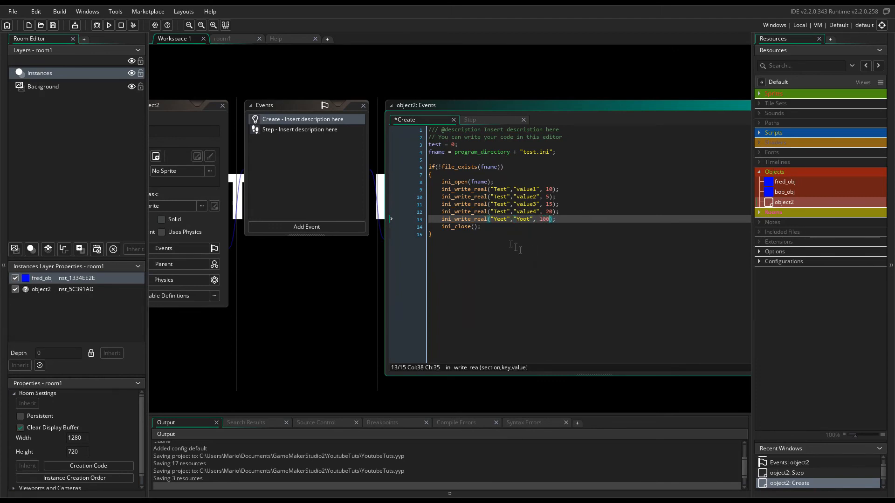
pyautogui.moveTo(204, 38)
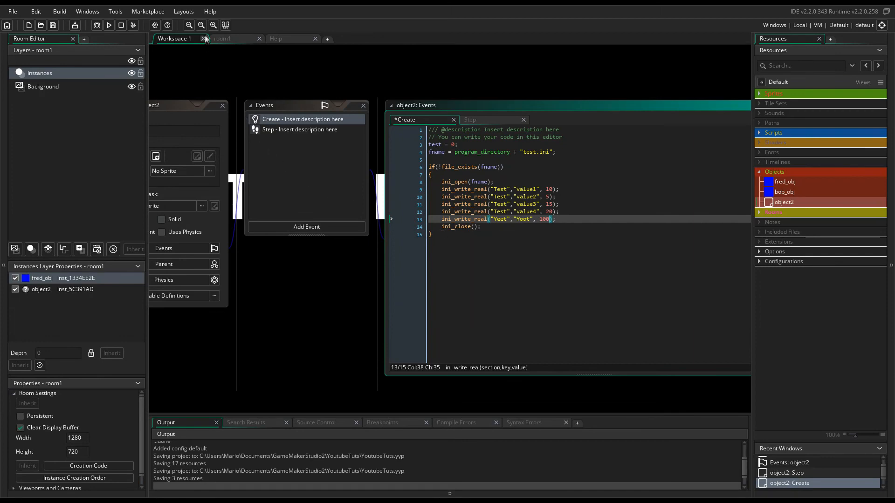
# Save, build and run the project so the Create event writes test.ini.
pyautogui.click(222, 38)
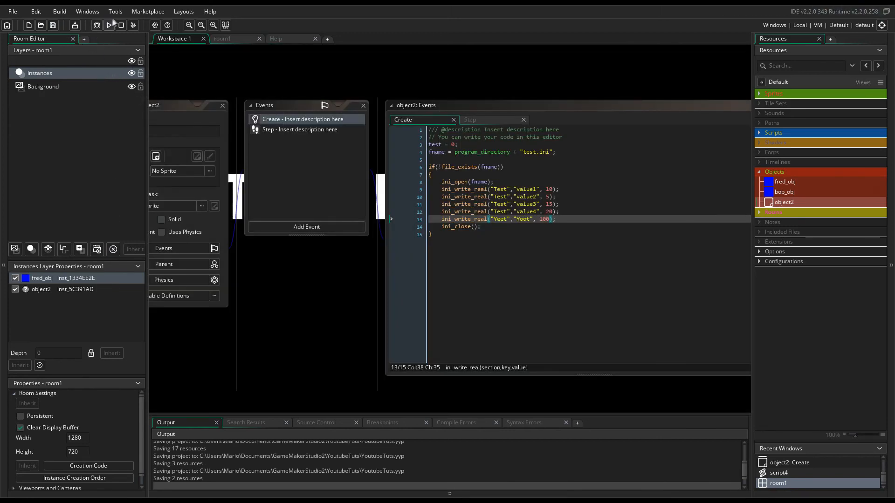
pyautogui.click(108, 24)
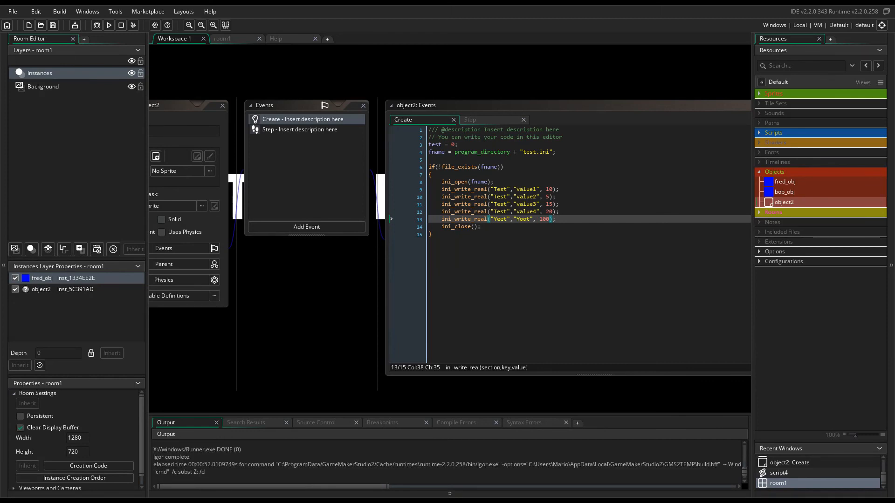
# Make fname plain "test.ini" without program_directory, then run the game again.
pyautogui.click(457, 152)
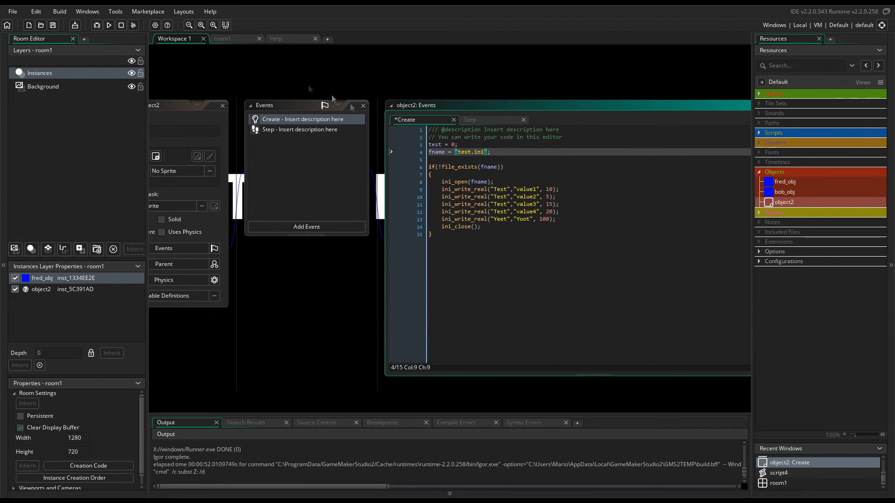
pyautogui.moveTo(108, 24)
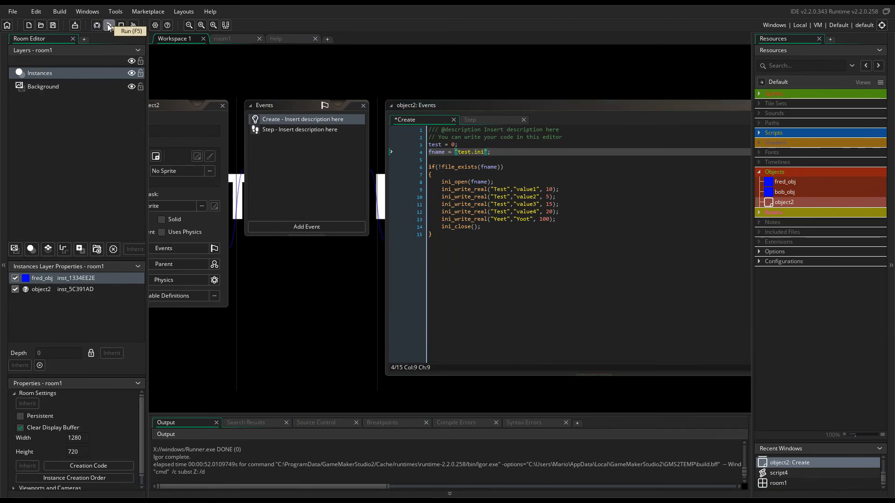
pyautogui.click(108, 24)
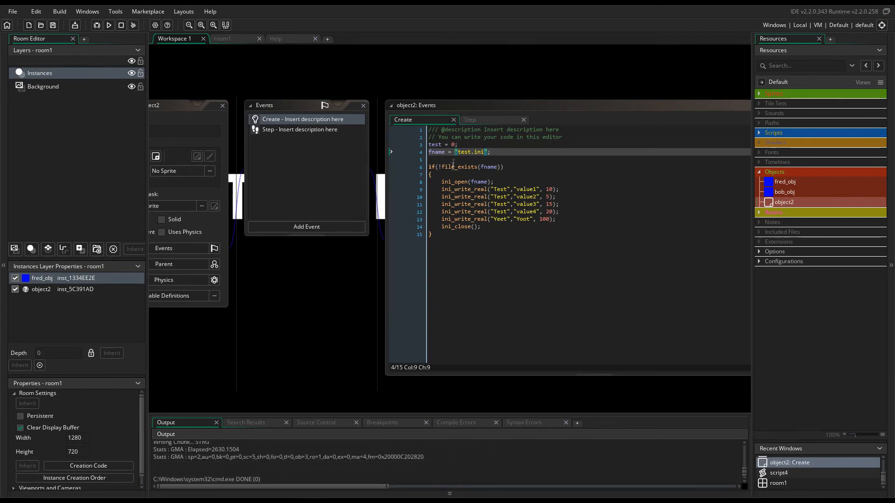
pyautogui.click(108, 24)
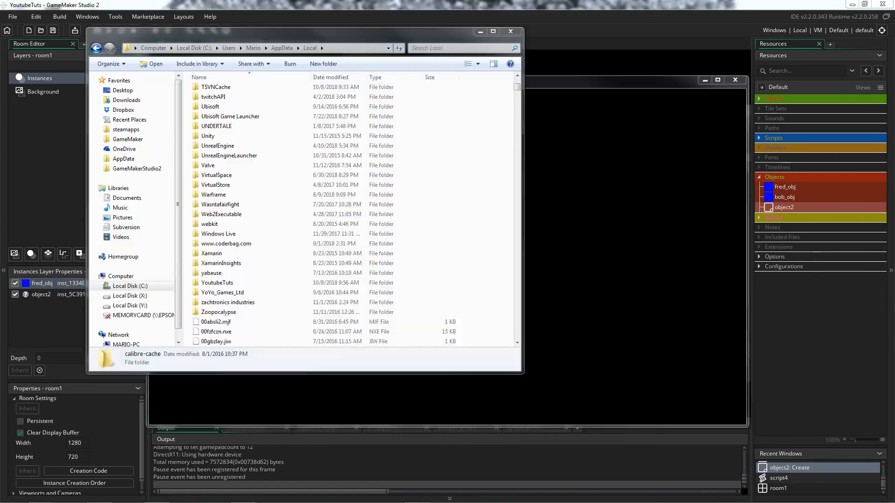
# View the test ini file in AppData\Local\YoutubeTuts in Notepad, noting its Test and Yeet values, then close it.
pyautogui.click(227, 302)
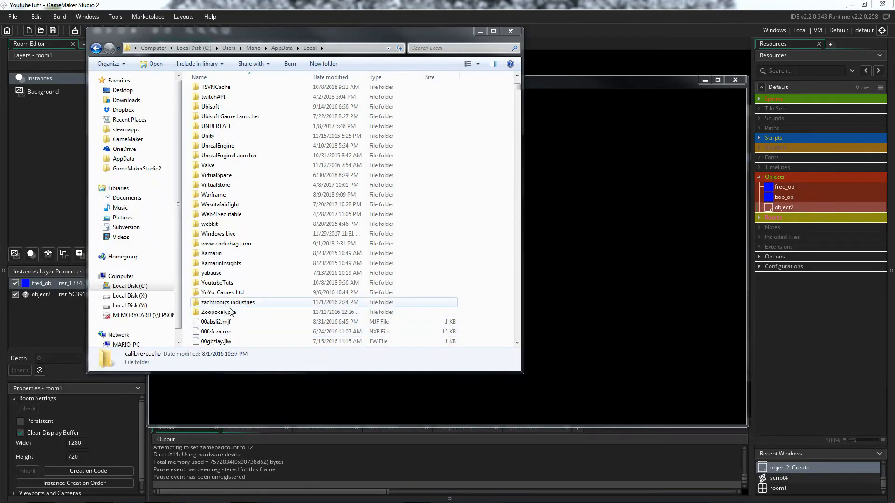
pyautogui.doubleClick(217, 283)
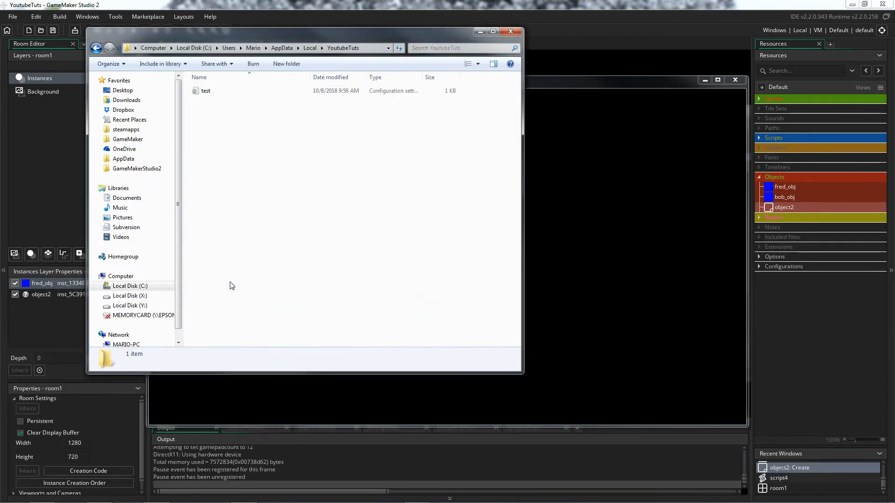
pyautogui.doubleClick(205, 91)
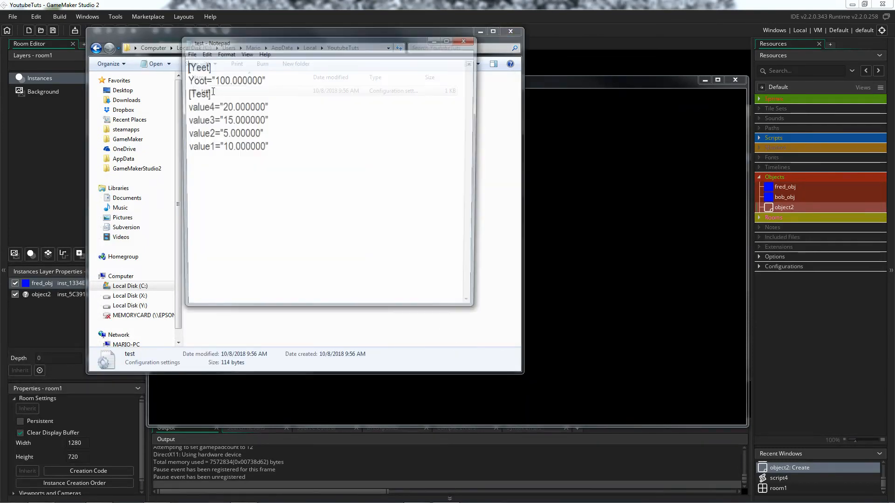
pyautogui.moveTo(286, 43); pyautogui.dragTo(325, 151)
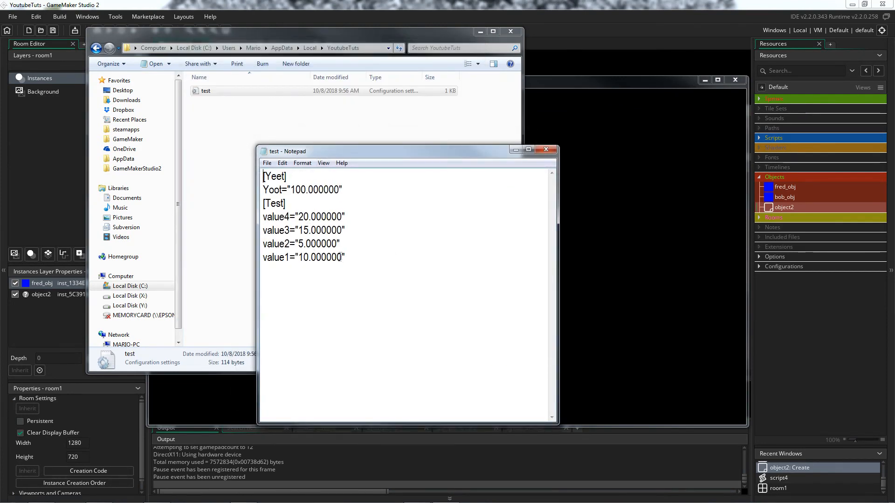
pyautogui.press('ctrl+a')
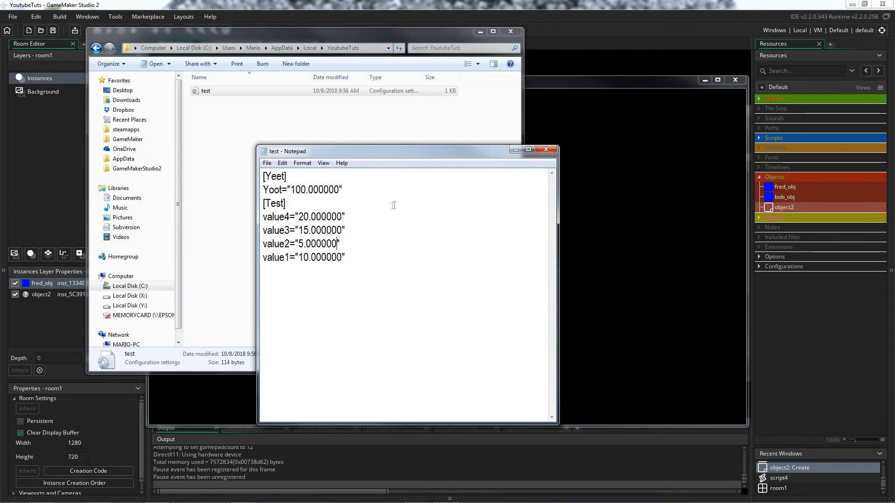
pyautogui.click(545, 149)
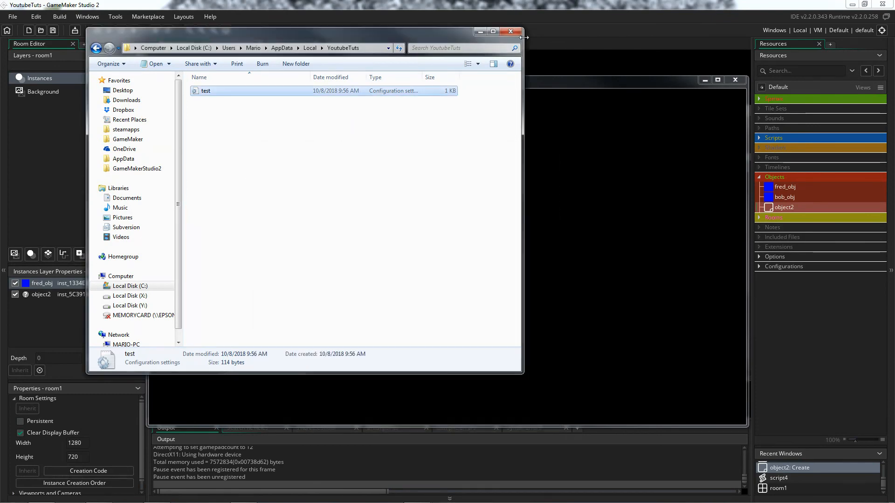
# Start the Step event with an if (file_exists(fname)) check after discarding a stray test = line.
pyautogui.click(510, 31)
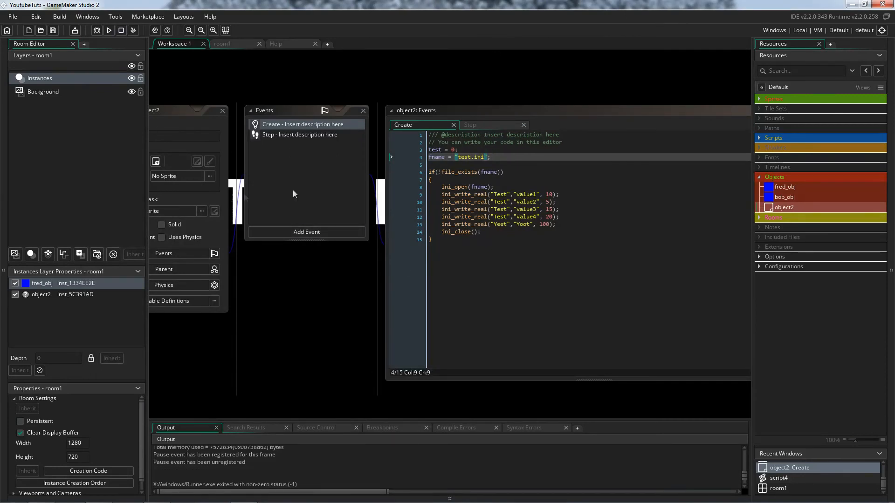
pyautogui.moveTo(469, 124)
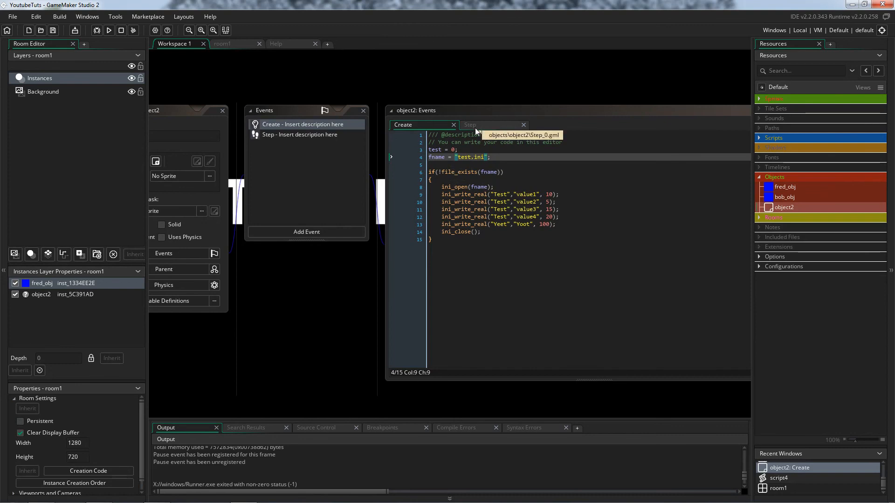
pyautogui.moveTo(488, 131)
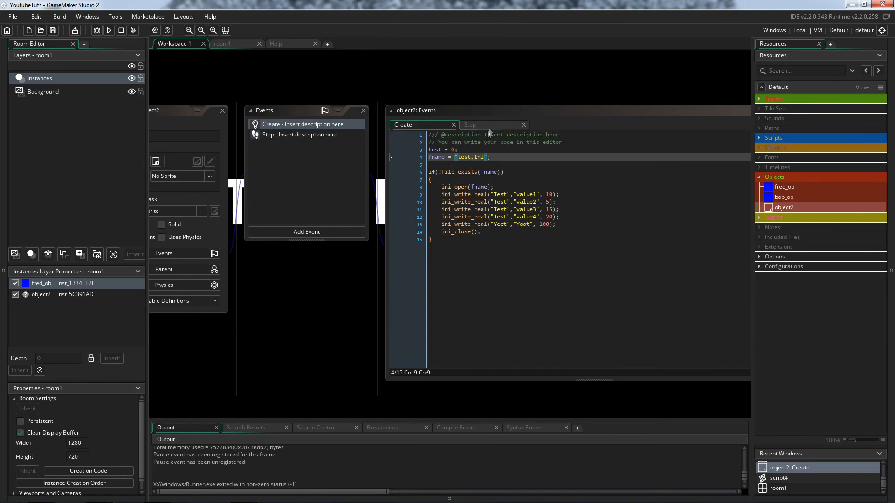
pyautogui.click(470, 124)
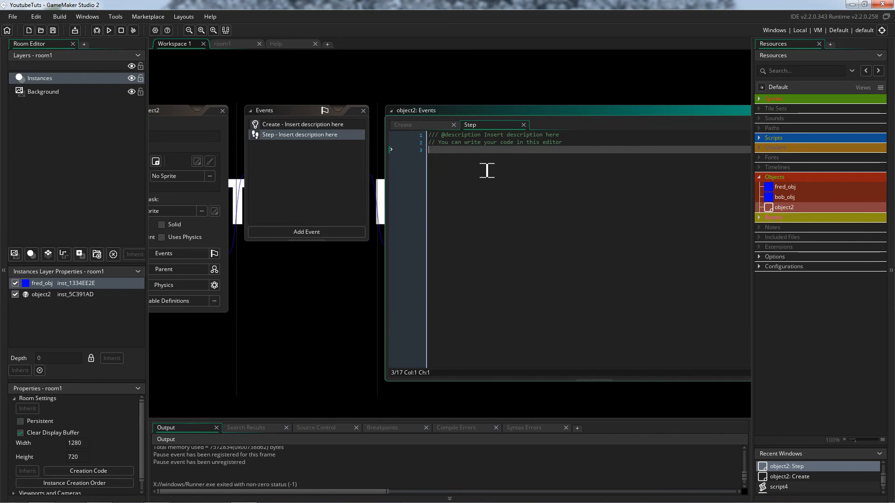
pyautogui.write('test')
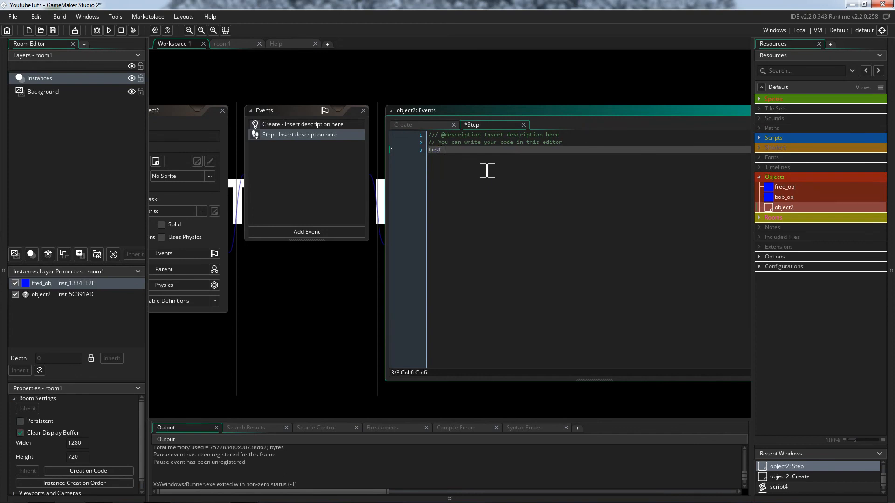
pyautogui.write('=')
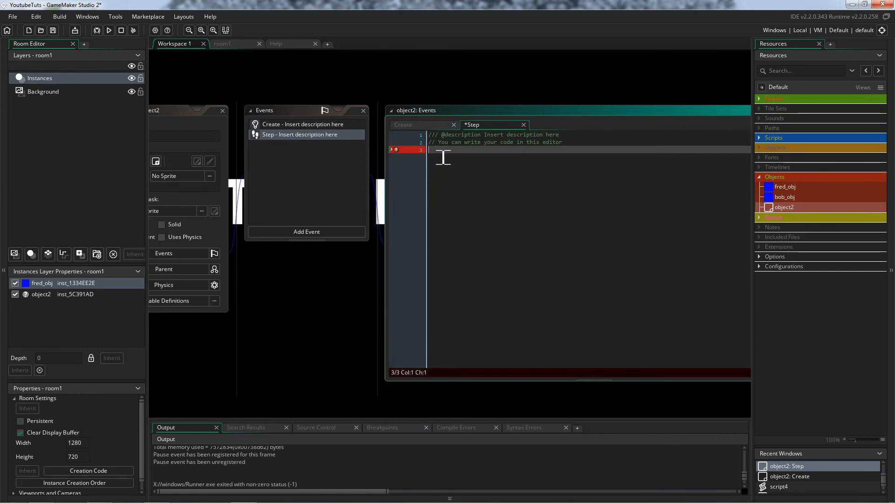
pyautogui.click(396, 149)
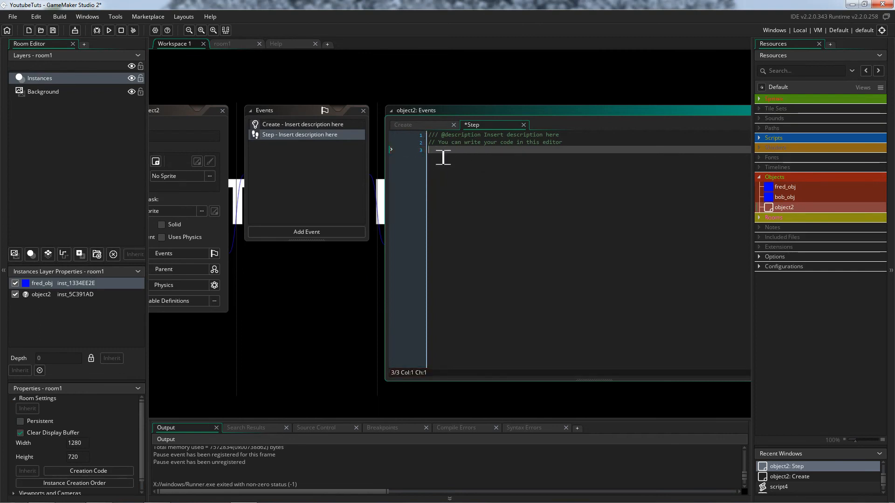
pyautogui.write('if(!')
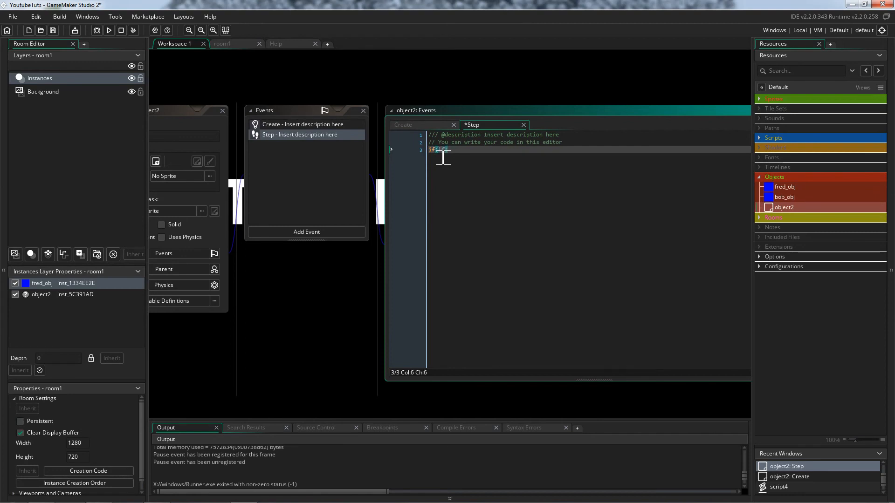
pyautogui.write('file_exists(')
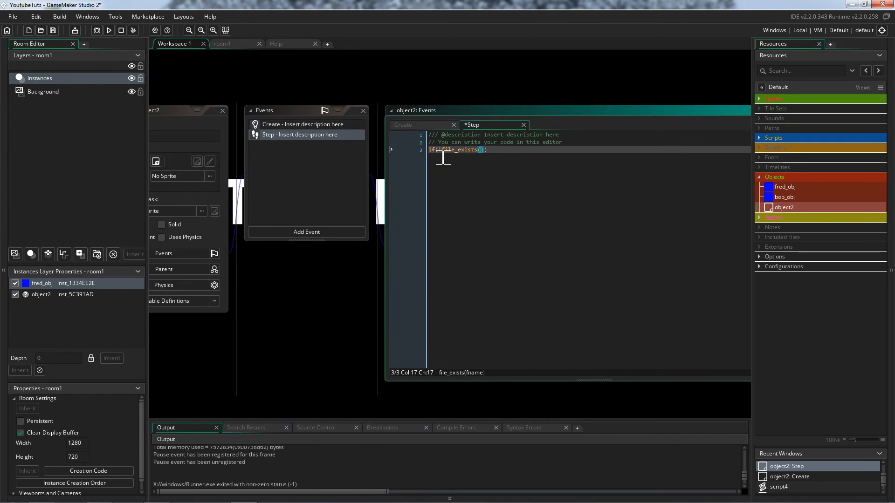
pyautogui.write('fname))')
pyautogui.write('ini_op')
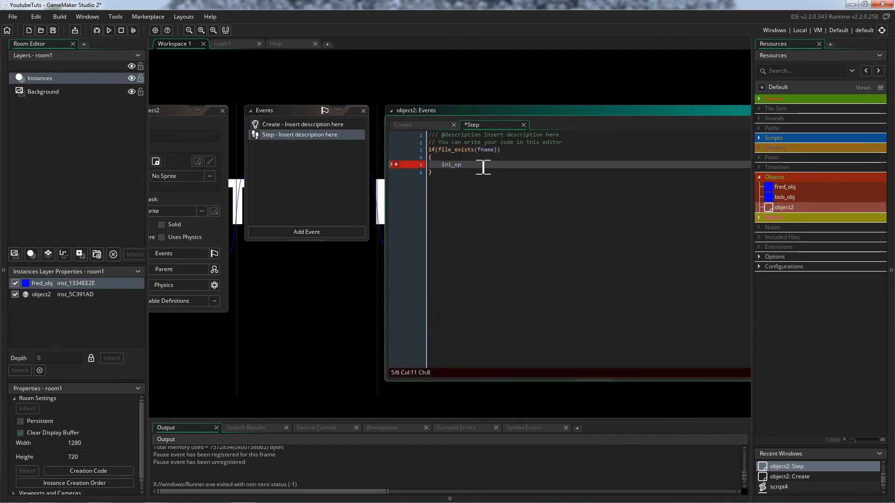
# Inside the block add ini_open(fname); and ini_close(); with a blank line between them.
pyautogui.write('en(fname);')
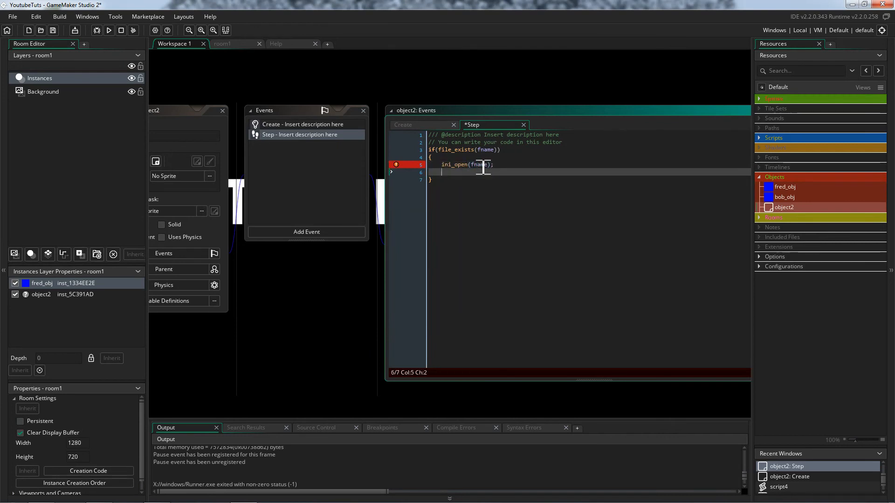
pyautogui.write('ini_close();')
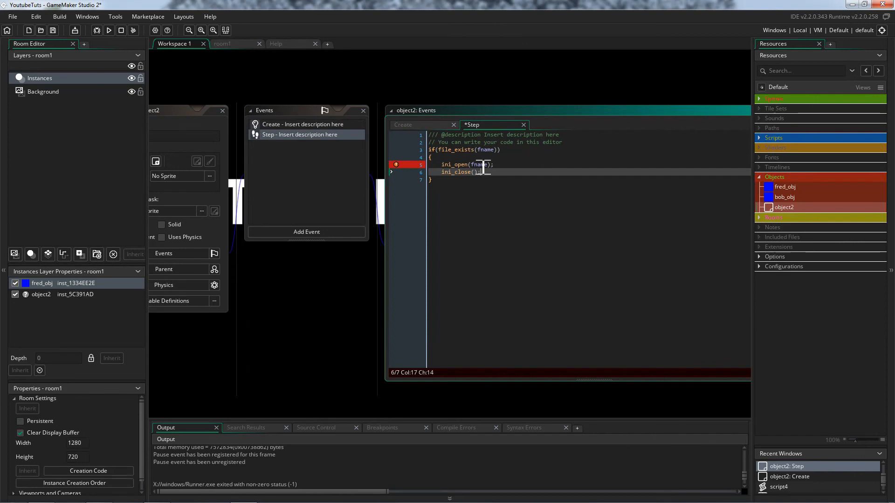
pyautogui.click(395, 164)
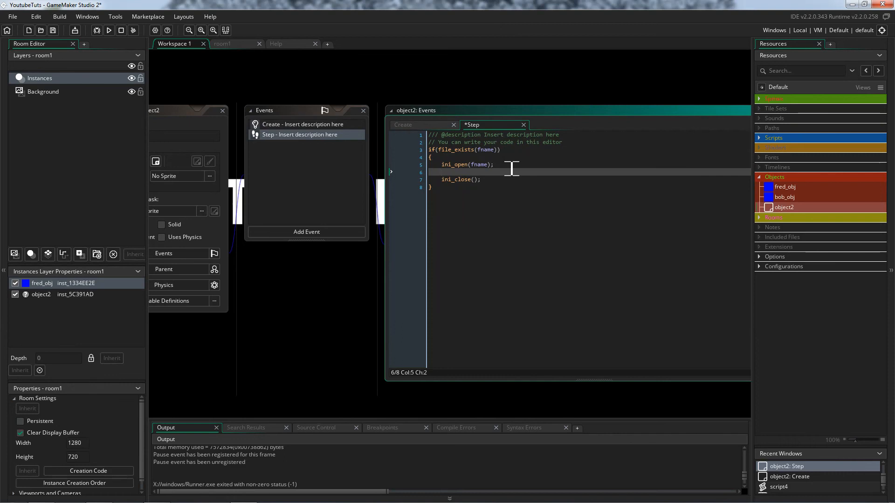
# Add test = ini_read_real("Test","value3",15); between open and close, checking key names against the Create event.
pyautogui.write('test =')
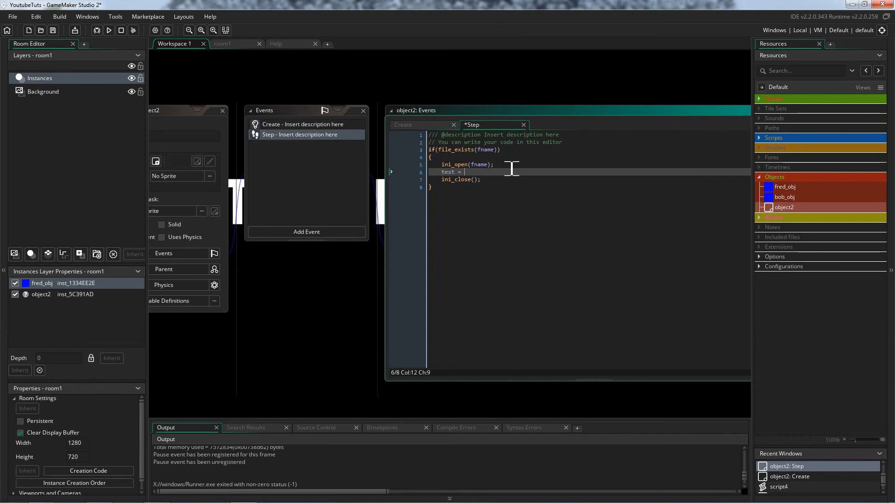
pyautogui.write('ini_read_real(')
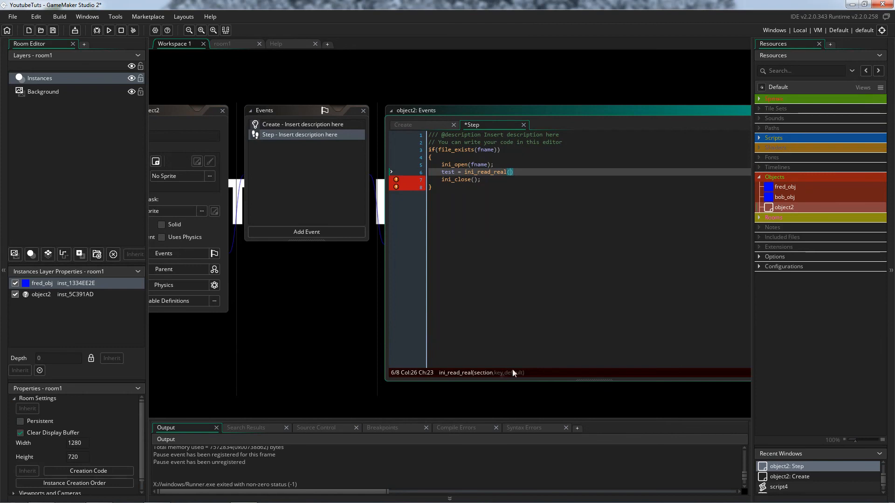
pyautogui.click(403, 124)
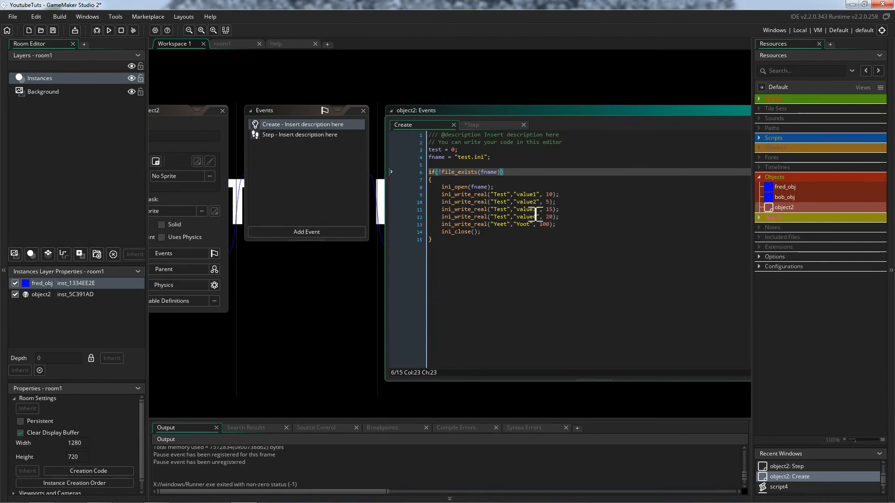
pyautogui.click(473, 124)
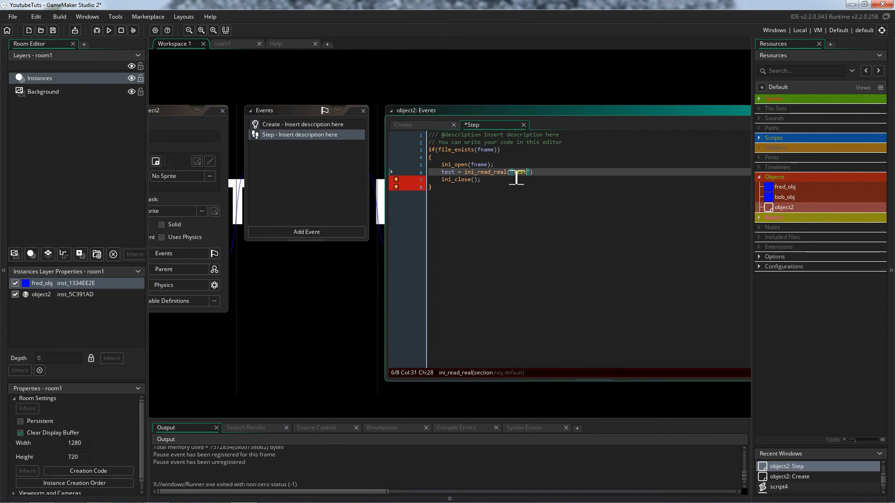
pyautogui.write(',val')
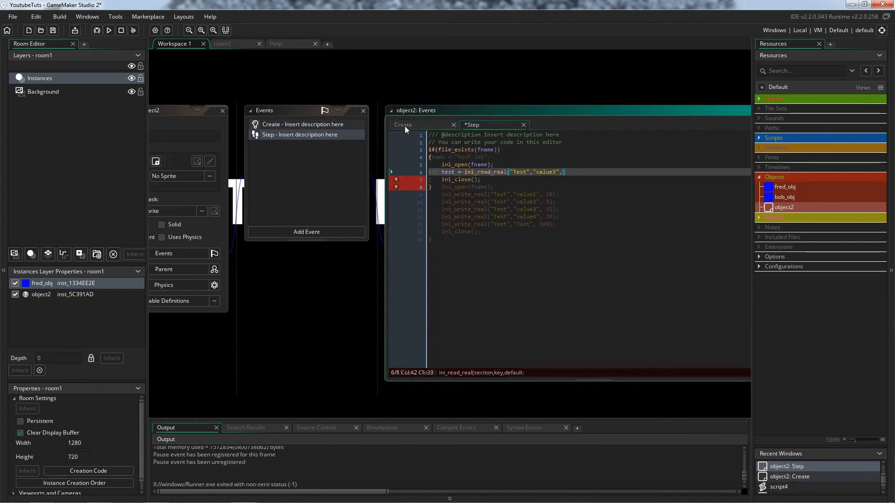
pyautogui.click(403, 124)
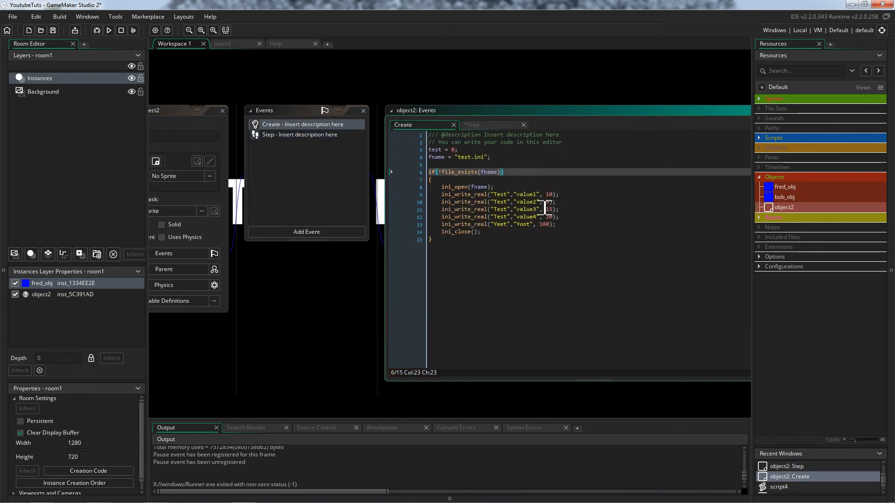
pyautogui.click(471, 124)
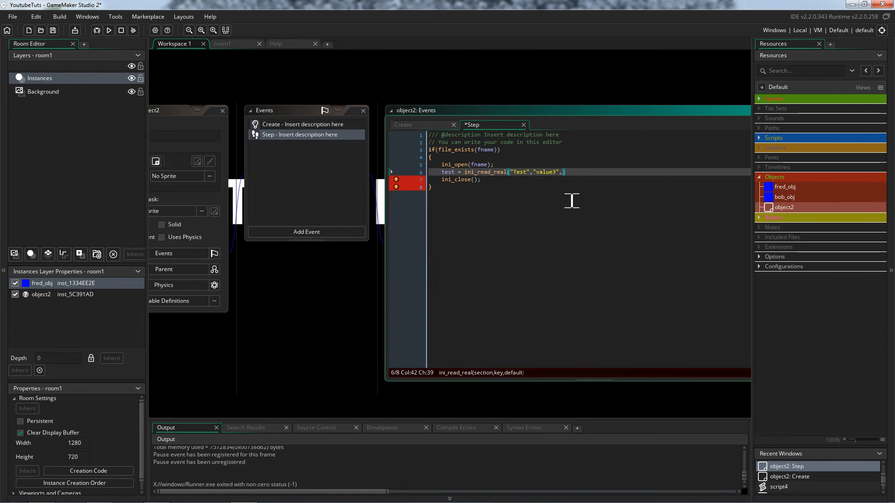
pyautogui.moveTo(550, 320)
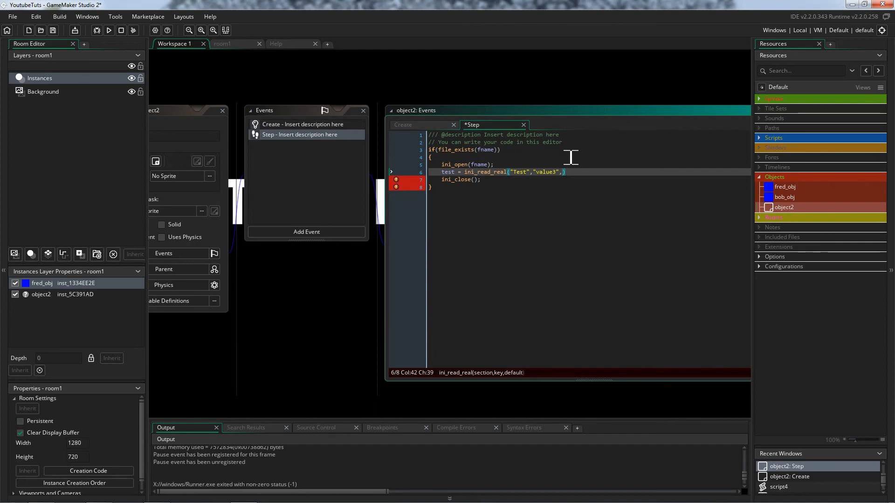
pyautogui.write('15')
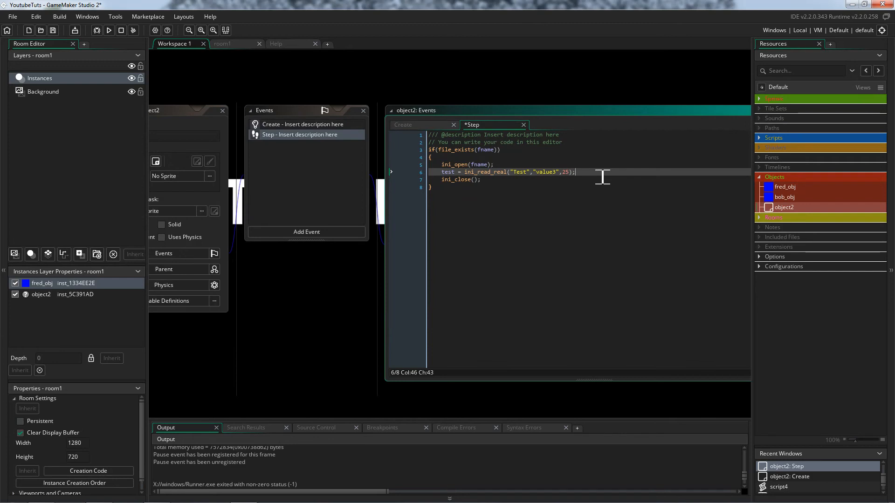
pyautogui.moveTo(98, 27)
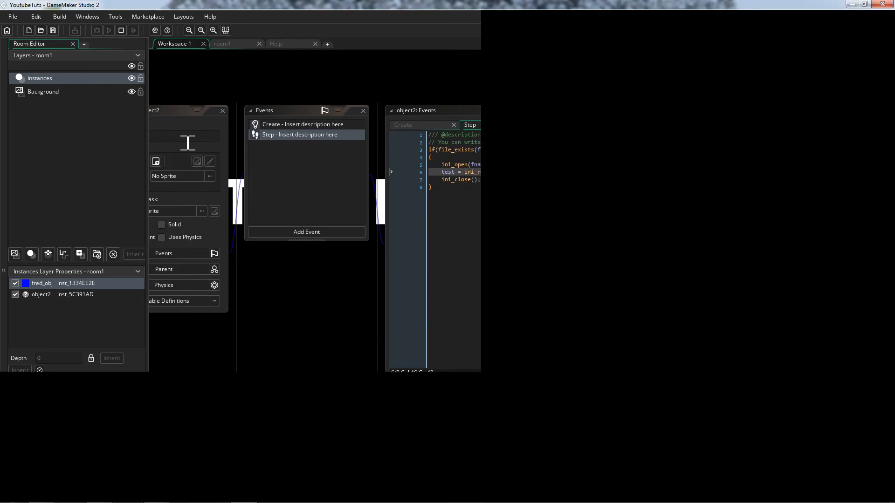
# In the debugger's Instances list expand object2 to confirm test = 15 and fname "test.ini".
pyautogui.click(133, 30)
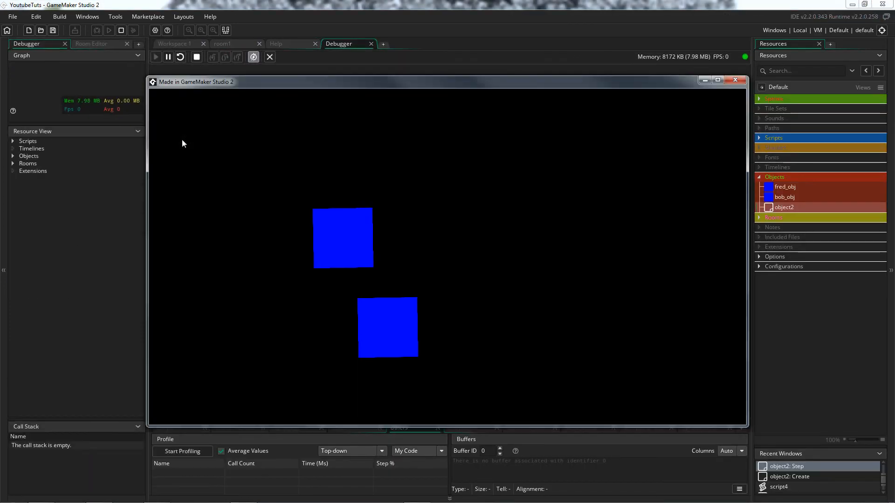
pyautogui.click(196, 57)
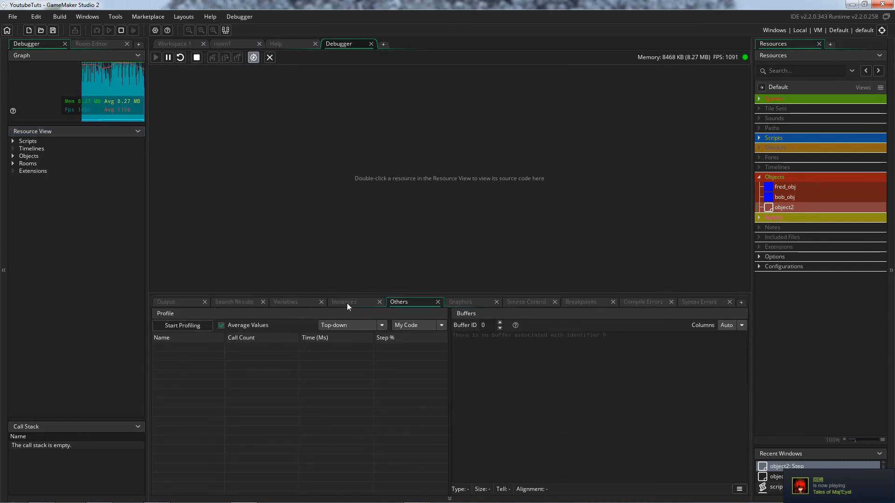
pyautogui.click(344, 302)
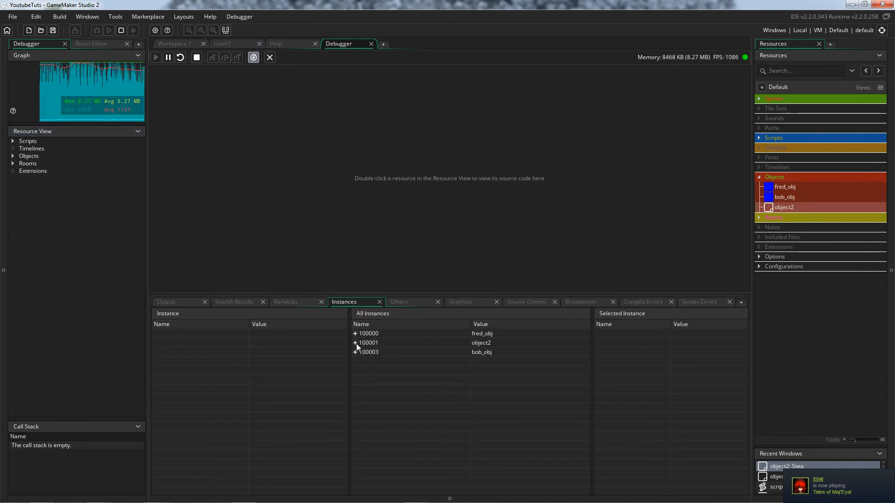
pyautogui.click(355, 343)
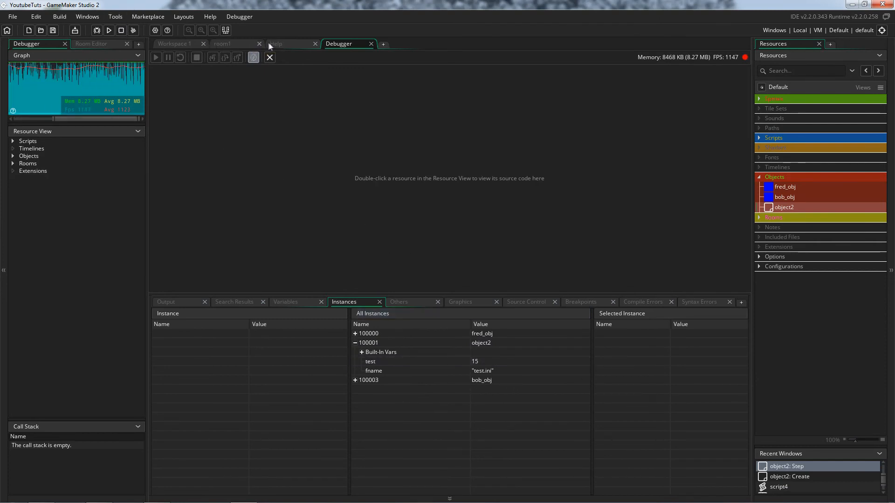
pyautogui.click(289, 44)
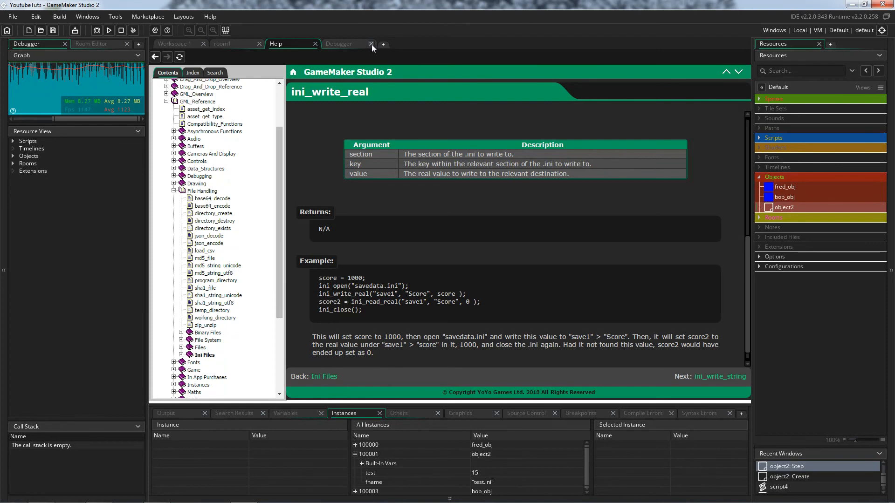
# Close the debugger, leaving the ini_write_real help page showing.
pyautogui.click(370, 44)
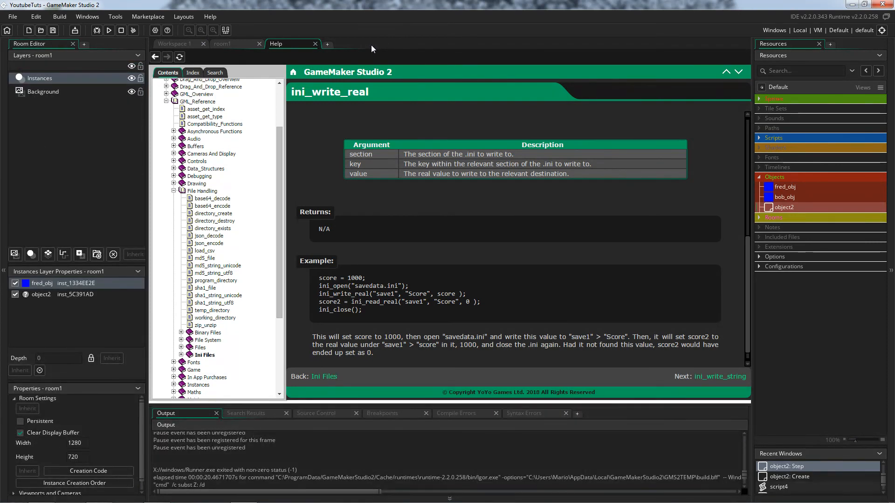
pyautogui.moveTo(280, 160)
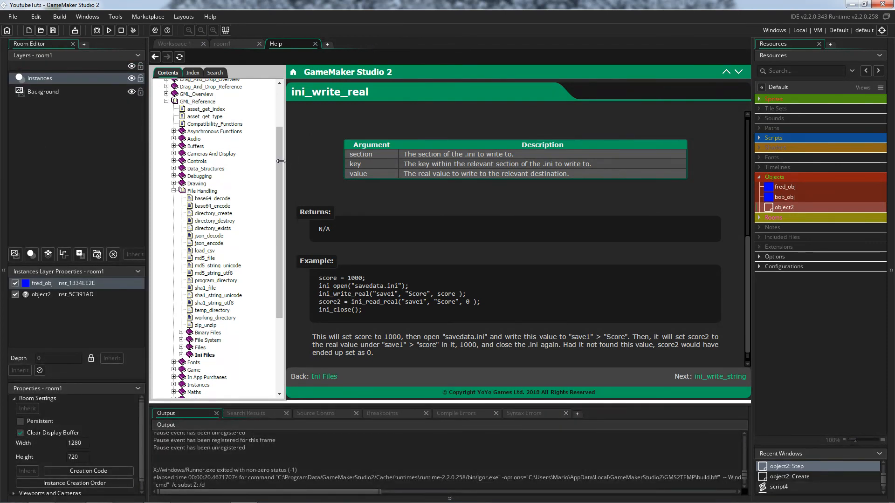
pyautogui.moveTo(285, 202)
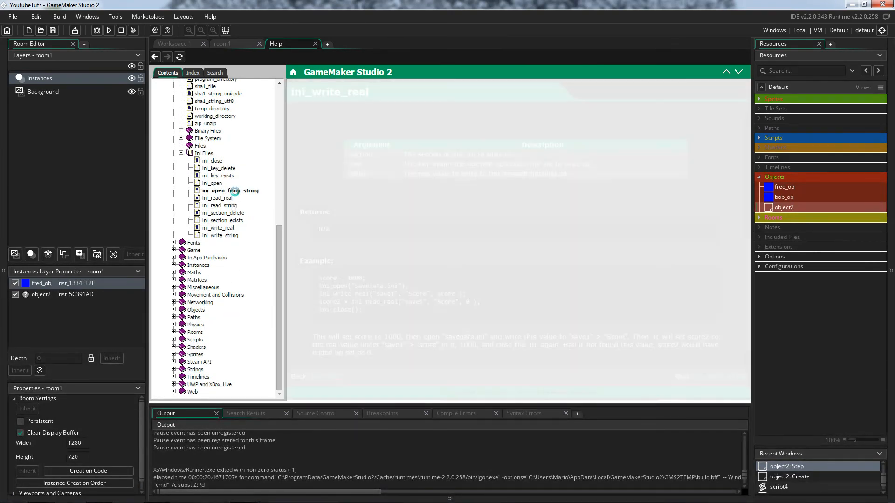
# Read the ini_open_from_string help page, then the ini_read_string page.
pyautogui.click(229, 190)
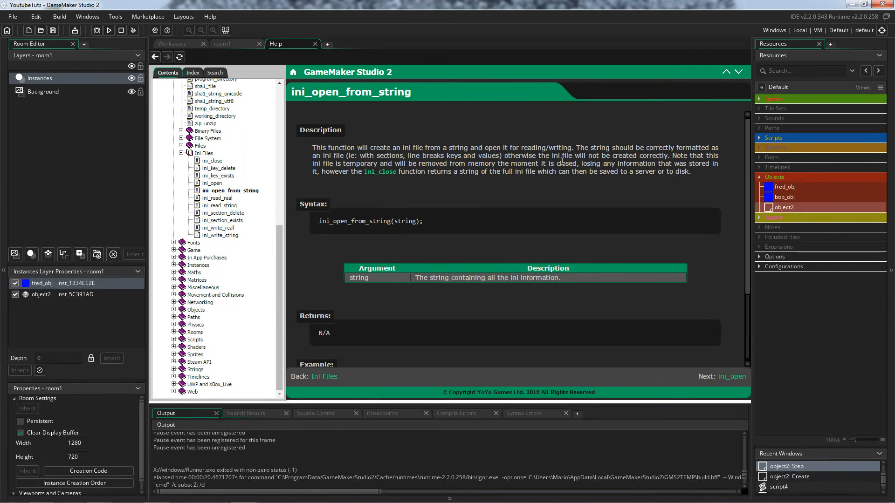
pyautogui.scroll(-3)
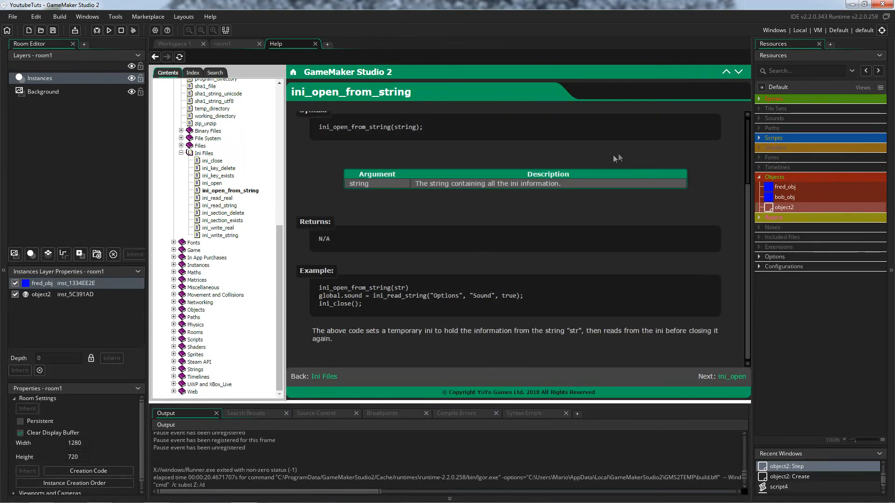
pyautogui.moveTo(548, 188)
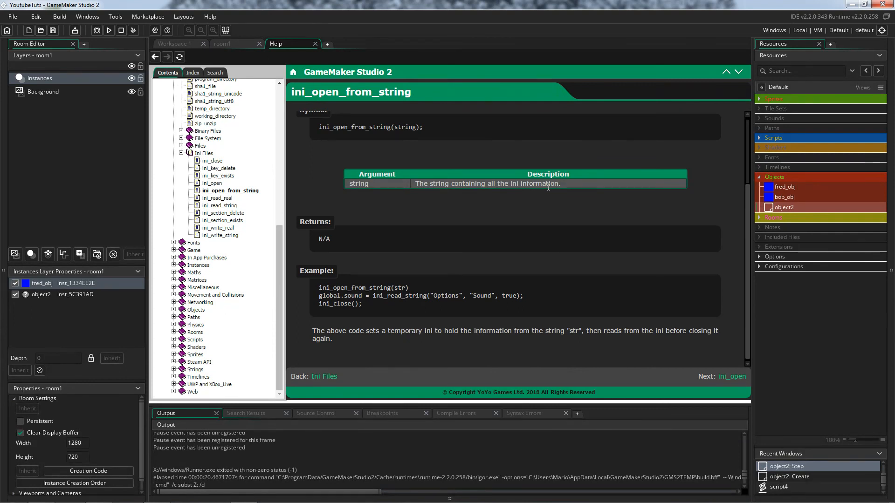
pyautogui.moveTo(535, 205)
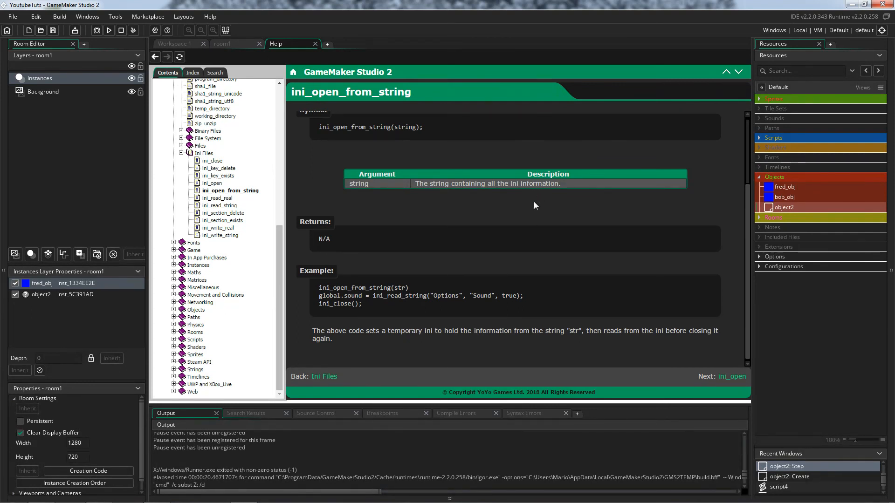
pyautogui.moveTo(509, 204)
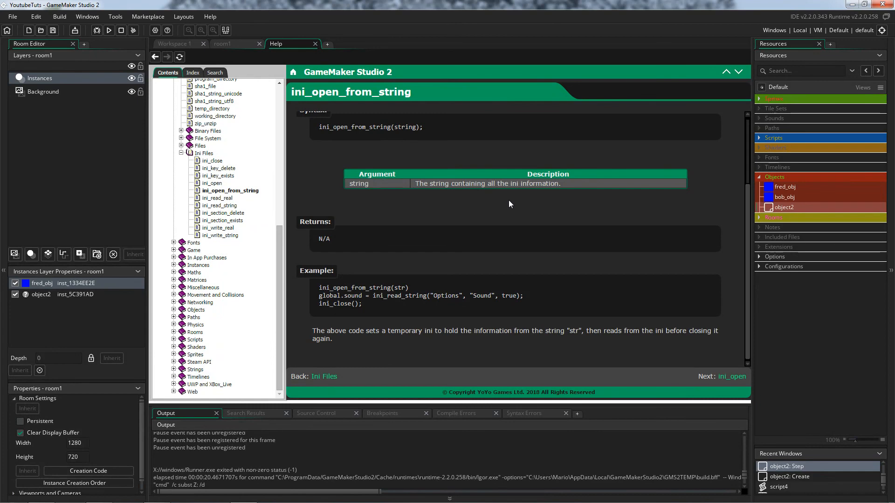
pyautogui.moveTo(474, 234)
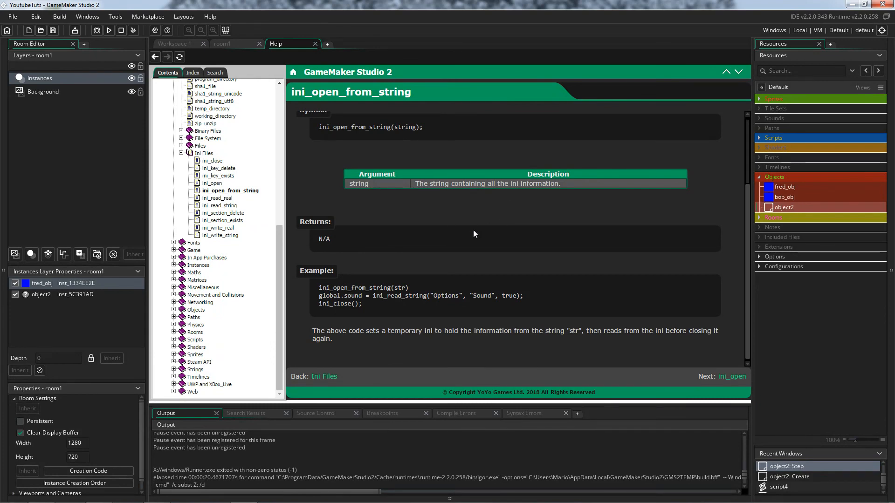
pyautogui.scroll(3)
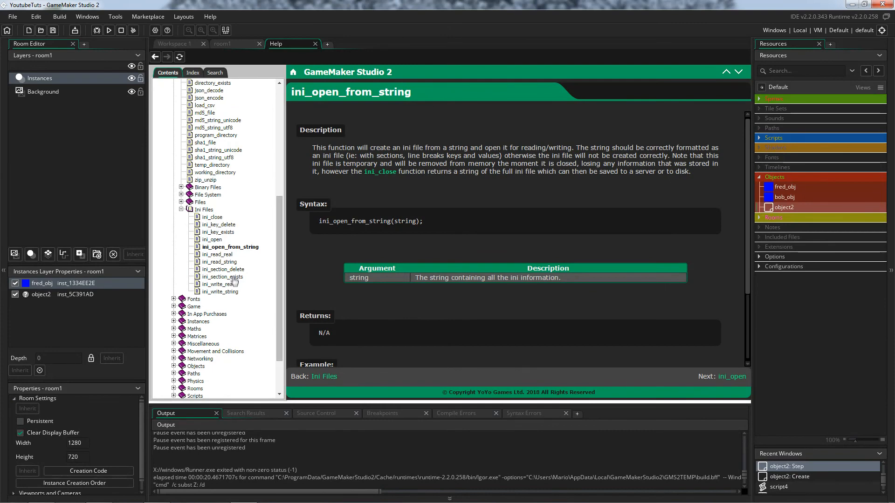
pyautogui.click(220, 261)
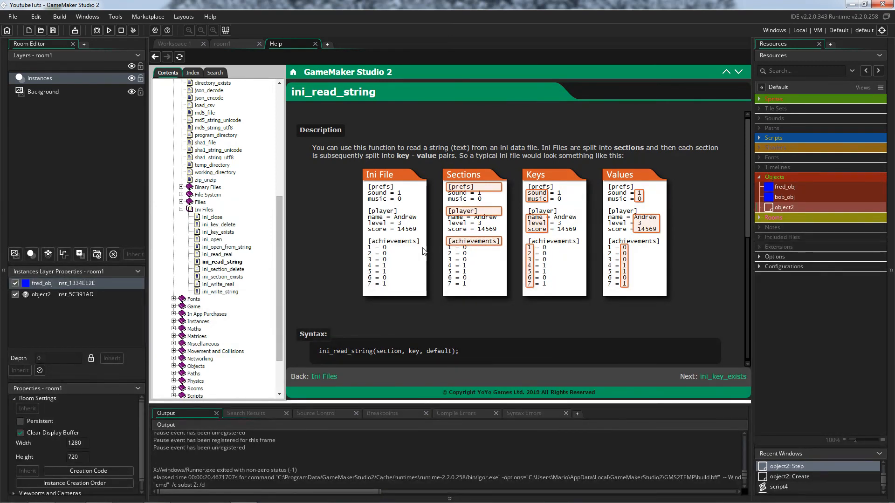
# Return to ini_open_from_string, then move on to the ini_open help page.
pyautogui.scroll(-3)
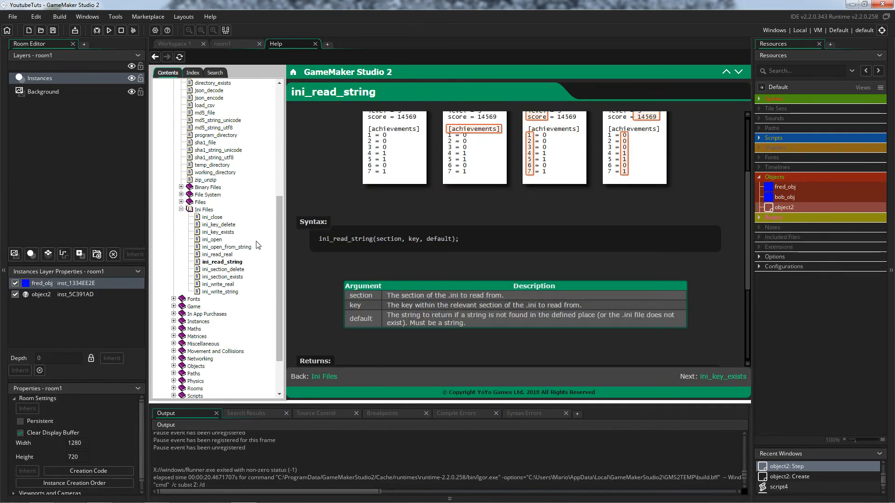
pyautogui.moveTo(232, 253)
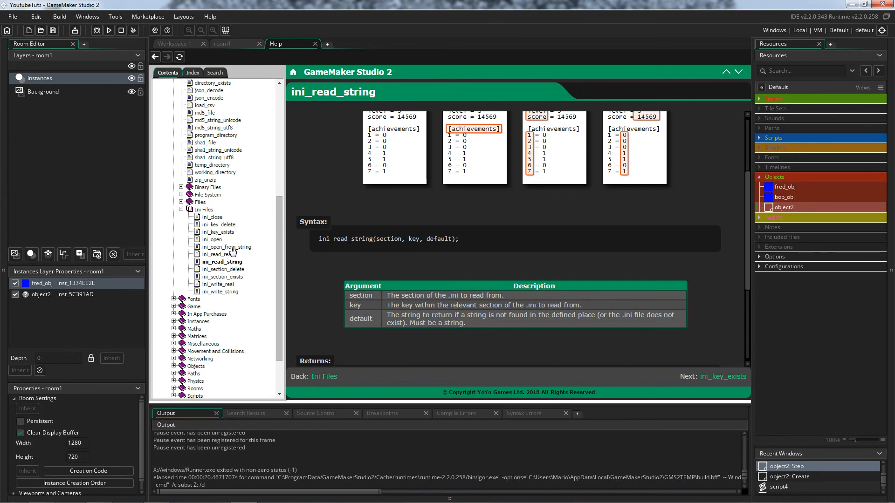
pyautogui.click(229, 246)
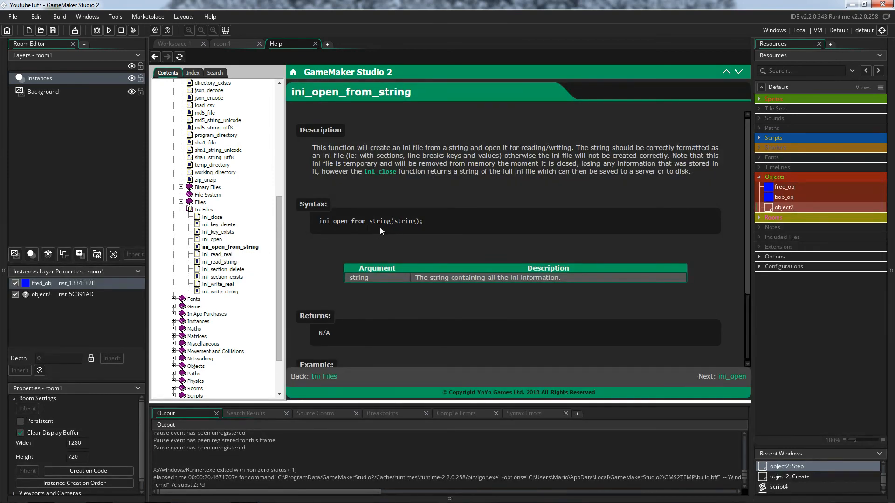
pyautogui.moveTo(379, 234)
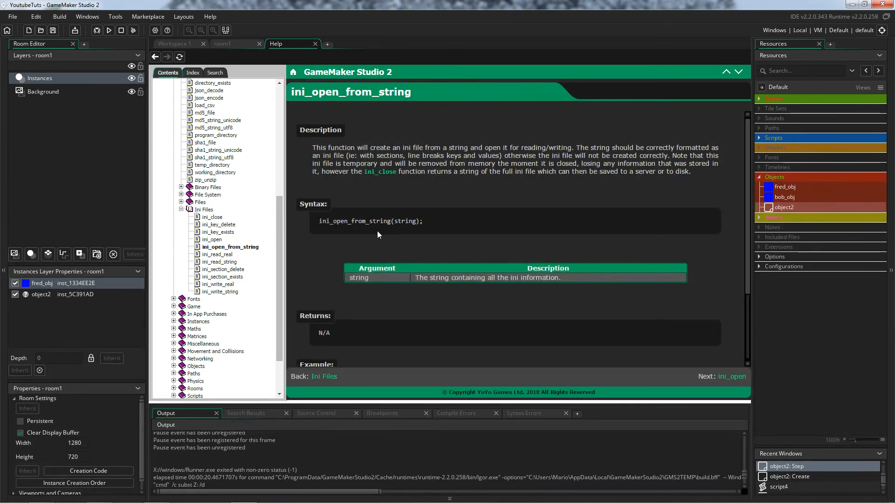
pyautogui.moveTo(250, 251)
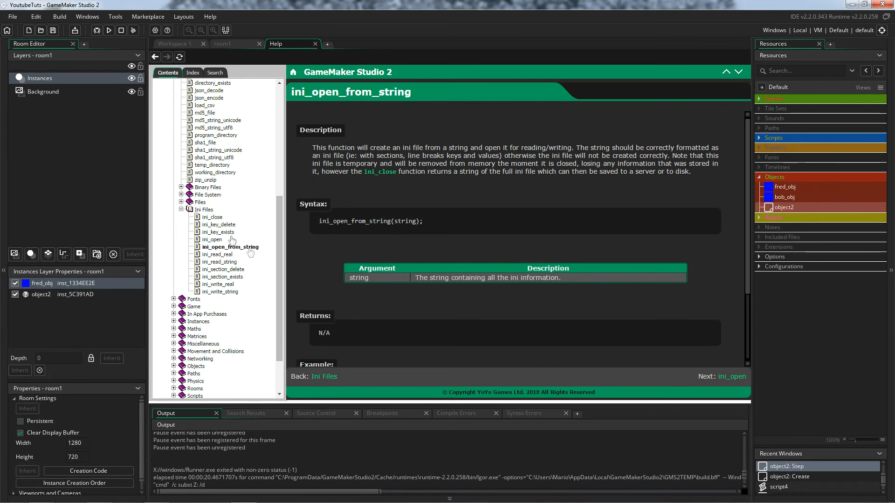
pyautogui.moveTo(232, 239)
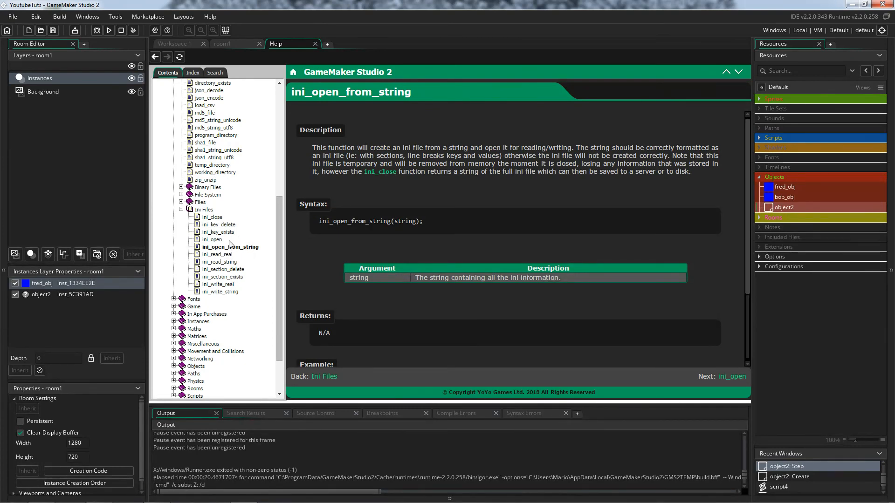
pyautogui.click(212, 240)
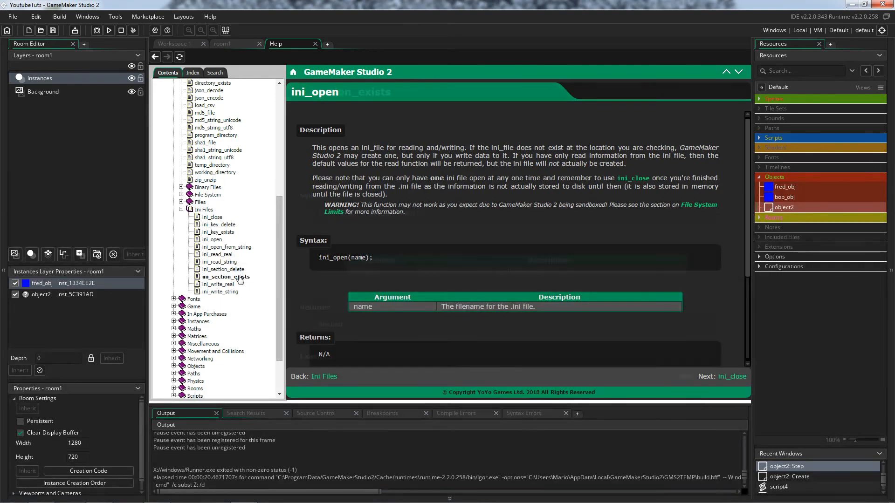
# Read the ini_section_exists help page and its save-check example.
pyautogui.click(224, 277)
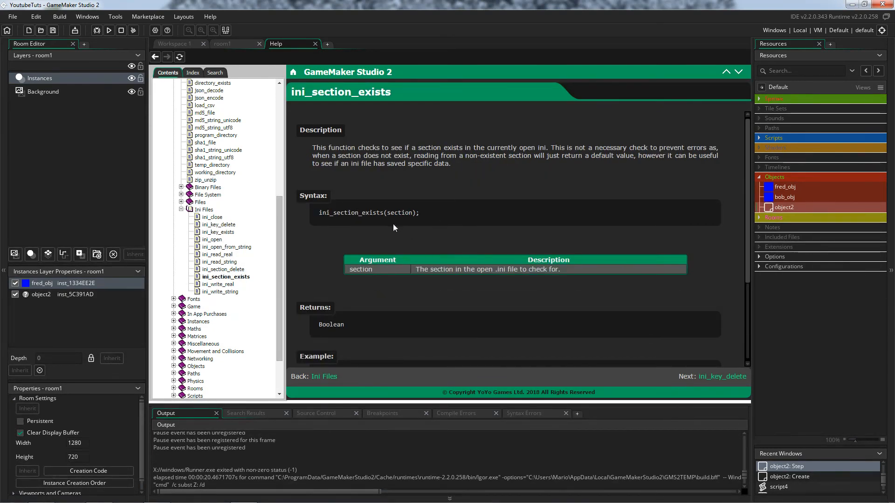
pyautogui.scroll(-3)
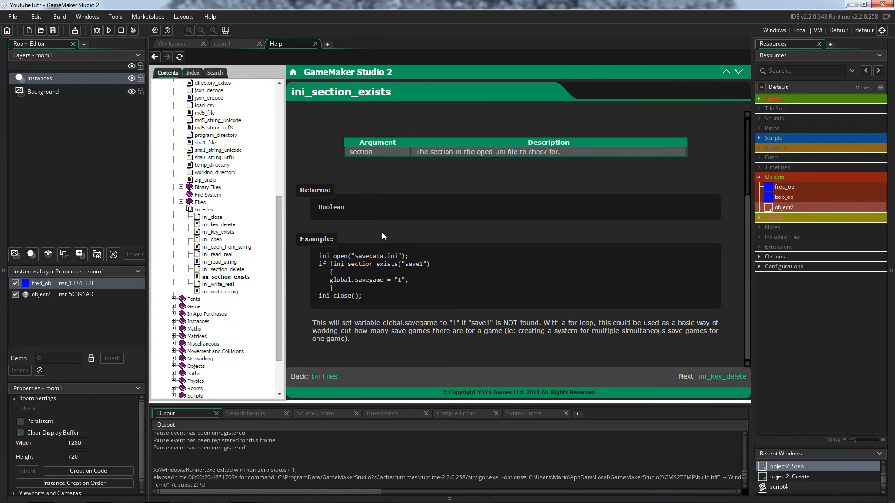
pyautogui.scroll(3)
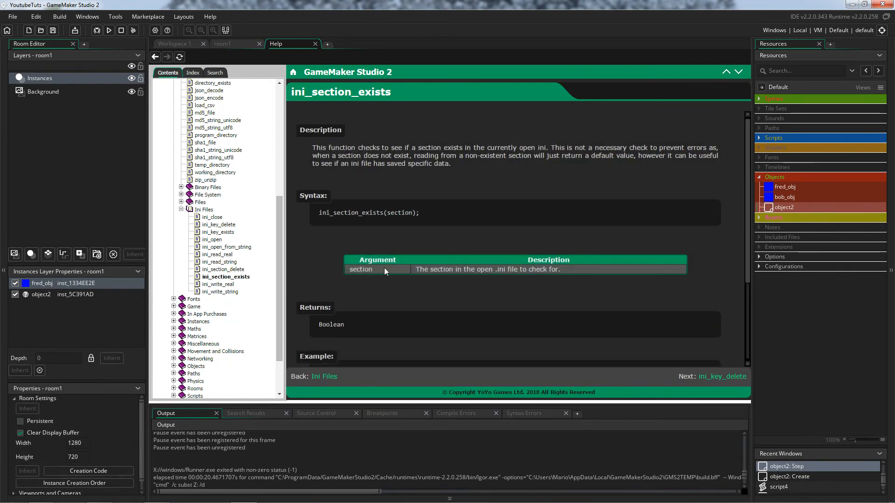
pyautogui.moveTo(410, 285)
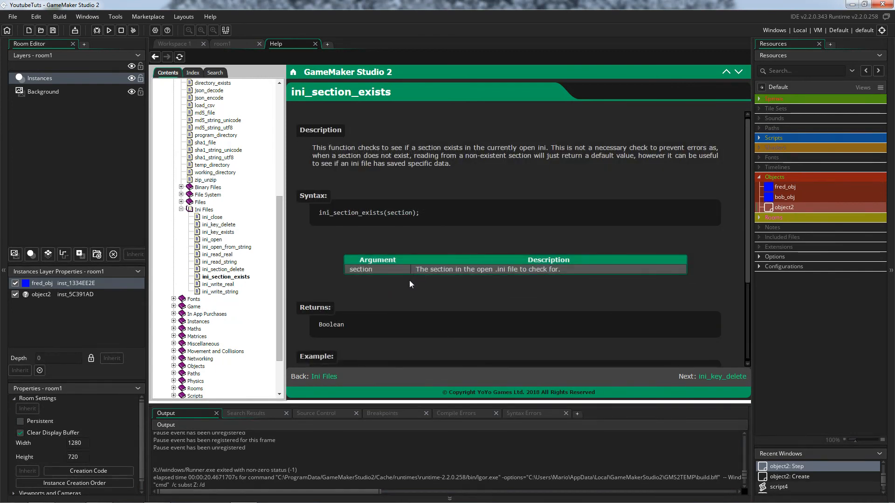
pyautogui.moveTo(391, 292)
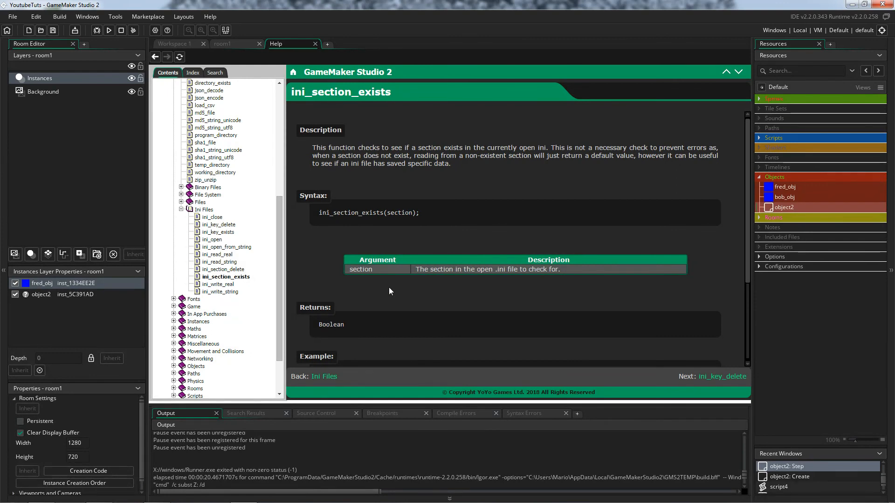
pyautogui.moveTo(358, 281)
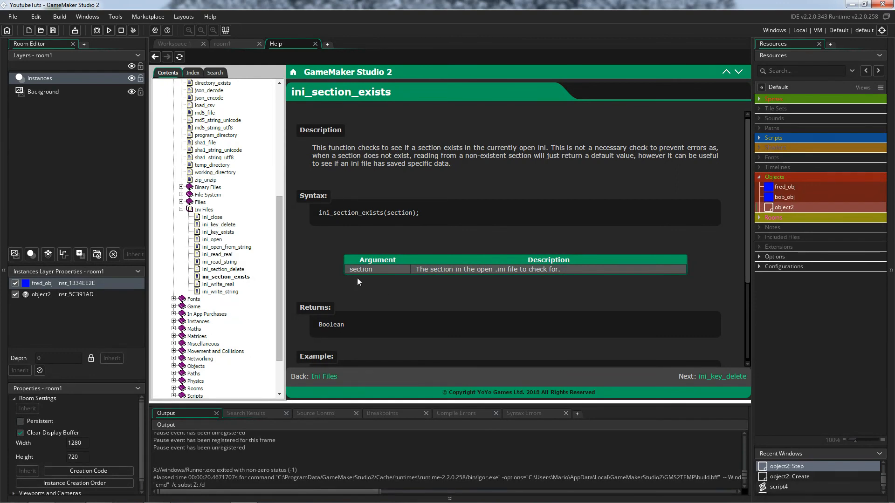
pyautogui.moveTo(343, 259)
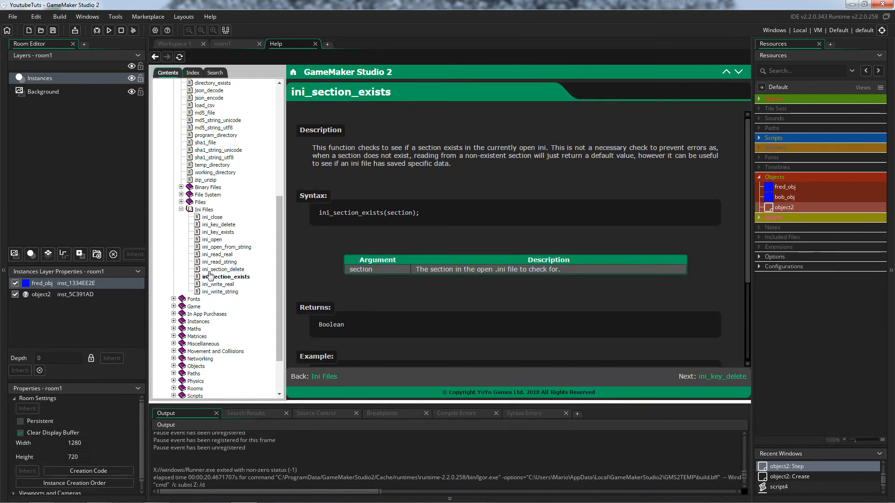
# Read the ini_section_delete help page and its example code.
pyautogui.click(223, 269)
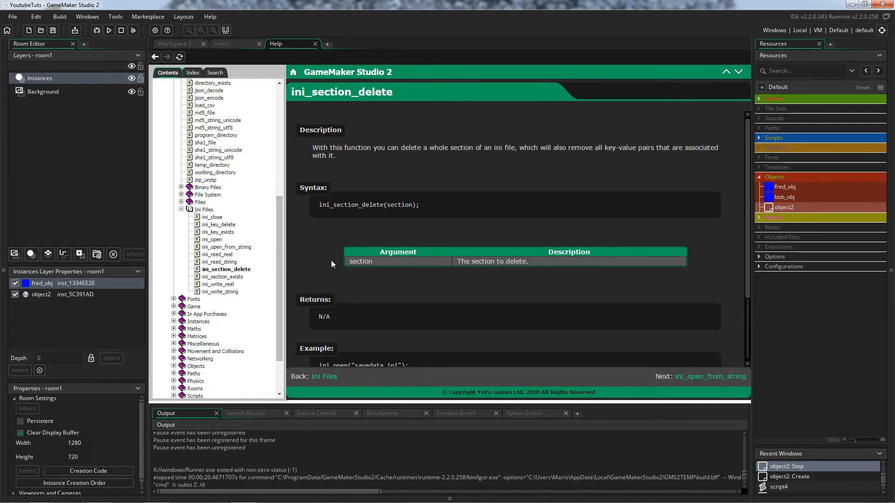
pyautogui.moveTo(493, 168)
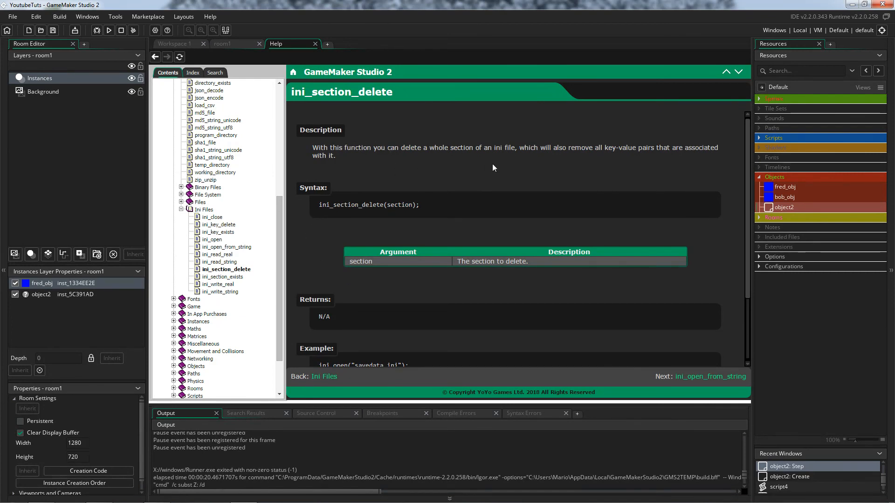
pyautogui.moveTo(525, 255)
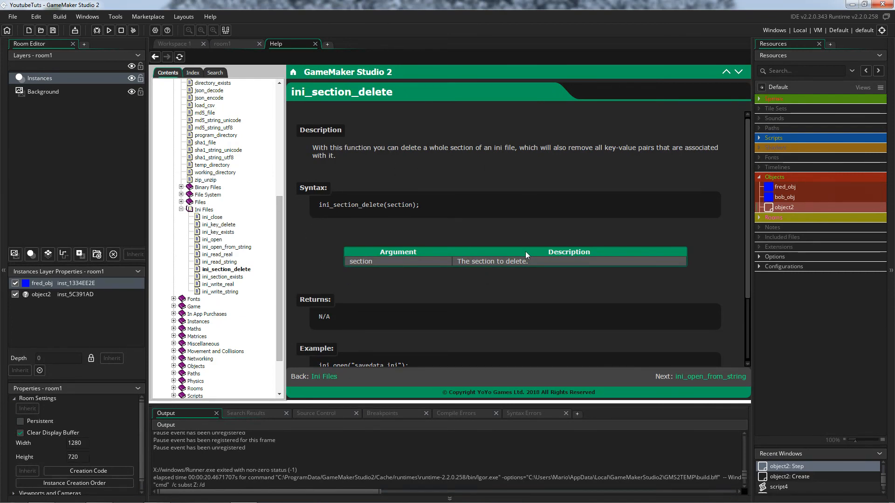
pyautogui.scroll(-3)
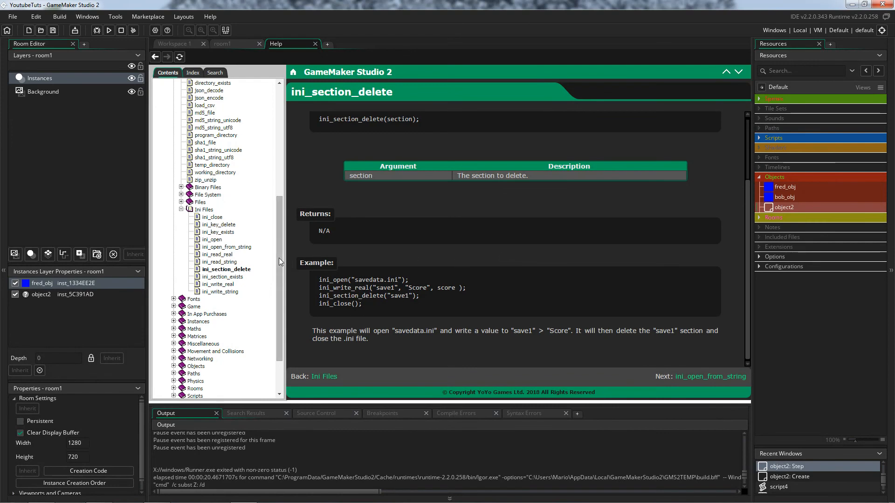
pyautogui.moveTo(230, 296)
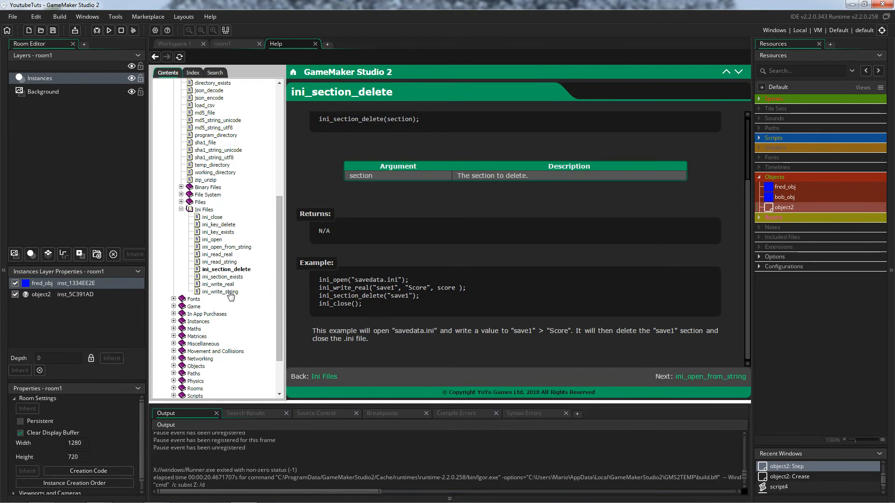
pyautogui.moveTo(117, 360)
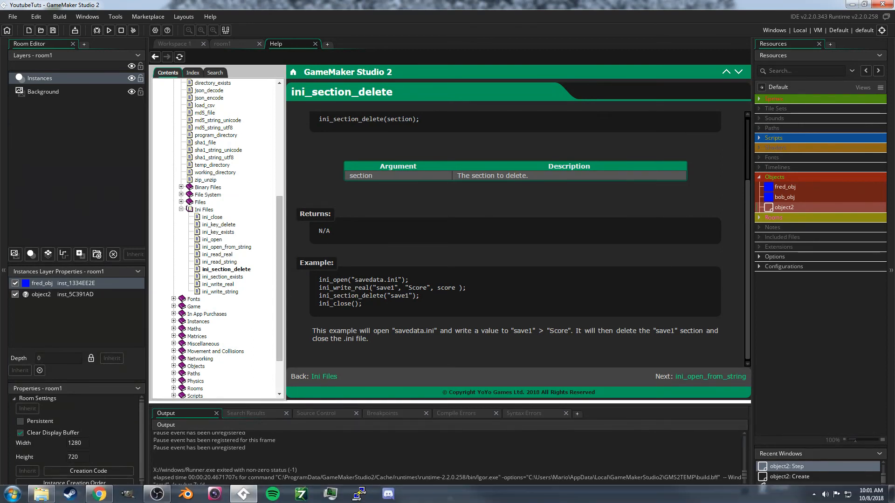
pyautogui.scroll(3)
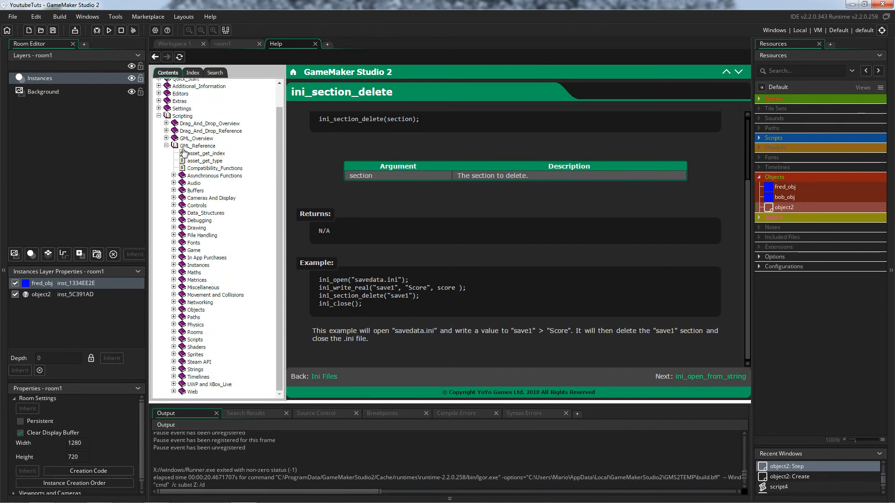
# Collapse the help contents and return via room1 to Workspace 1 with object2's Step code.
pyautogui.click(166, 145)
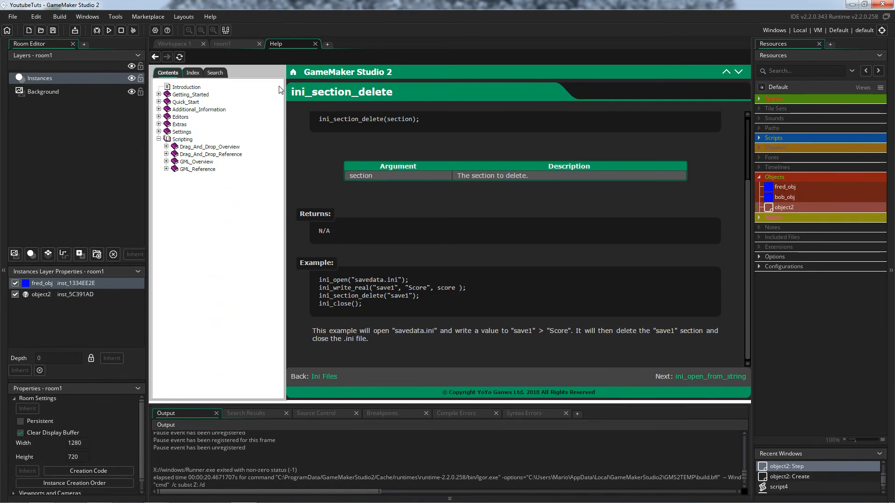
pyautogui.moveTo(232, 48)
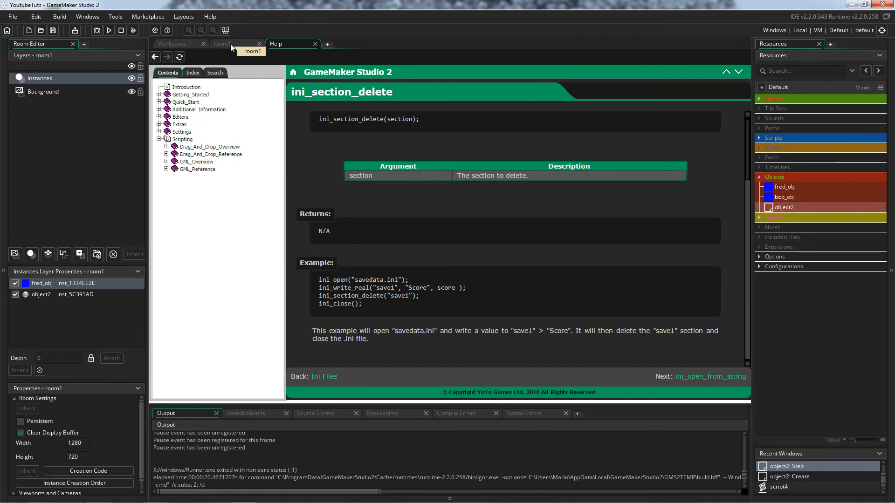
pyautogui.click(223, 44)
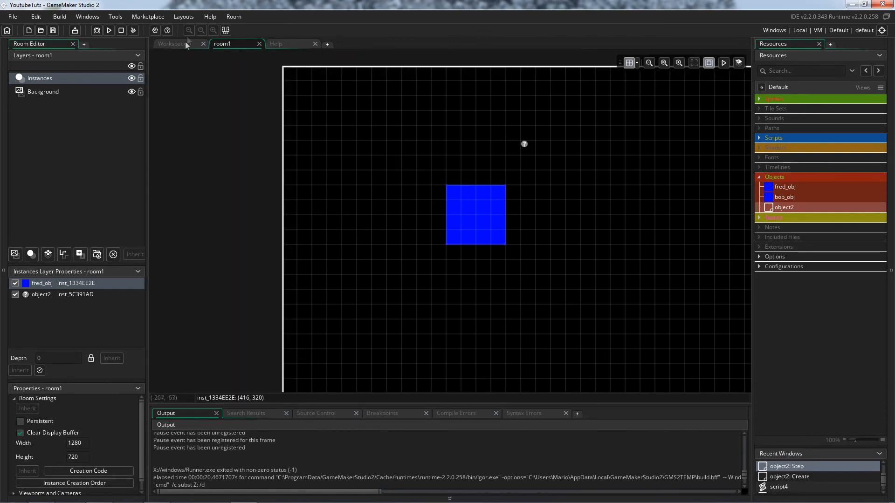
pyautogui.click(174, 44)
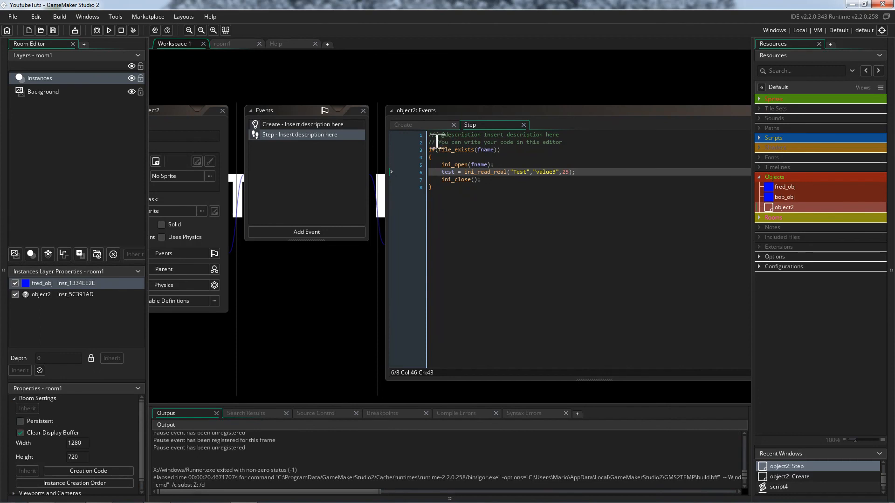
pyautogui.moveTo(419, 131)
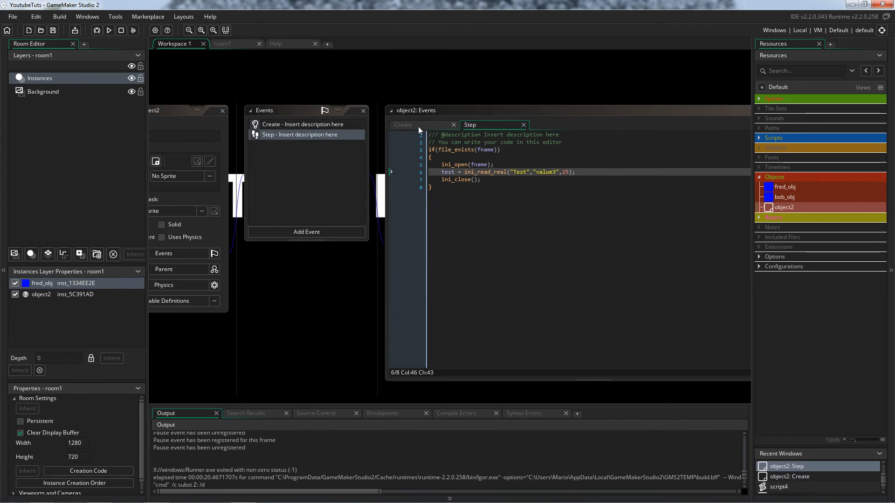
pyautogui.moveTo(402, 124)
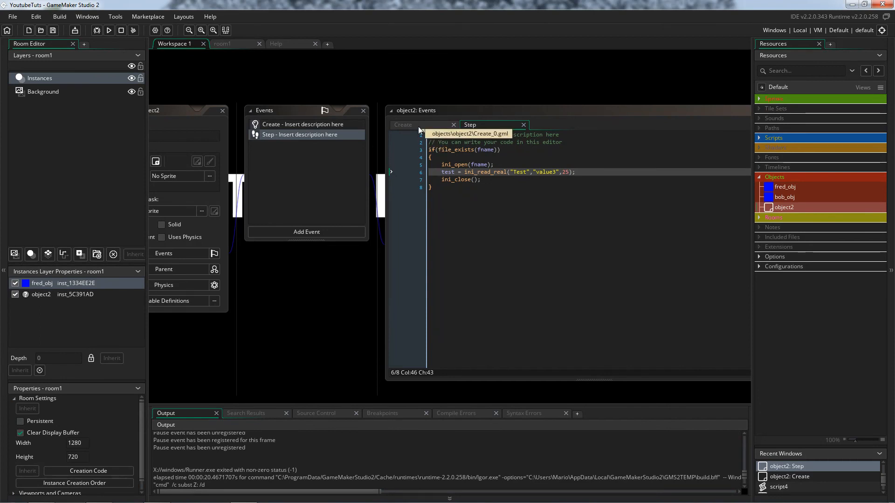